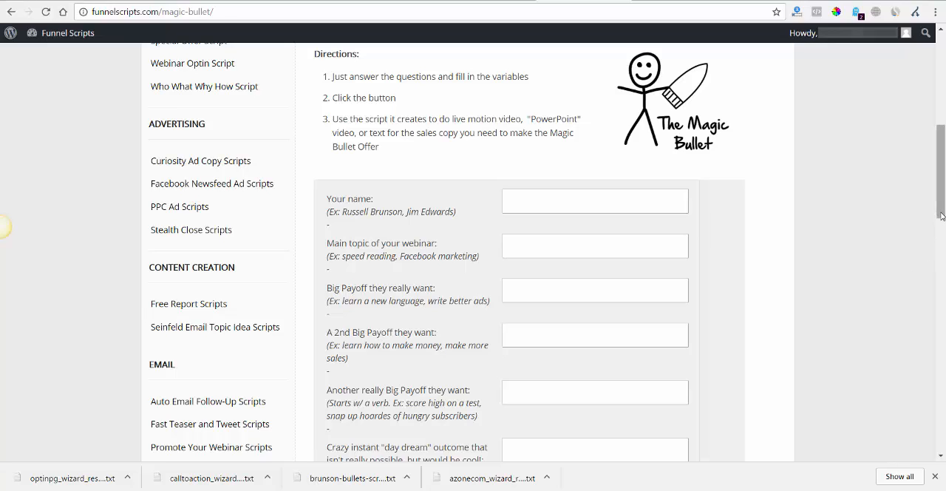
Enter the name John in the Your name field, completing it from Chrome's saved suggestion
{"action": "scroll", "scroll_direction": "down", "scroll_amount": 3}
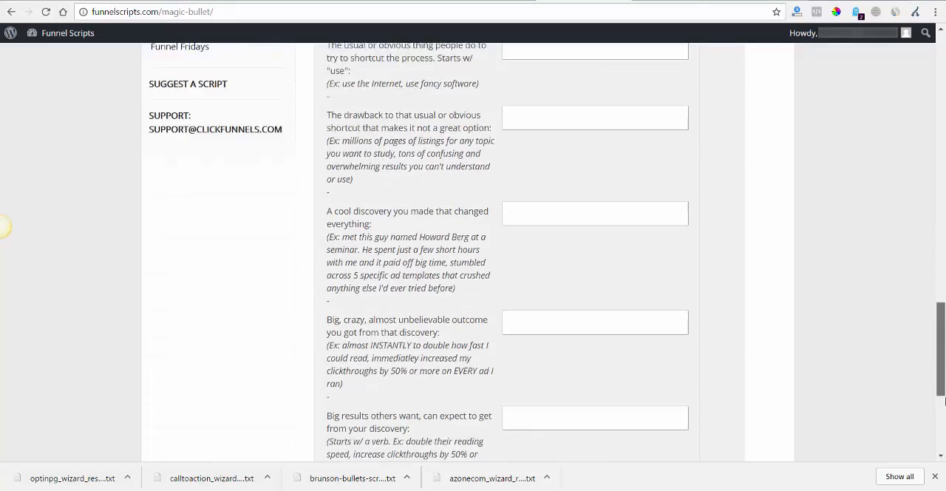
{"action": "scroll", "scroll_direction": "up", "scroll_amount": 3}
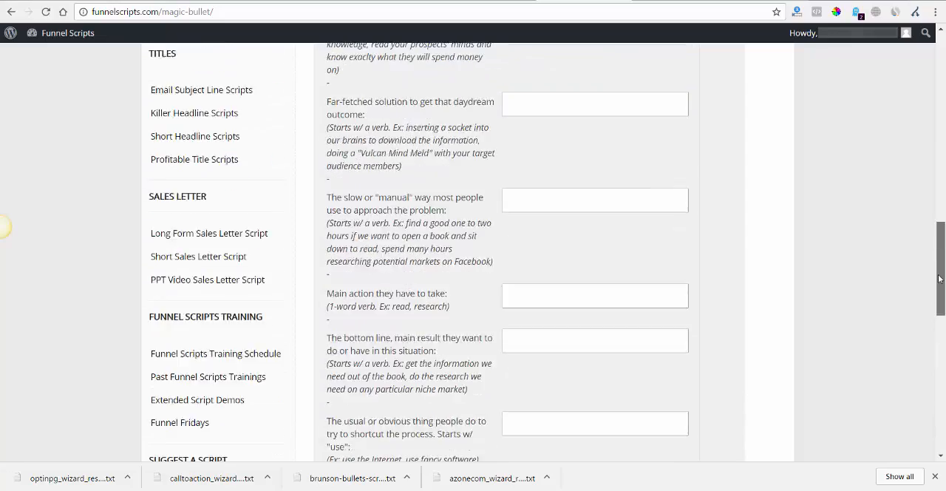
{"action": "scroll", "scroll_direction": "up", "scroll_amount": 3}
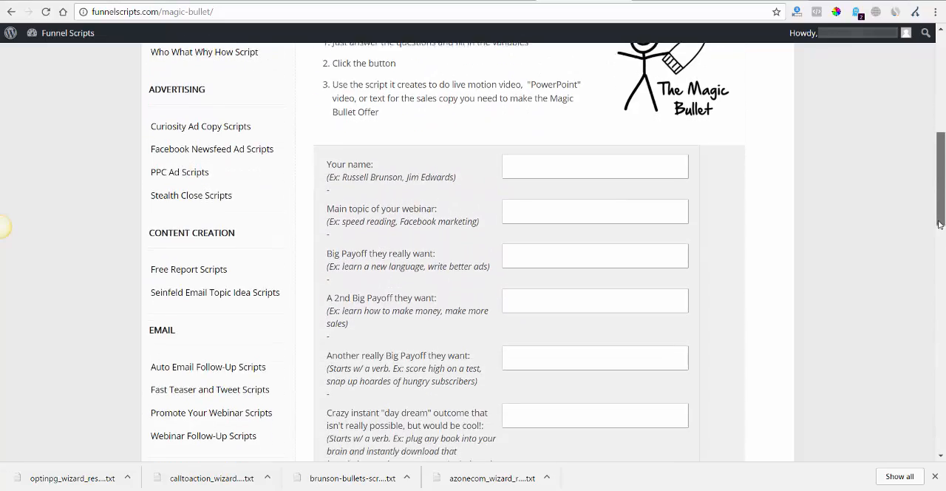
{"action": "scroll", "scroll_direction": "down", "scroll_amount": 3}
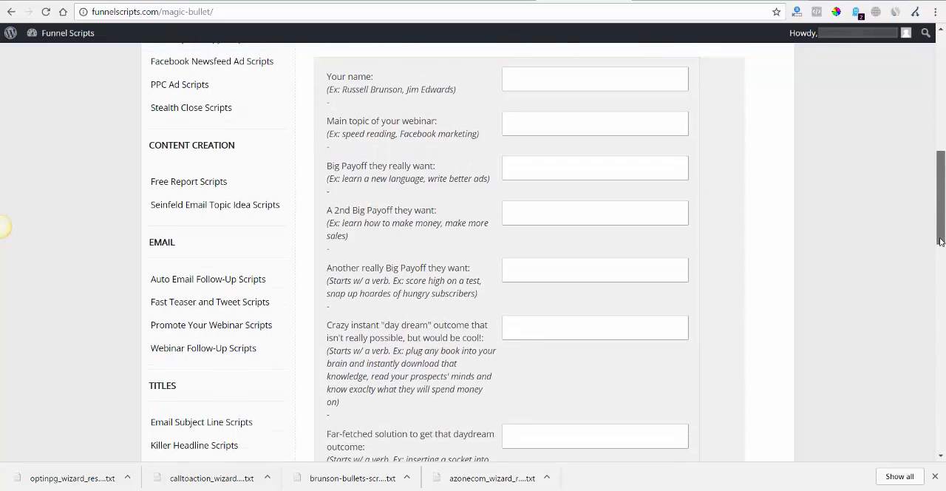
{"action": "scroll", "scroll_direction": "up", "scroll_amount": 3}
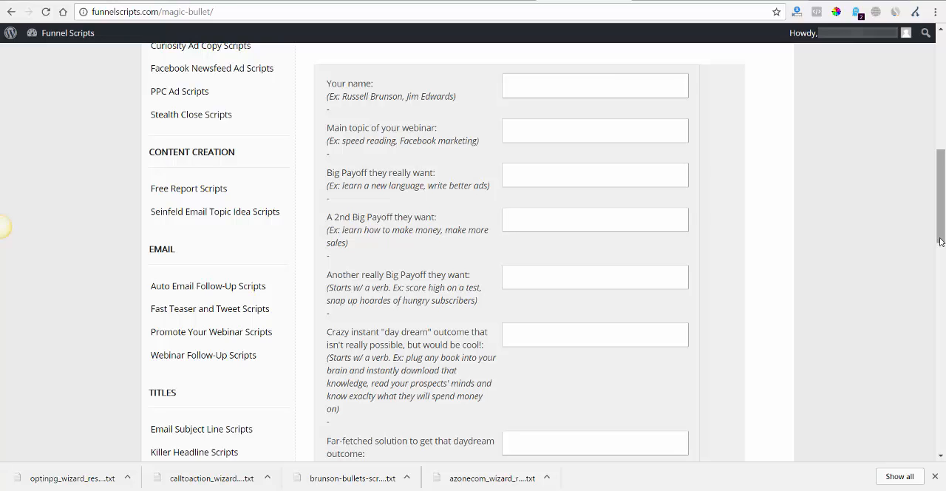
{"action": "mouse_move", "coordinate": [693, 41]}
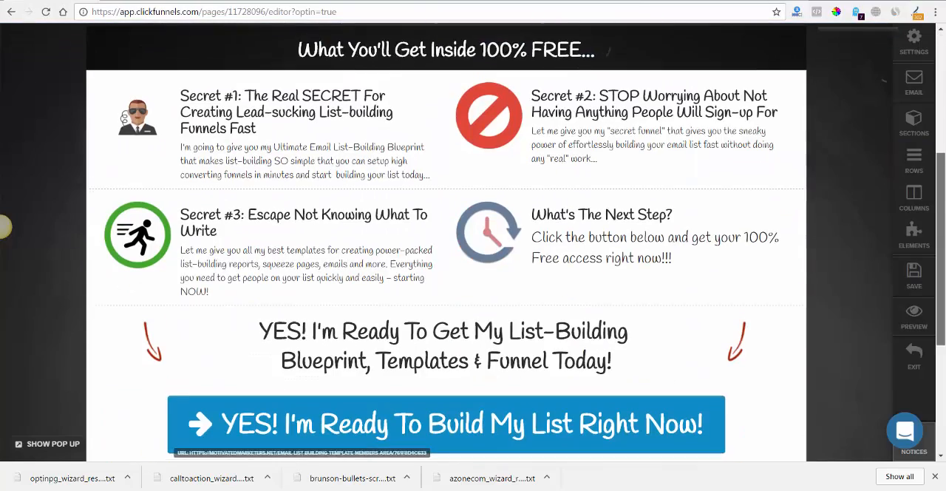
{"action": "scroll", "scroll_direction": "down", "scroll_amount": 3}
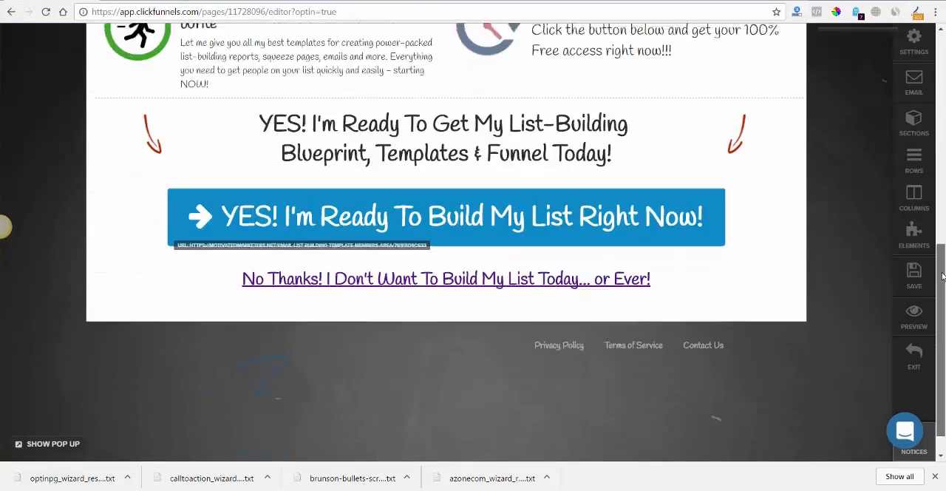
{"action": "scroll", "scroll_direction": "up", "scroll_amount": 3}
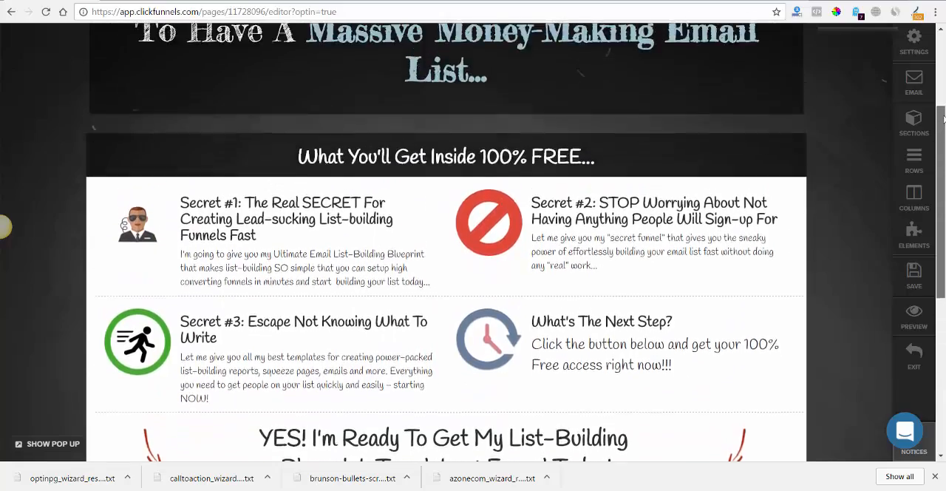
{"action": "scroll", "scroll_direction": "up", "scroll_amount": 3}
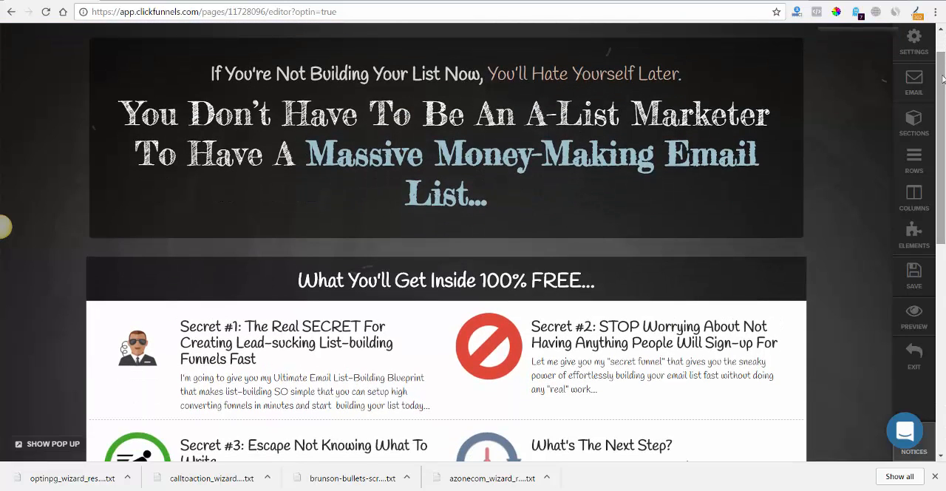
{"action": "left_click", "coordinate": [446, 73]}
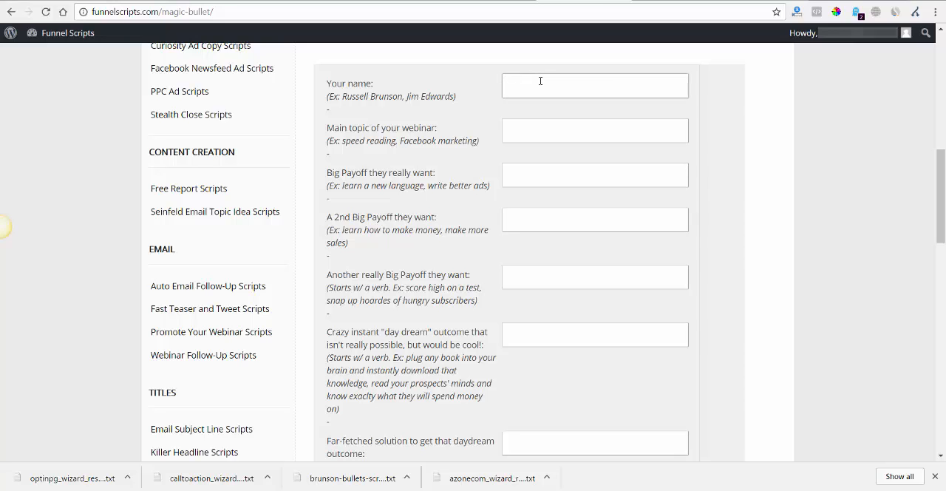
{"action": "type", "text": "John"}
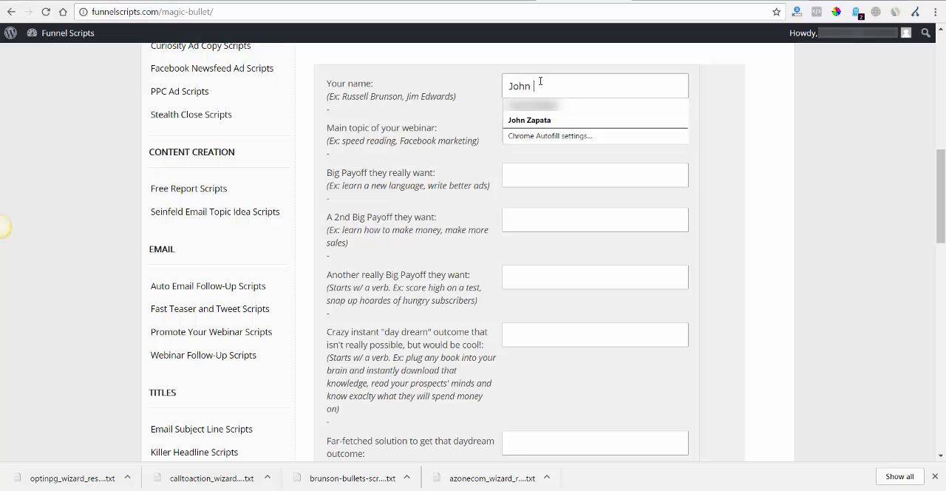
{"action": "left_click", "coordinate": [530, 119]}
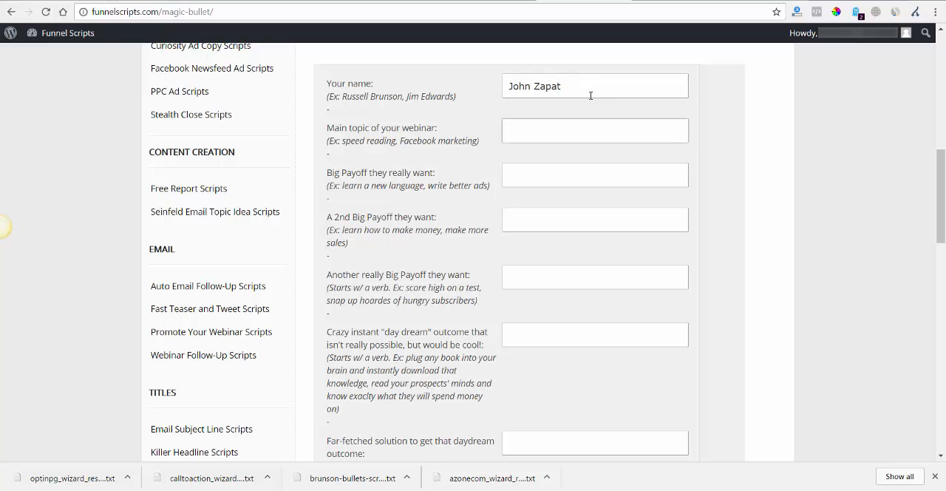
{"action": "type", "text": "a"}
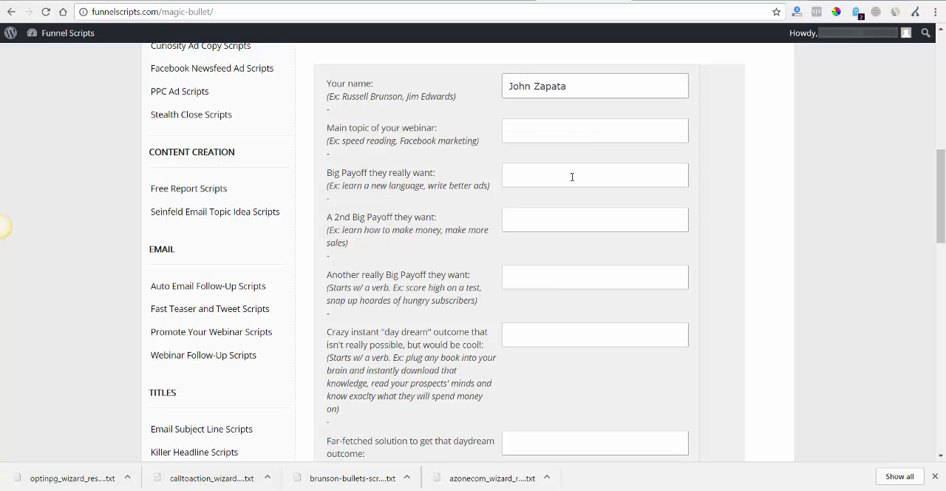
Answer the webinar's main topic as 'List Building'
{"action": "left_click", "coordinate": [595, 130]}
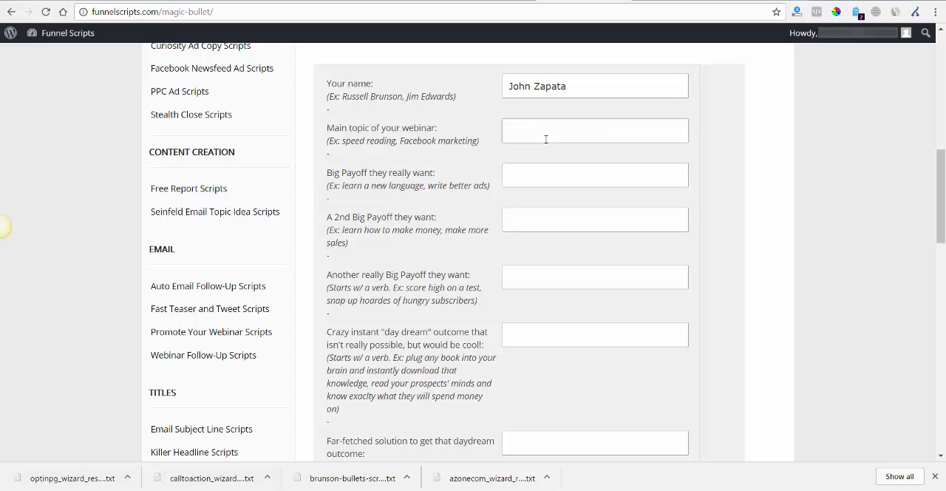
{"action": "type", "text": "List Bui"}
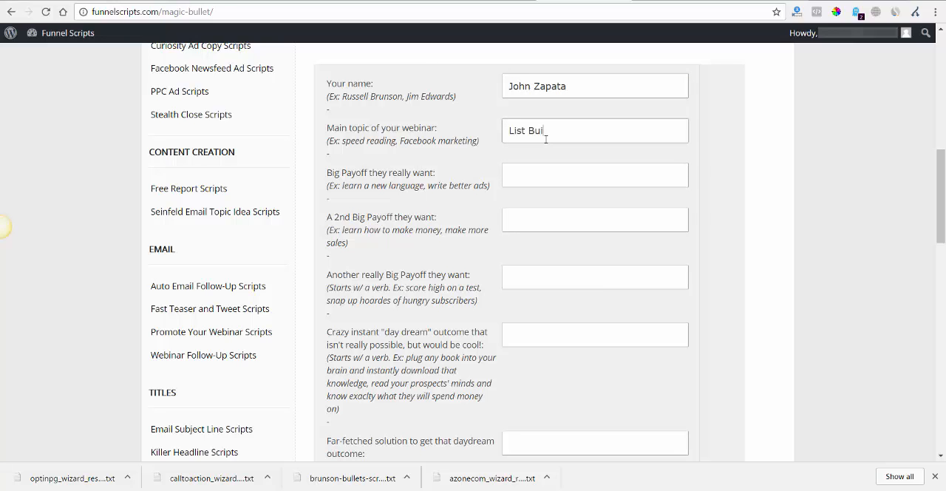
{"action": "type", "text": "lding"}
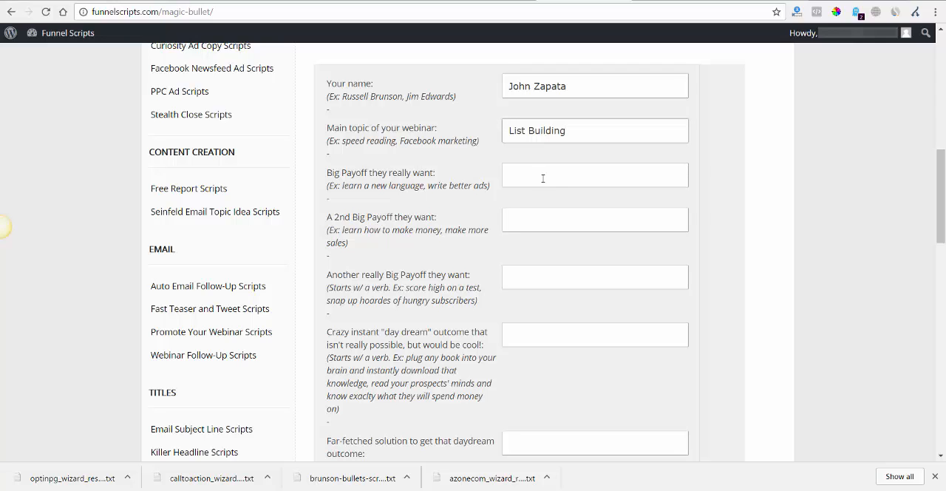
Give the big payoff 'build a list fast' and the second payoff 'make affiliate sales'
{"action": "left_click", "coordinate": [595, 175]}
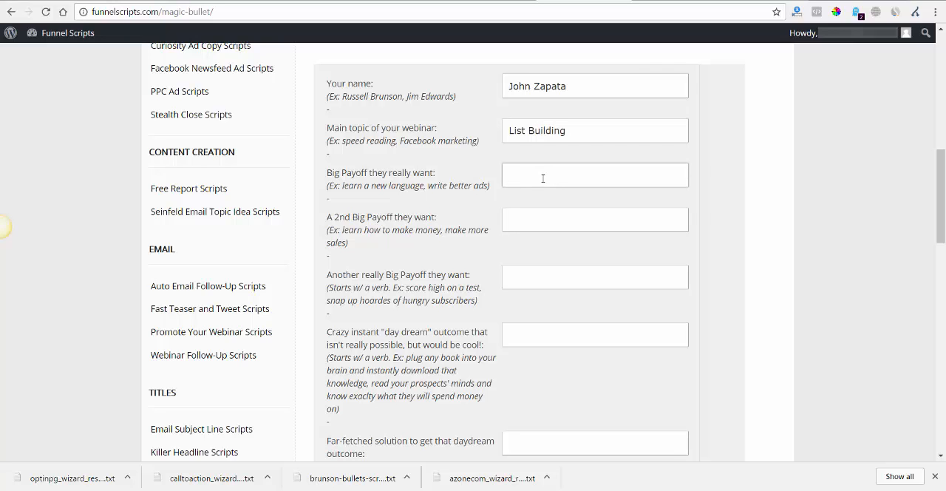
{"action": "type", "text": "build a list and make money"}
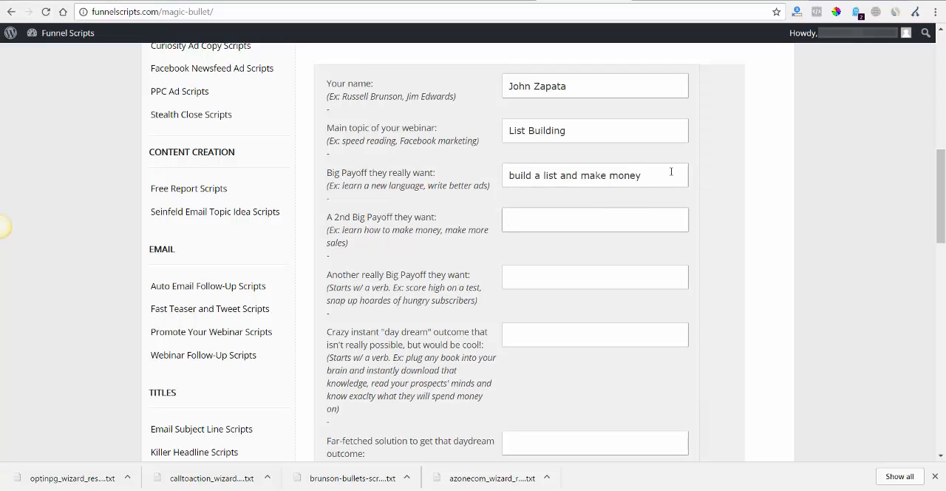
{"action": "double_click", "coordinate": [599, 175]}
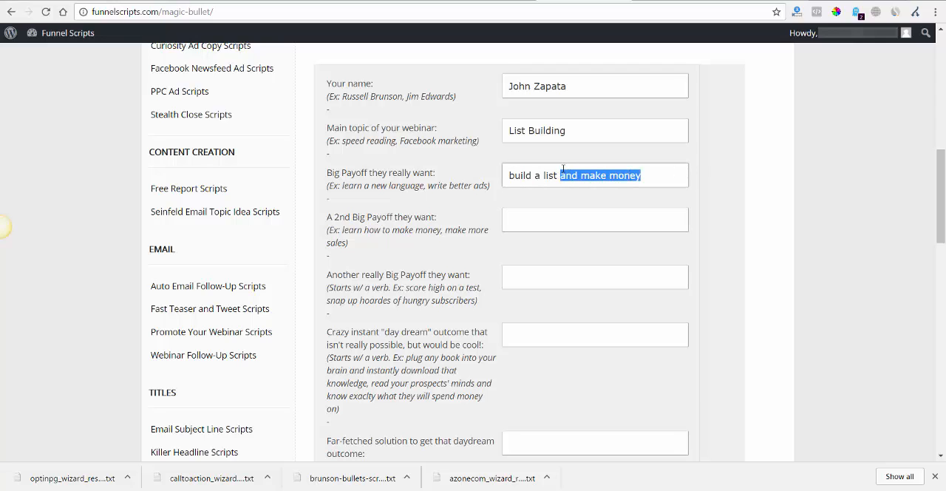
{"action": "type", "text": "fast"}
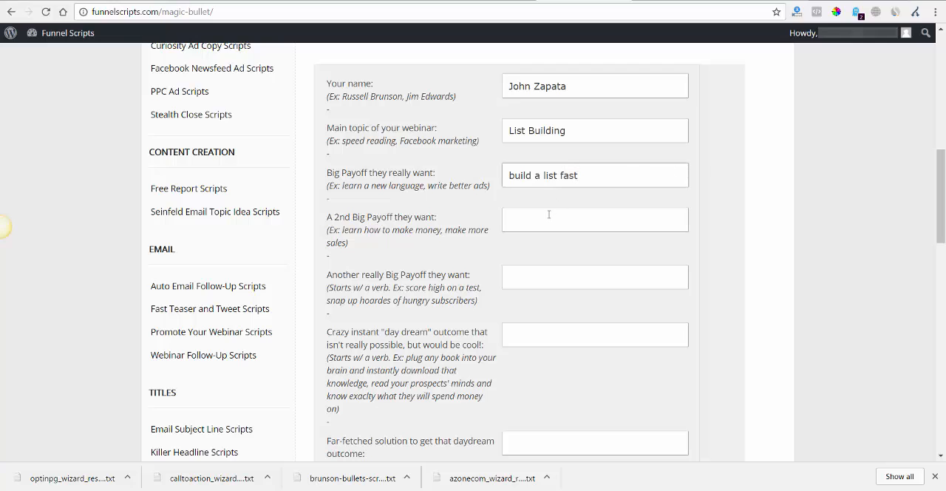
{"action": "type", "text": "make aff"}
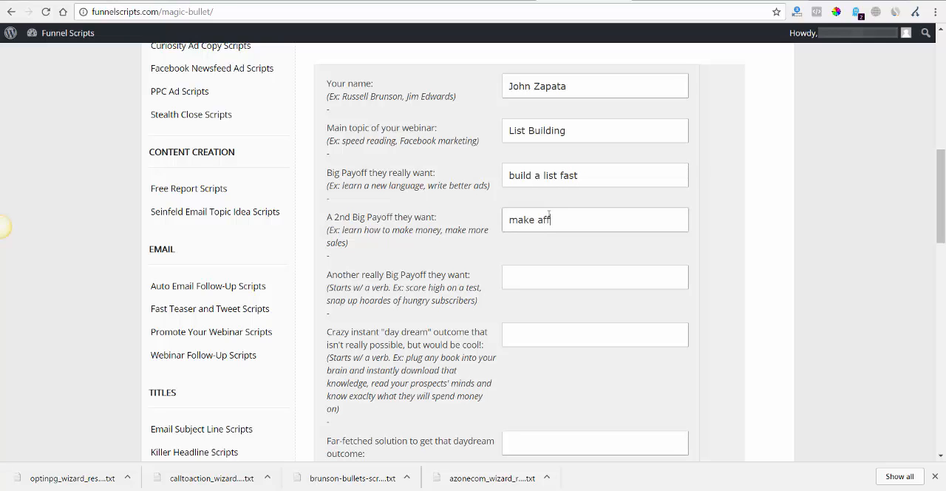
{"action": "type", "text": "iliate sales"}
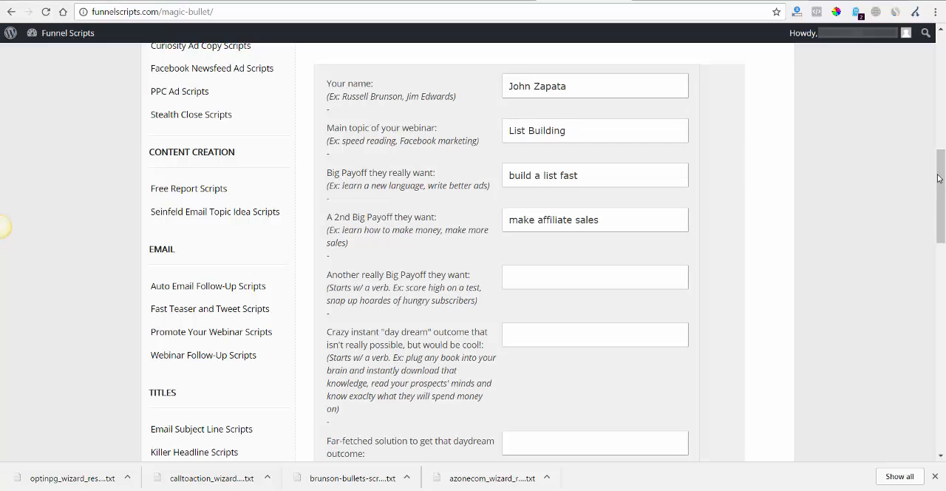
Fill the third payoff with the example wording about hungry subscribers
{"action": "scroll", "scroll_direction": "down", "scroll_amount": 3}
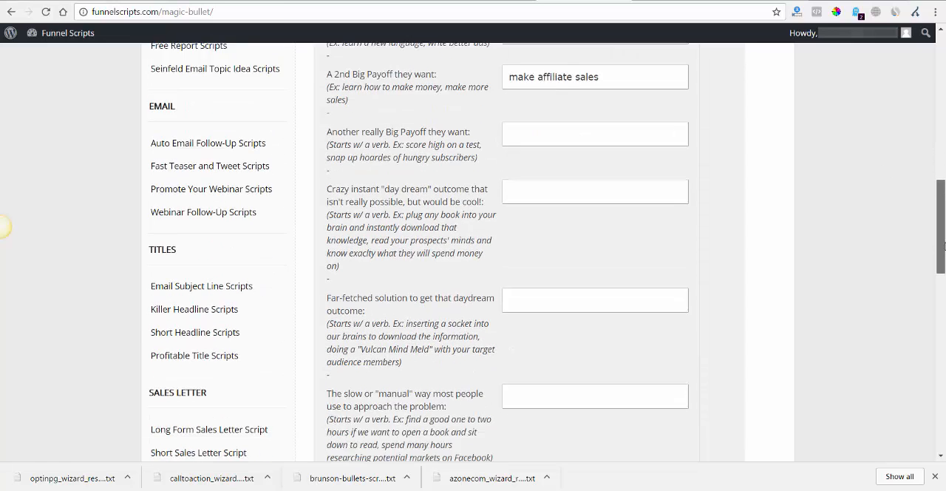
{"action": "scroll", "scroll_direction": "down", "scroll_amount": 3}
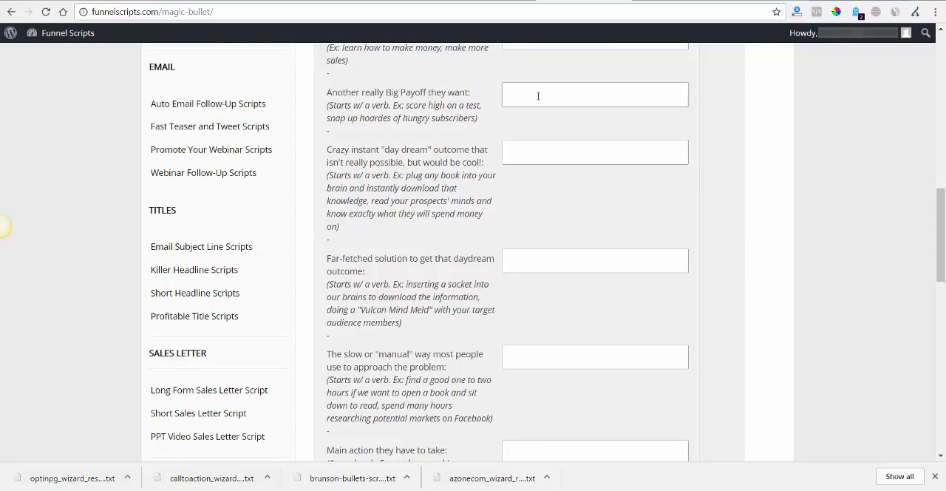
{"action": "left_click_drag", "start_coordinate": [327, 118], "coordinate": [418, 118]}
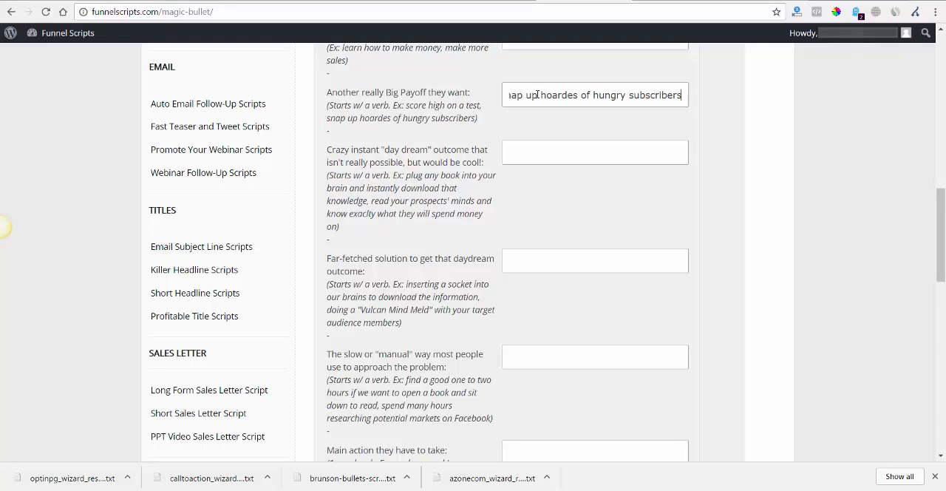
{"action": "mouse_move", "coordinate": [392, 161]}
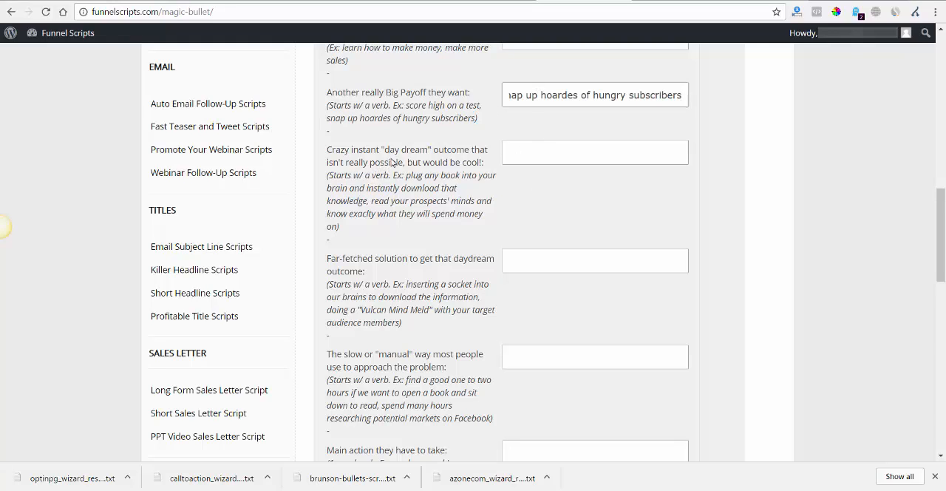
{"action": "mouse_move", "coordinate": [420, 168]}
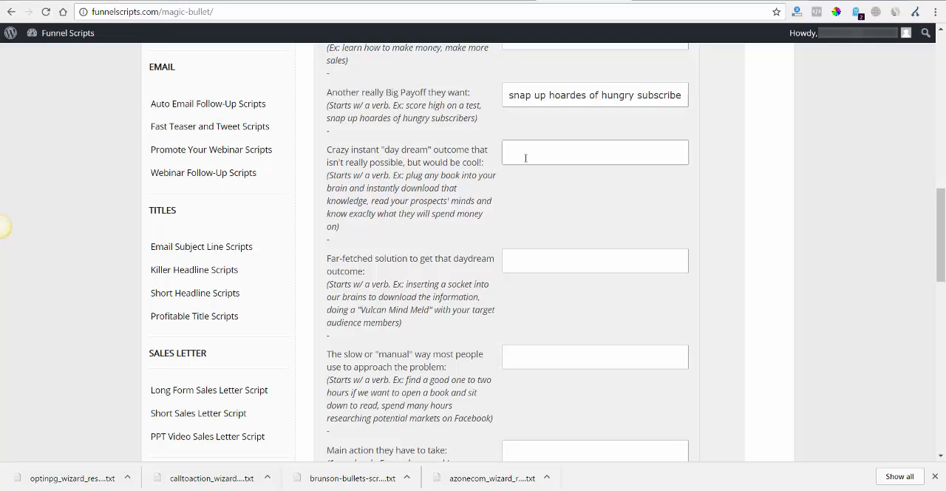
Answer the daydream outcome: 'wake up and find your inbox flooded with new subscriber notifications'
{"action": "type", "text": "w"}
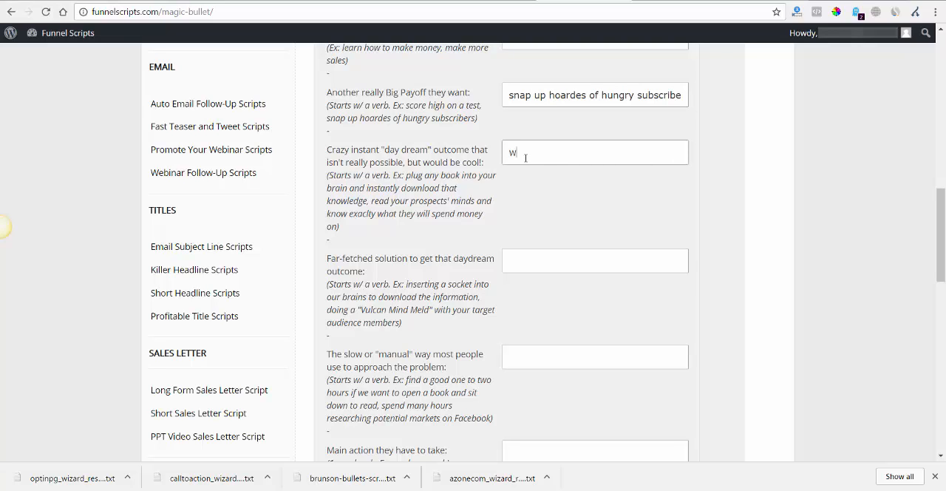
{"action": "type", "text": "ake up and"}
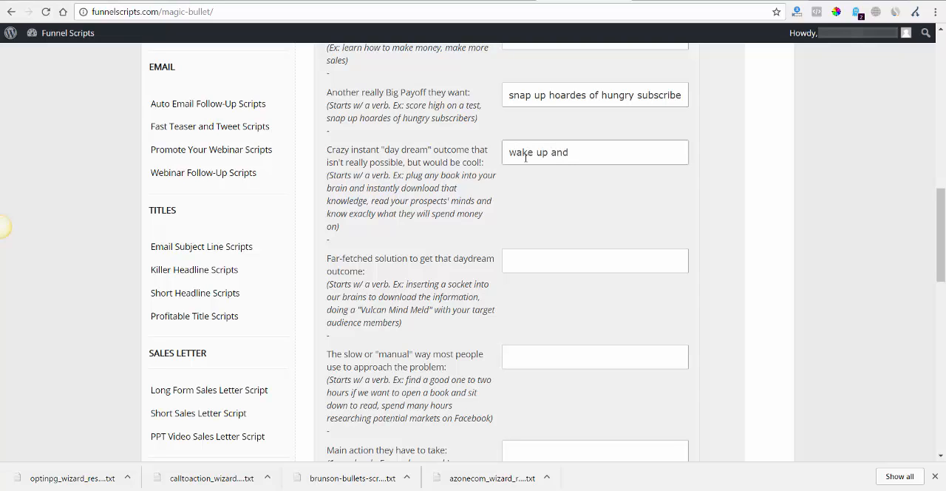
{"action": "type", "text": "find your"}
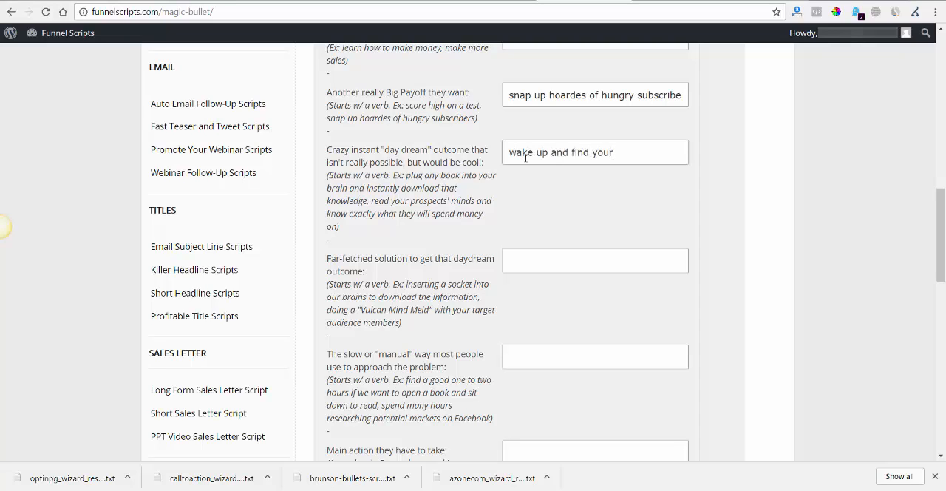
{"action": "type", "text": "inbox f"}
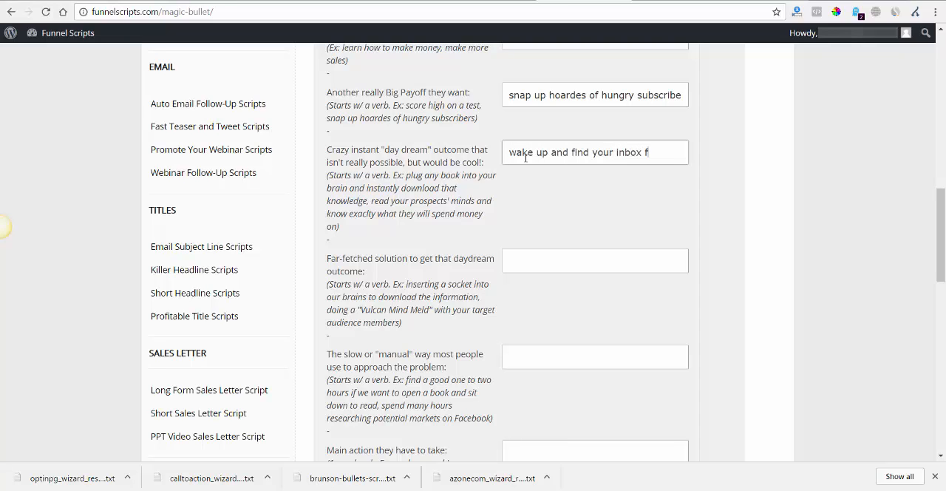
{"action": "type", "text": "looded with"}
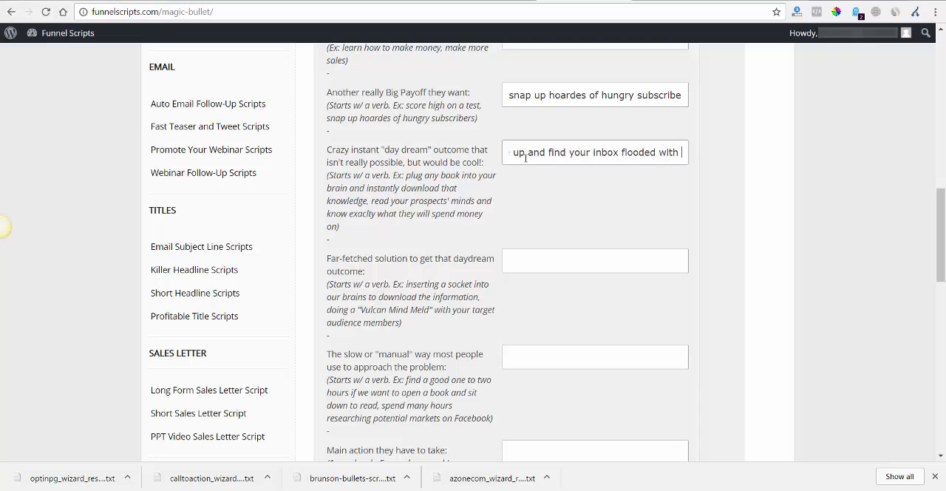
{"action": "type", "text": "new subscri"}
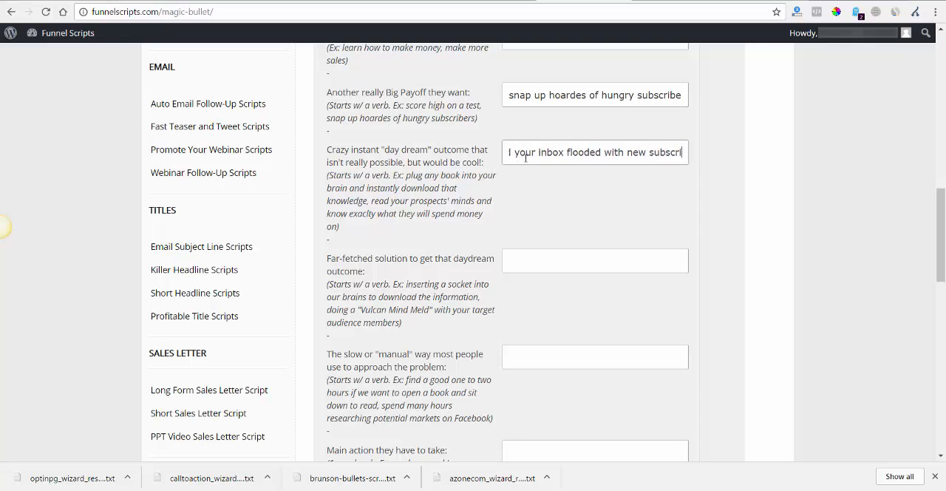
{"action": "type", "text": "with new subscriber notifications"}
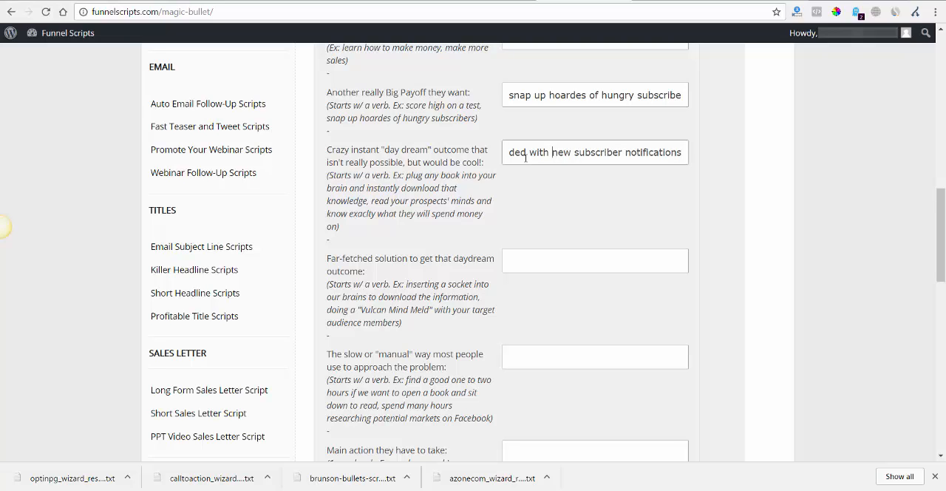
{"action": "type", "text": "1"}
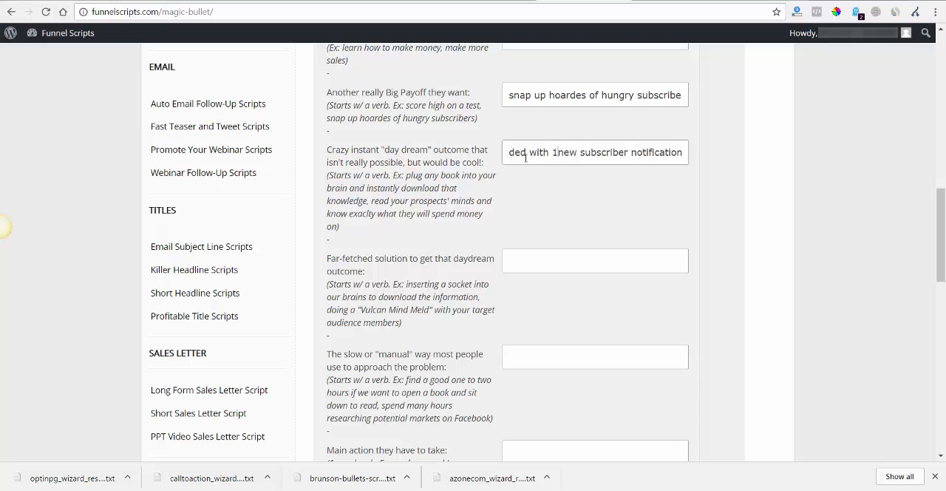
{"action": "type", "text": "00"}
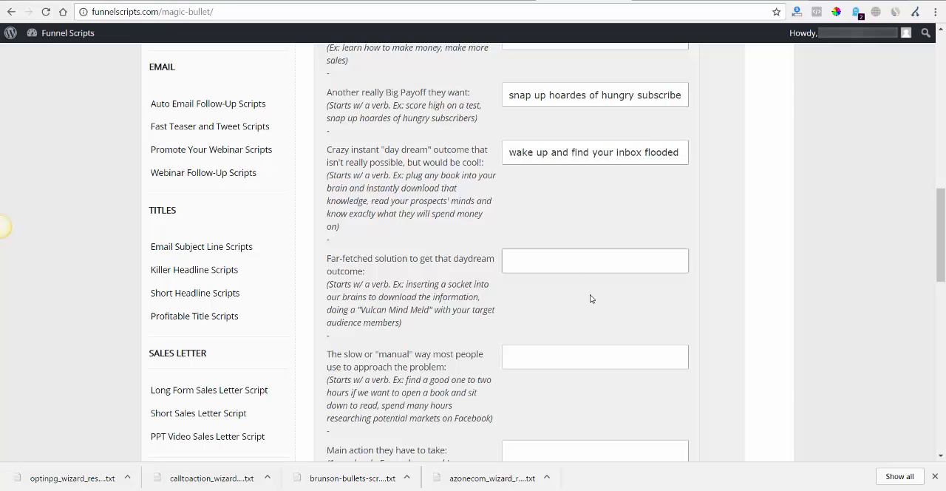
Answer the far-fetched solution: 'rub the list-building genie lamp and have your list-', revising the ending
{"action": "scroll", "scroll_direction": "down", "scroll_amount": 3}
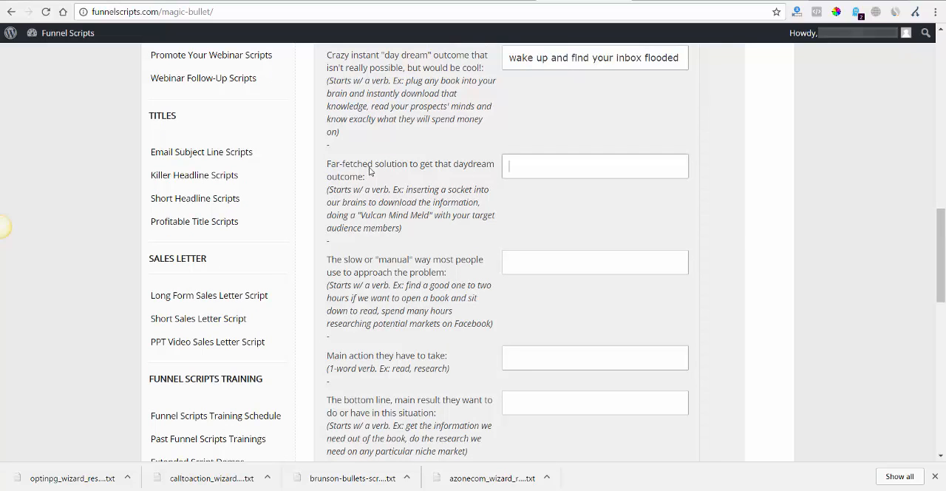
{"action": "mouse_move", "coordinate": [390, 193]}
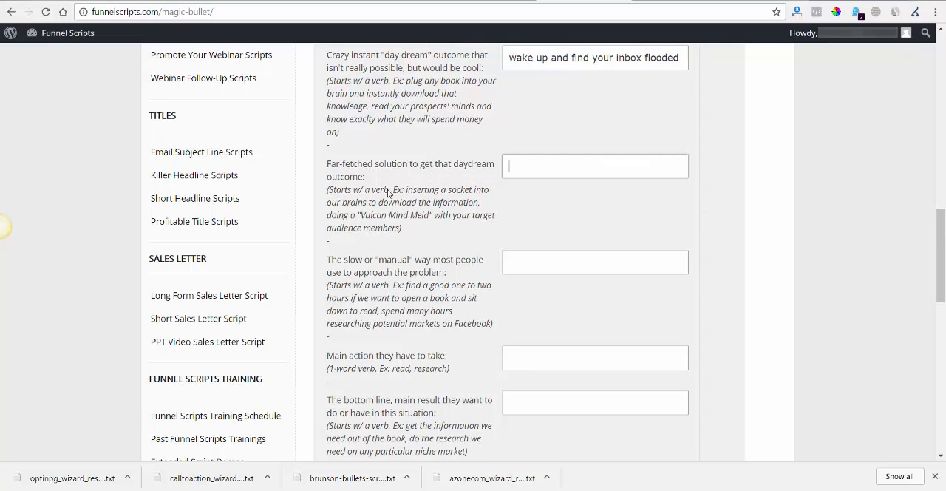
{"action": "mouse_move", "coordinate": [404, 207]}
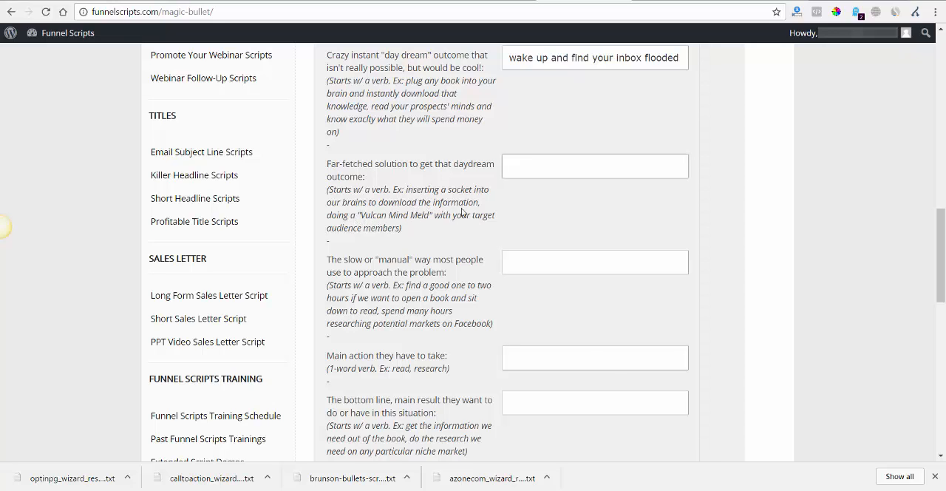
{"action": "mouse_move", "coordinate": [531, 198]}
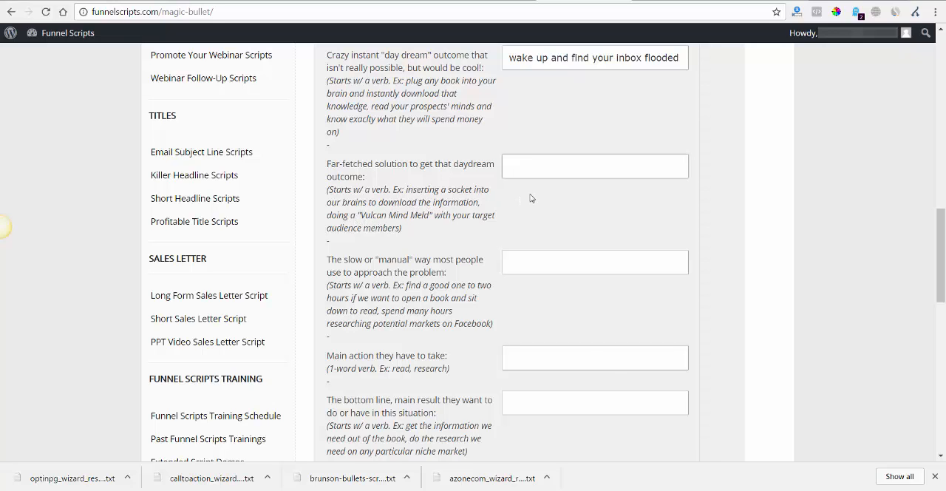
{"action": "mouse_move", "coordinate": [538, 203]}
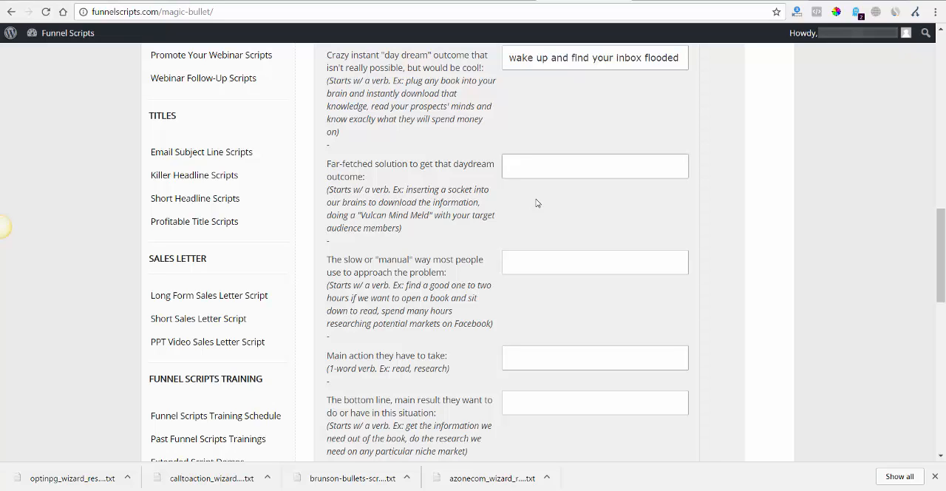
{"action": "type", "text": "rub the list-"}
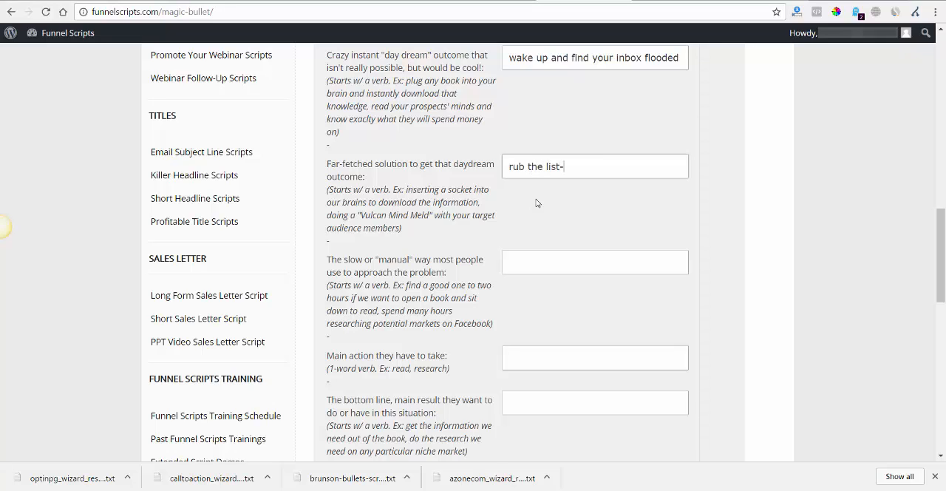
{"action": "type", "text": "building ge"}
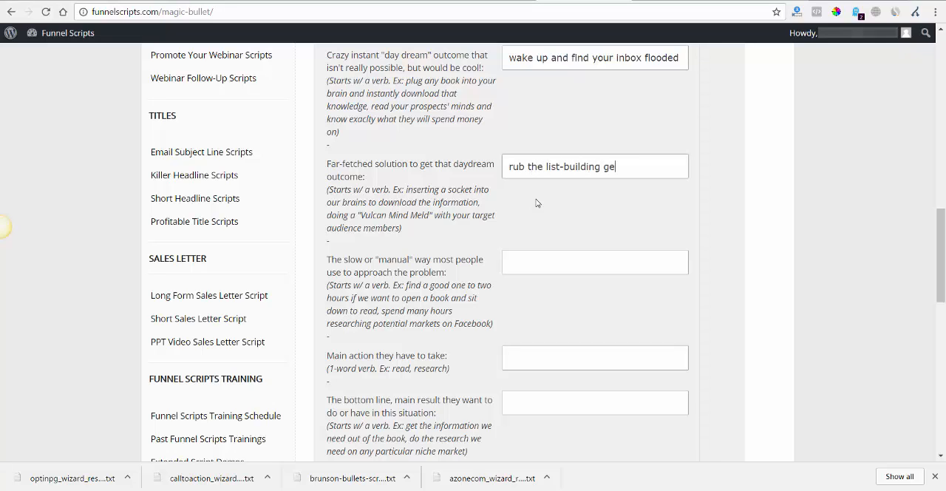
{"action": "type", "text": "nie lamp an"}
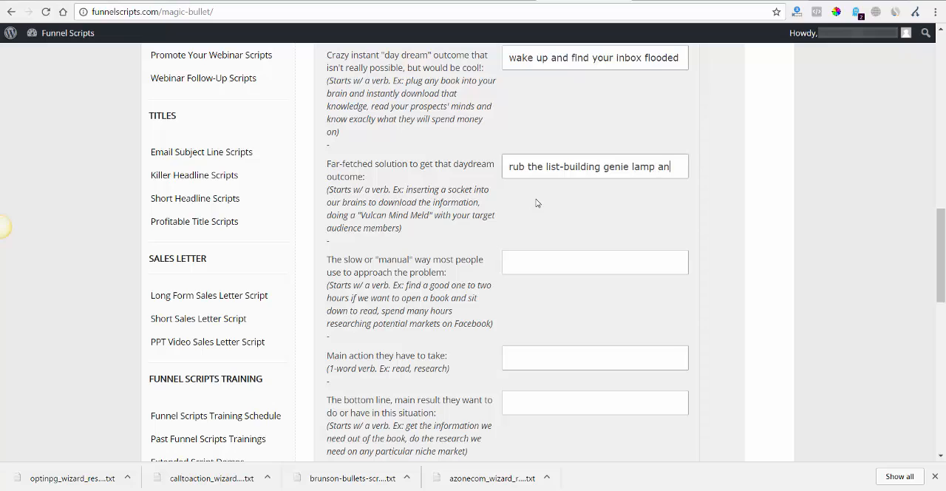
{"action": "type", "text": "d"}
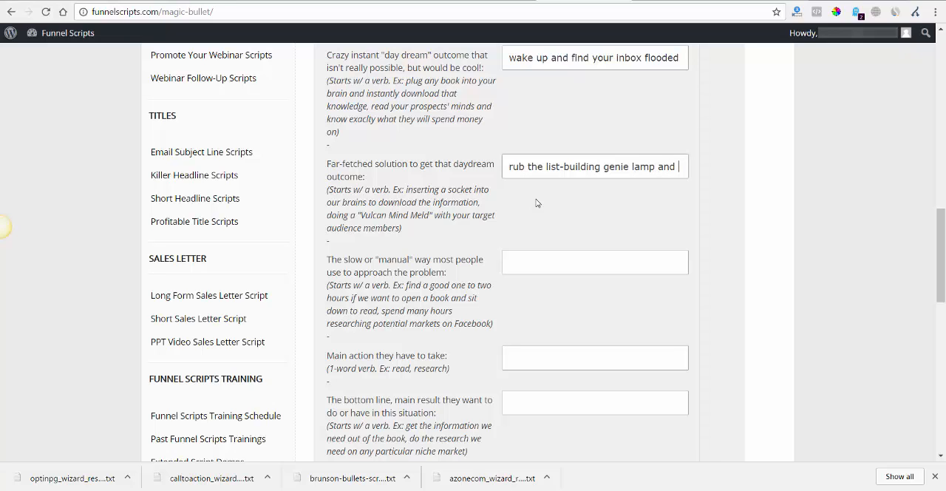
{"action": "type", "text": "wish for"}
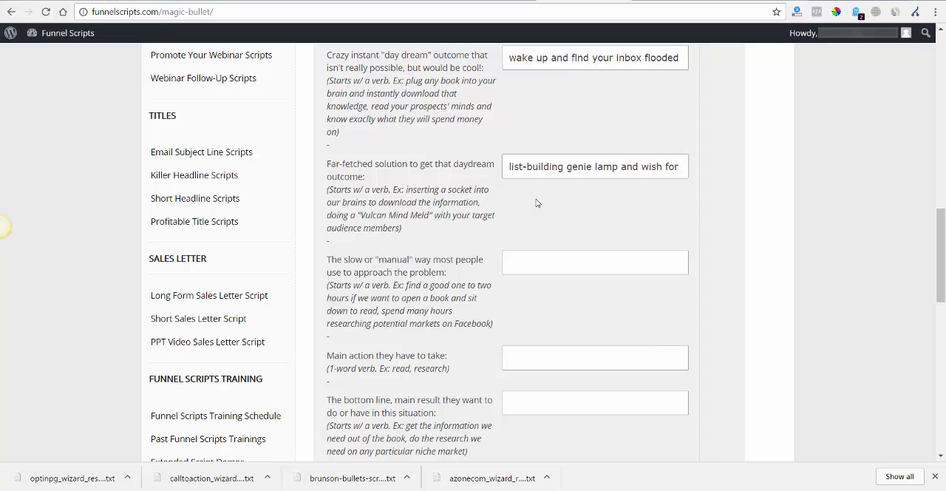
{"action": "left_click", "coordinate": [595, 165]}
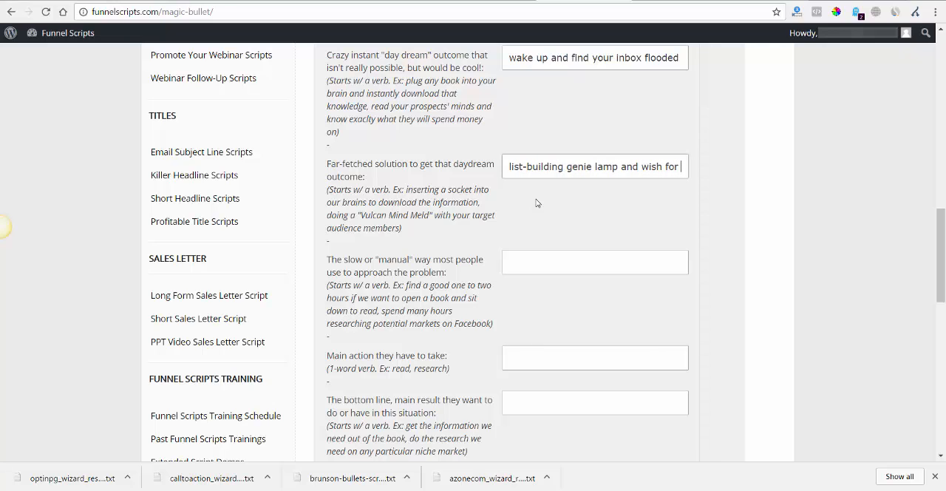
{"action": "type", "text": "an"}
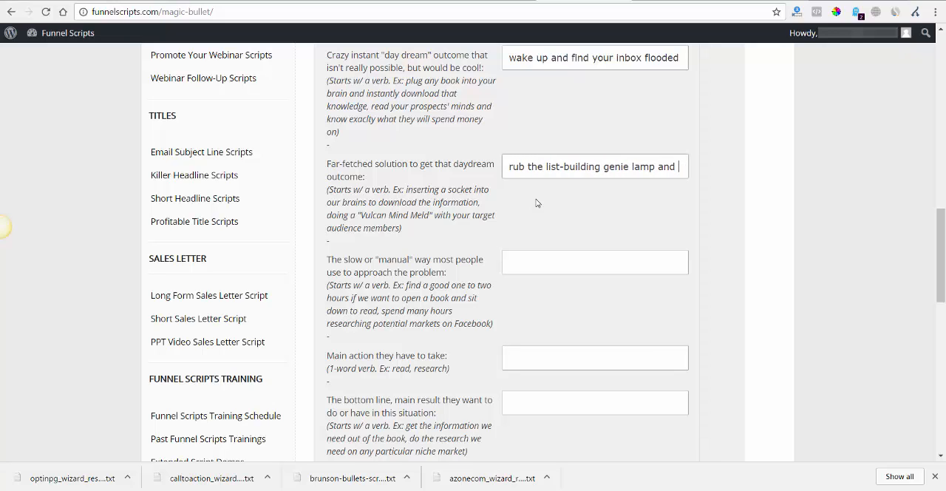
{"action": "type", "text": "have your list-"}
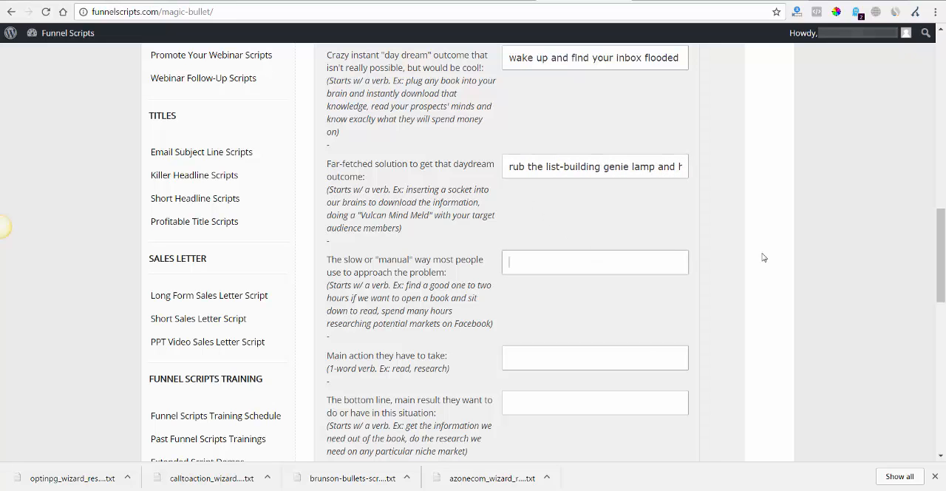
Describe the slow way: spend hours creating content and chasing traffic, then begging visitors who laugh at your page
{"action": "scroll", "scroll_direction": "down", "scroll_amount": 3}
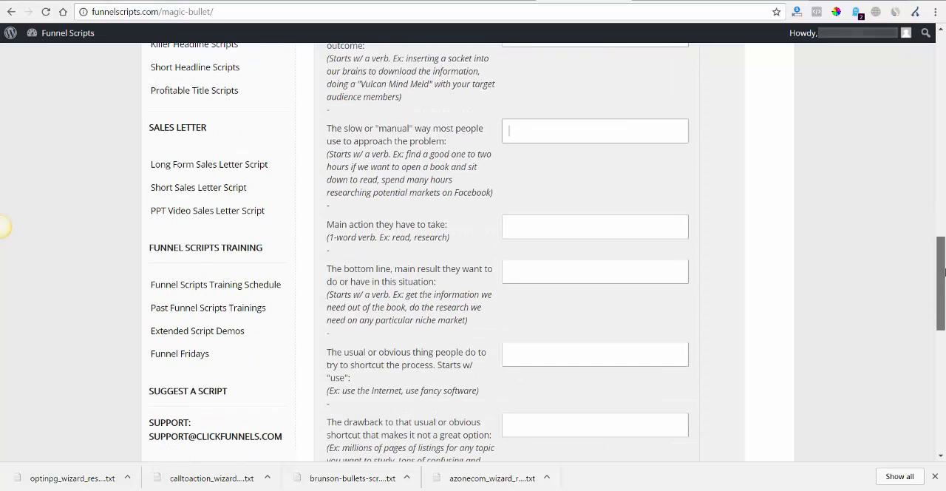
{"action": "mouse_move", "coordinate": [636, 167]}
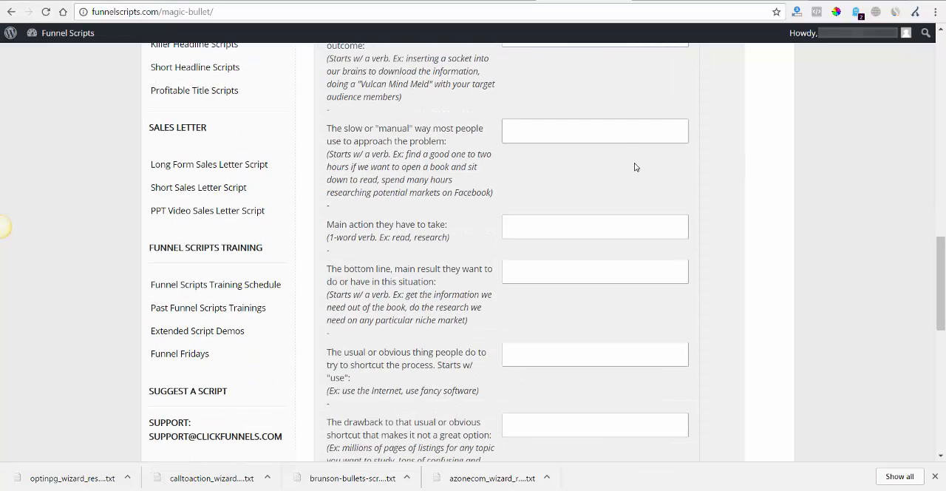
{"action": "mouse_move", "coordinate": [446, 143]}
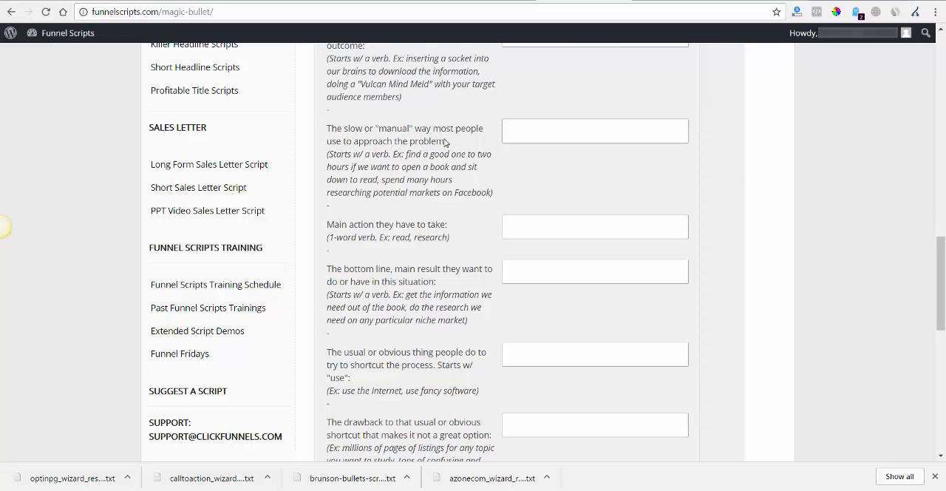
{"action": "mouse_move", "coordinate": [391, 173]}
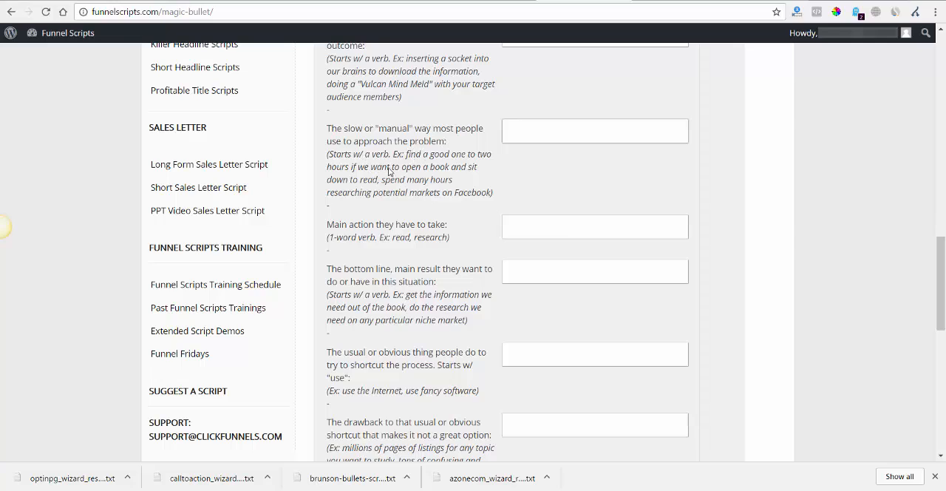
{"action": "left_click", "coordinate": [596, 131]}
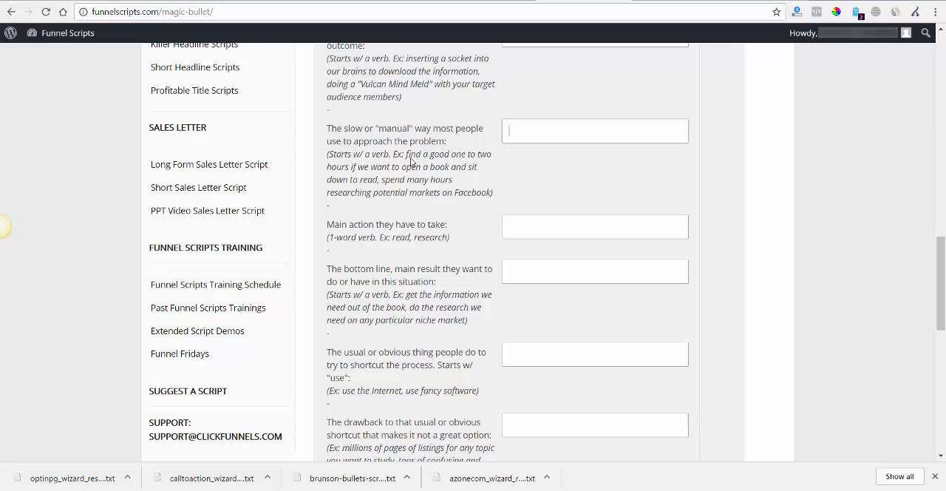
{"action": "mouse_move", "coordinate": [420, 178]}
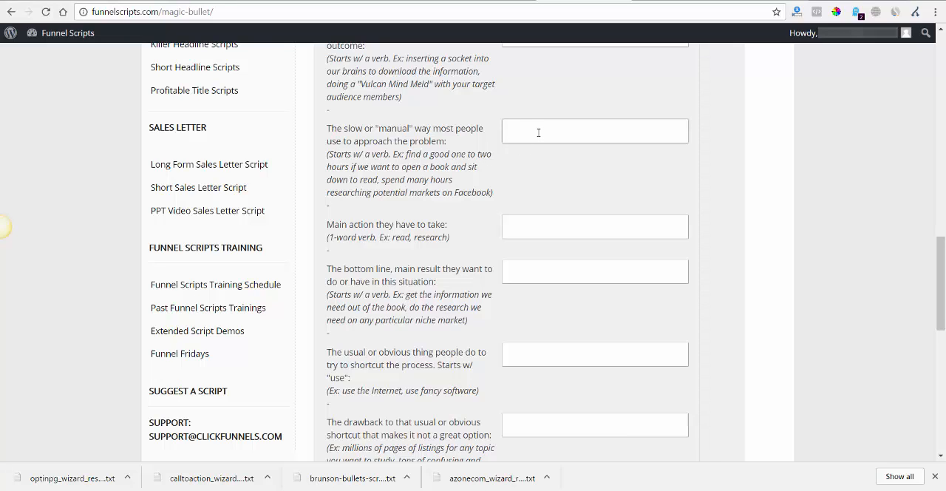
{"action": "type", "text": "spend"}
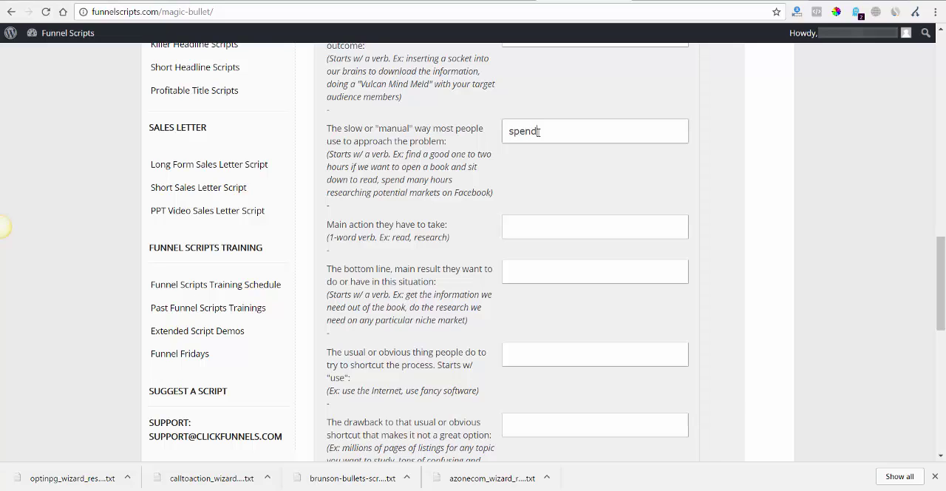
{"action": "type", "text": "hours"}
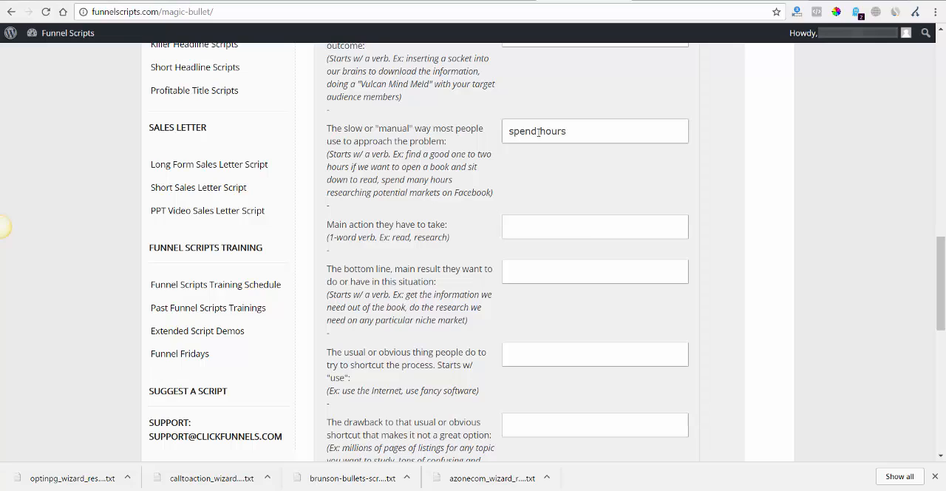
{"action": "type", "text": "crea"}
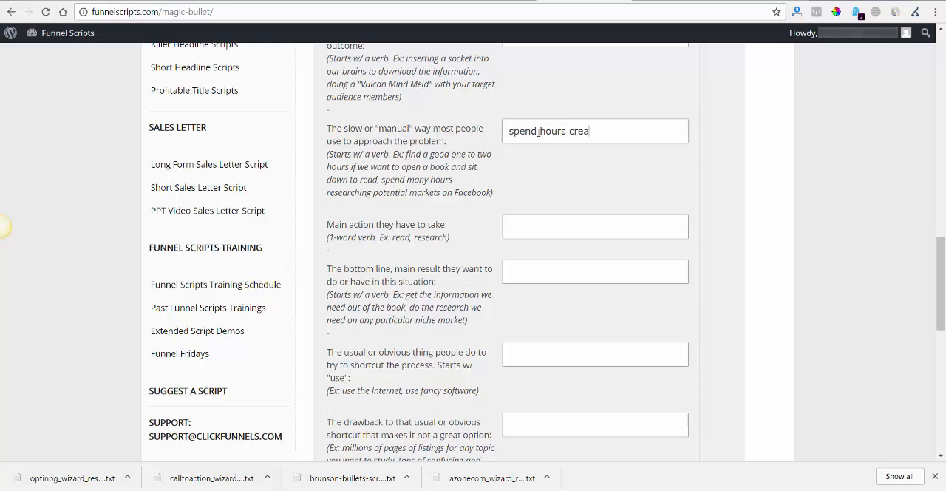
{"action": "type", "text": "ting"}
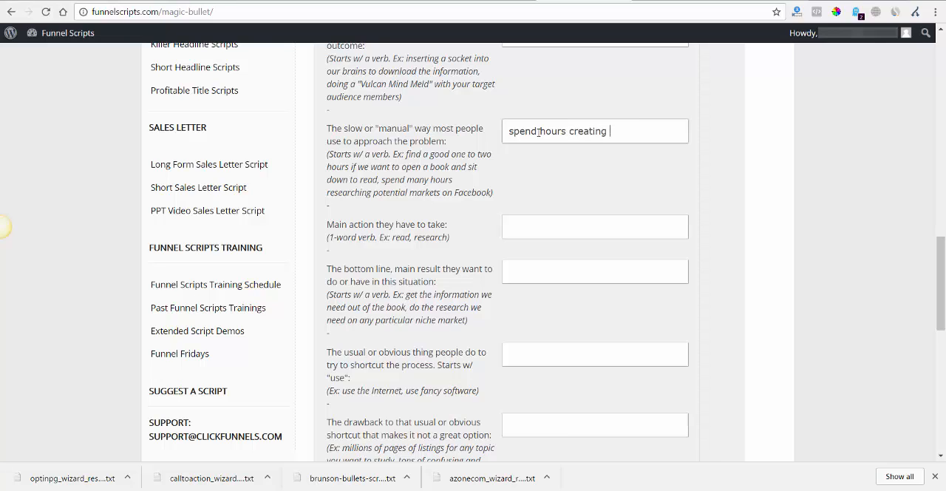
{"action": "type", "text": "content and trying to find traffic"}
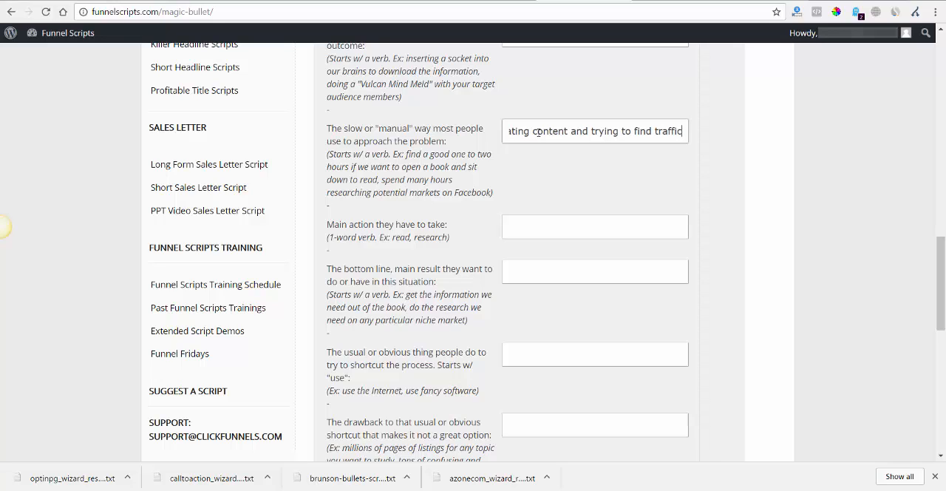
{"action": "type", "text": ", then begg"}
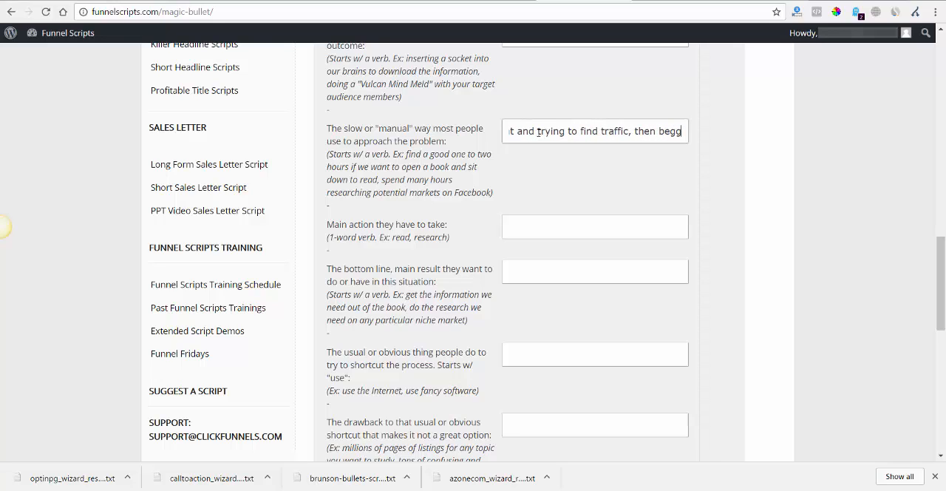
{"action": "type", "text": "ing them"}
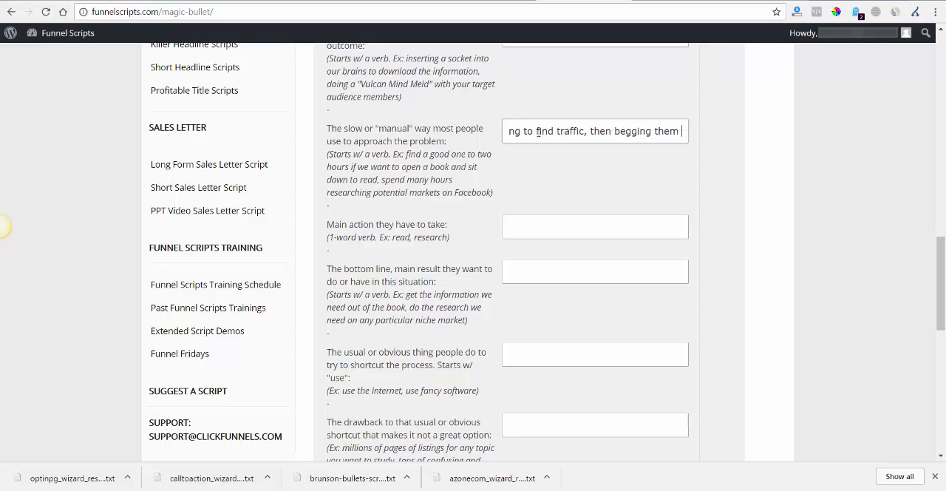
{"action": "type", "text": "nodt"}
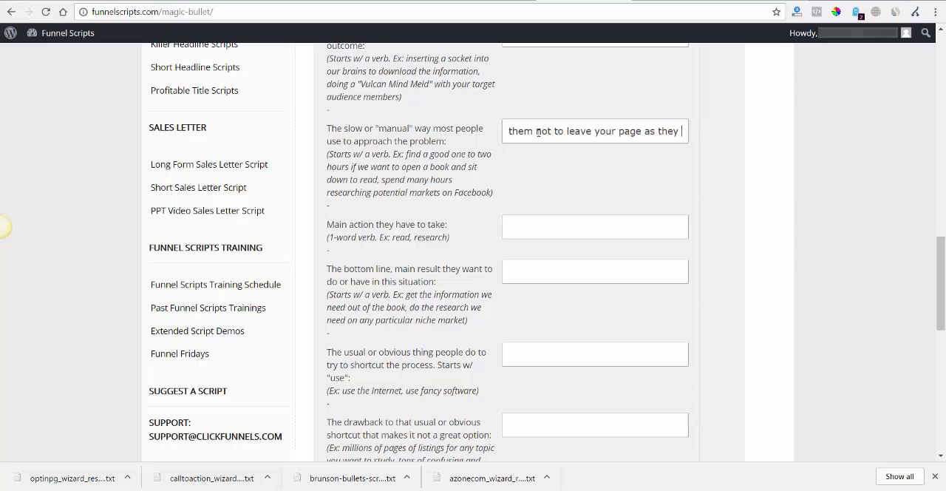
{"action": "type", "text": "cl"}
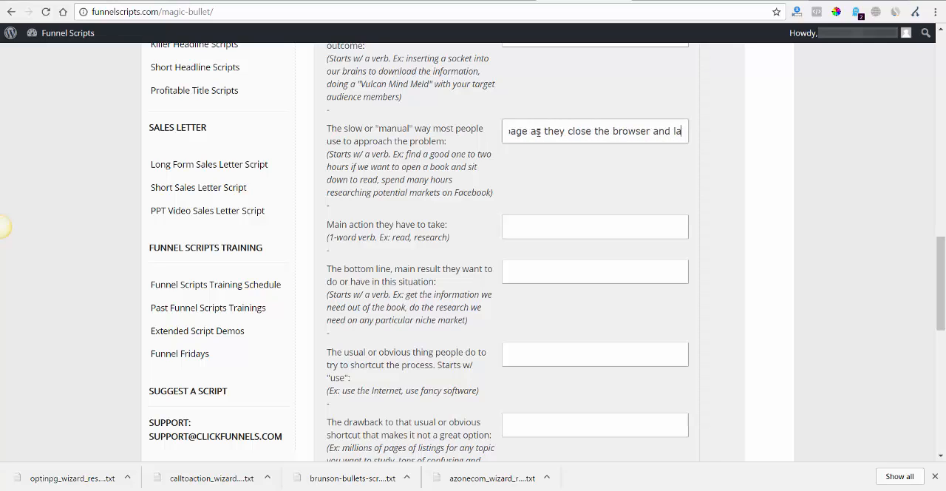
{"action": "type", "text": "laugh at your silly squeeze page"}
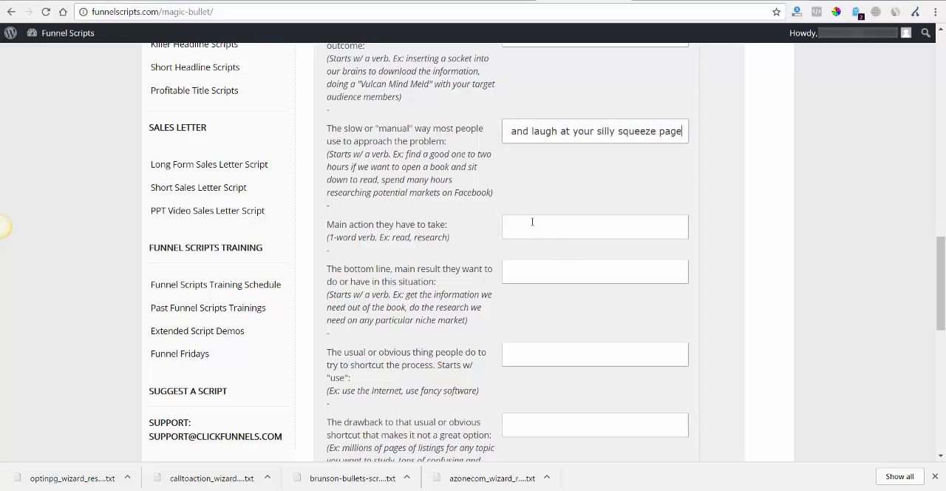
{"action": "type", "text": "spend hours creating content and try"}
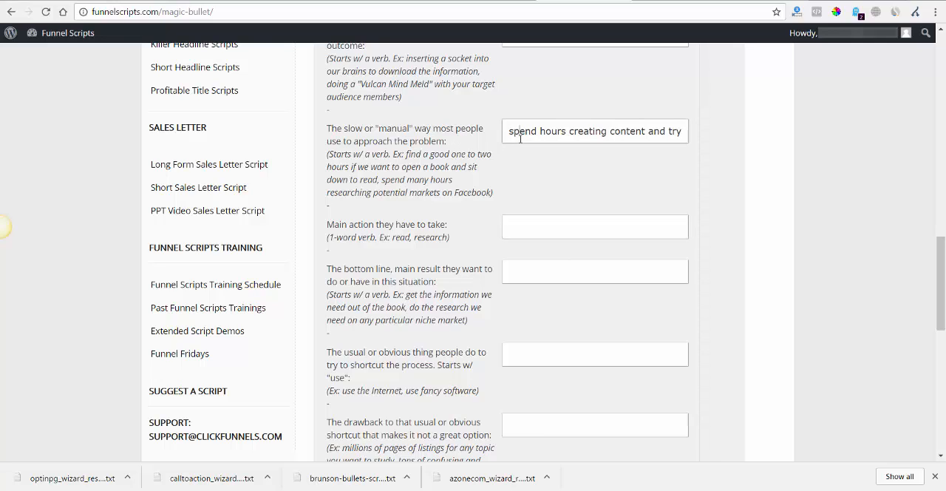
Give 'click' as the main action and 'grow your list fast with almost zero "re…' as the bottom-line result
{"action": "left_click", "coordinate": [596, 227]}
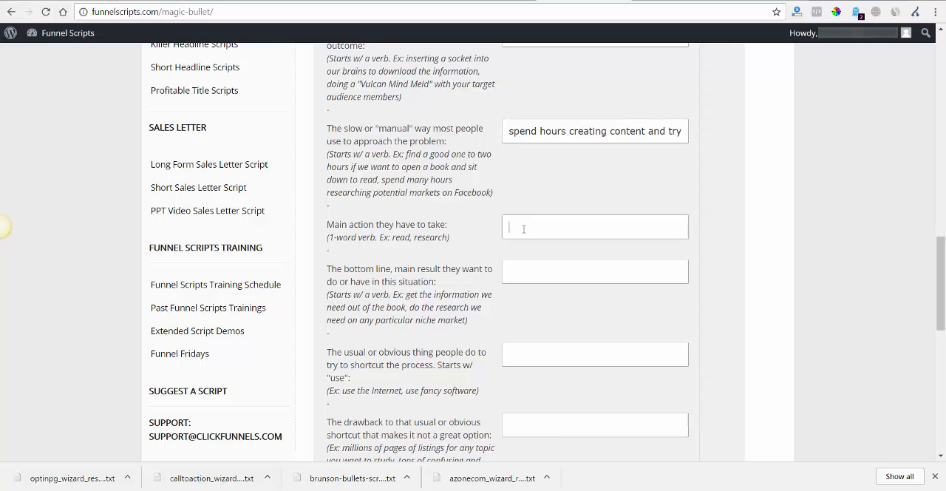
{"action": "type", "text": "click"}
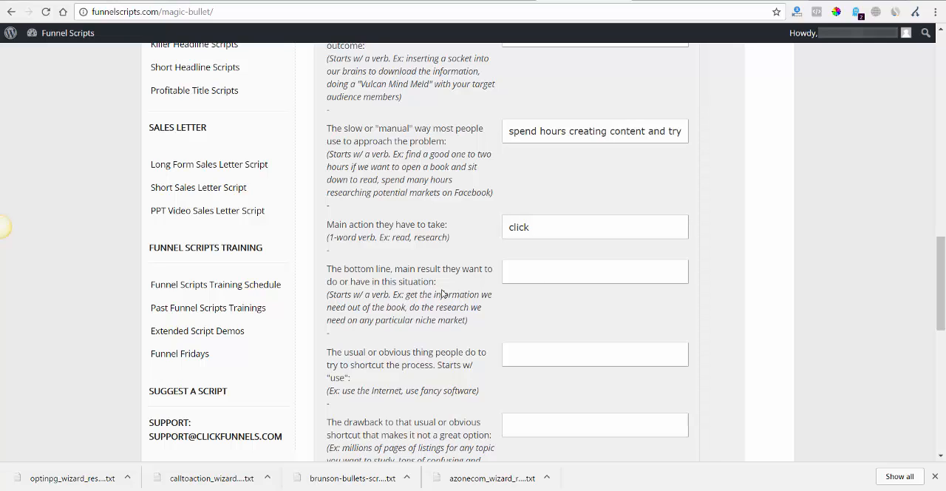
{"action": "mouse_move", "coordinate": [381, 323]}
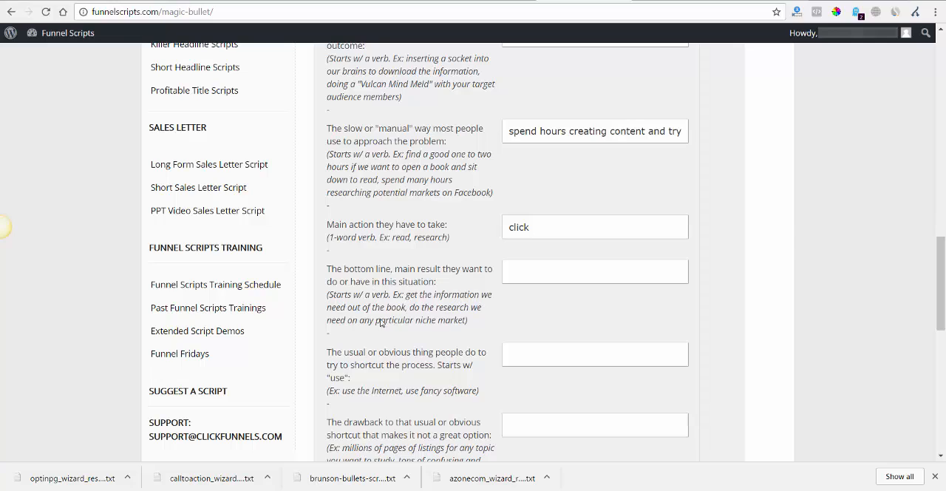
{"action": "left_click", "coordinate": [595, 270]}
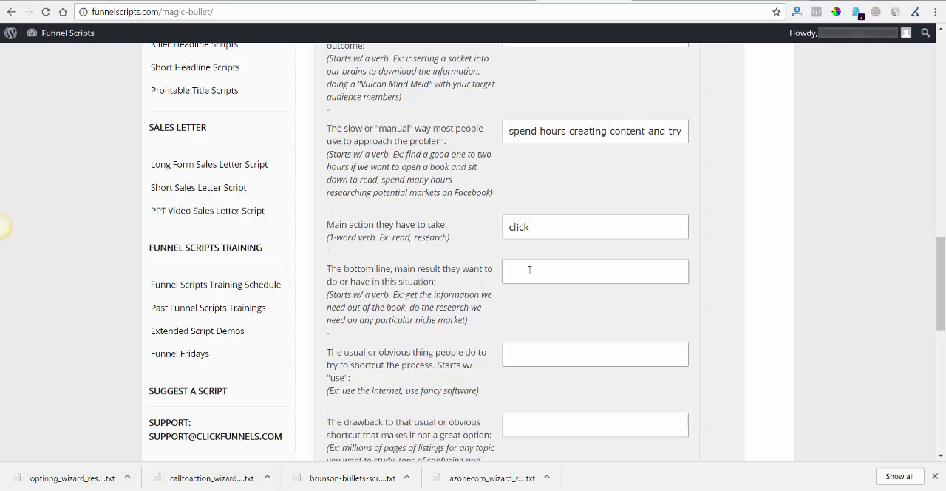
{"action": "type", "text": "grow your"}
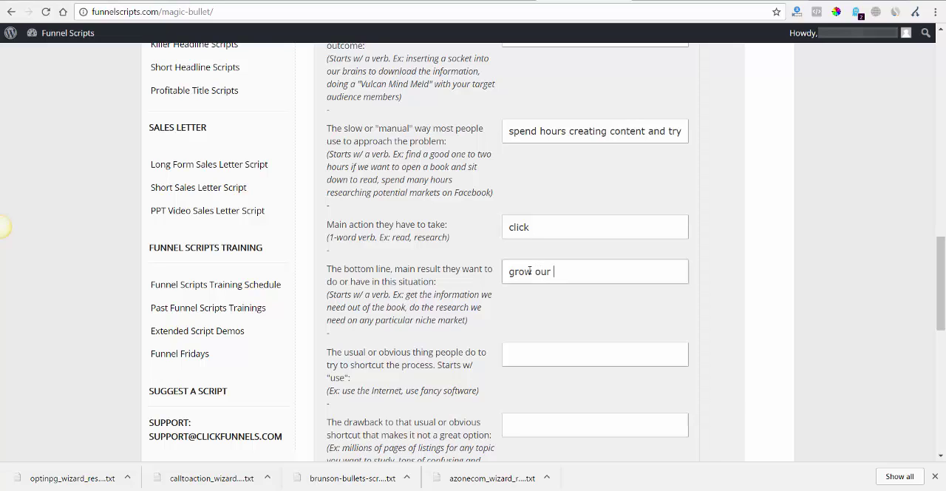
{"action": "type", "text": "list fast"}
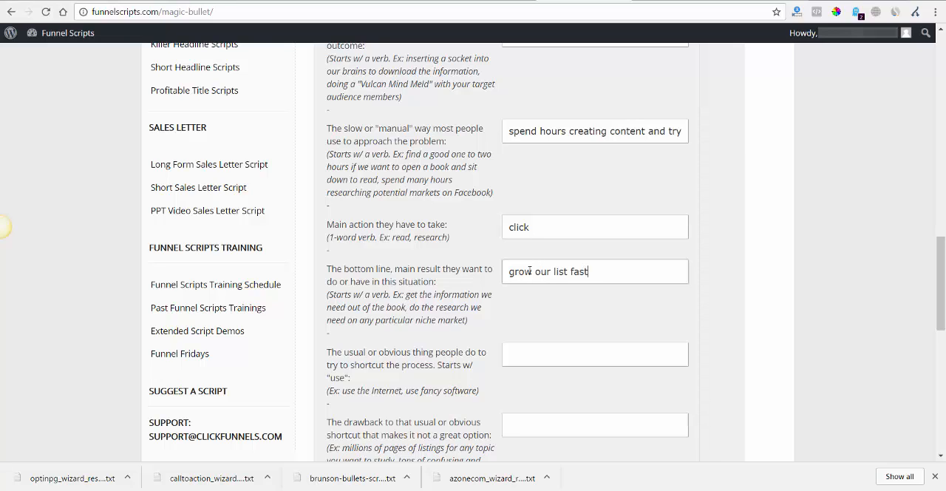
{"action": "type", "text": "with"}
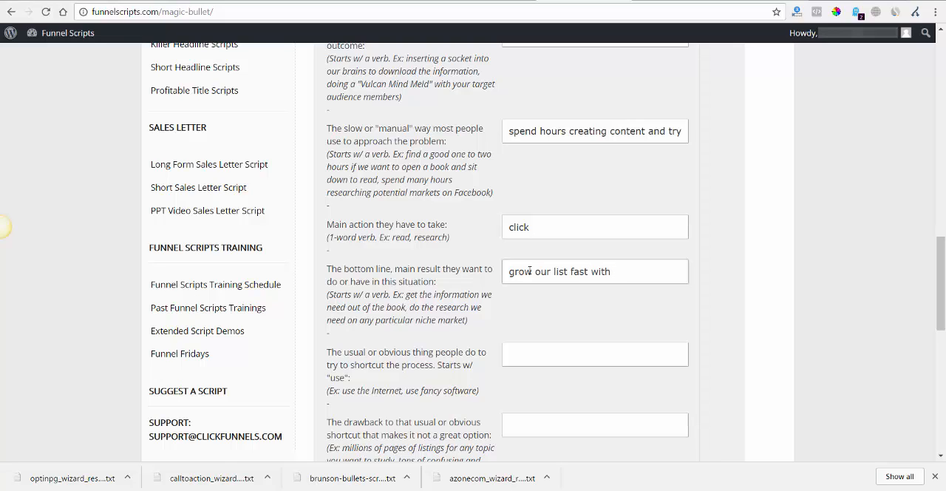
{"action": "type", "text": "almost"}
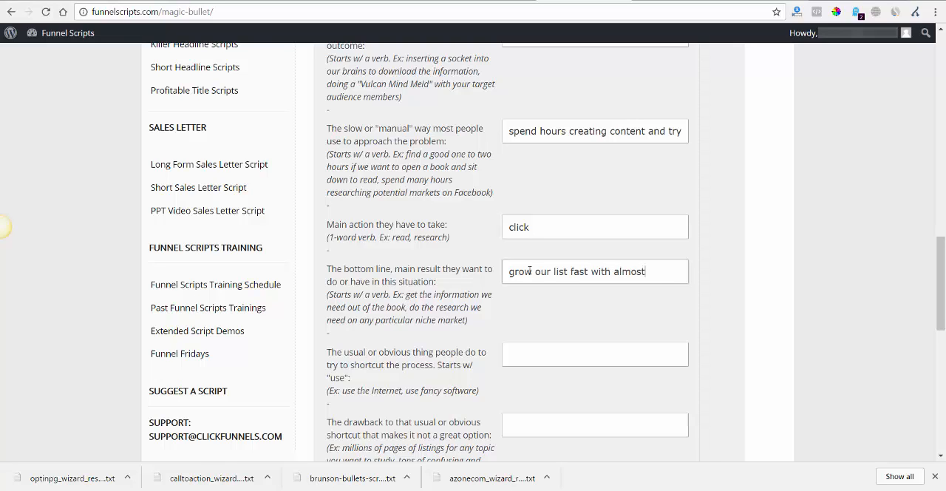
{"action": "type", "text": "z"}
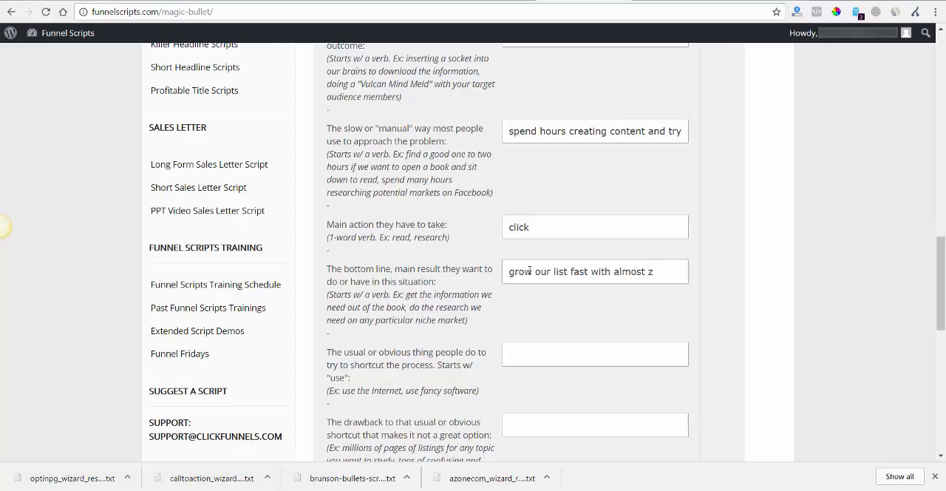
{"action": "type", "text": "zero \"re"}
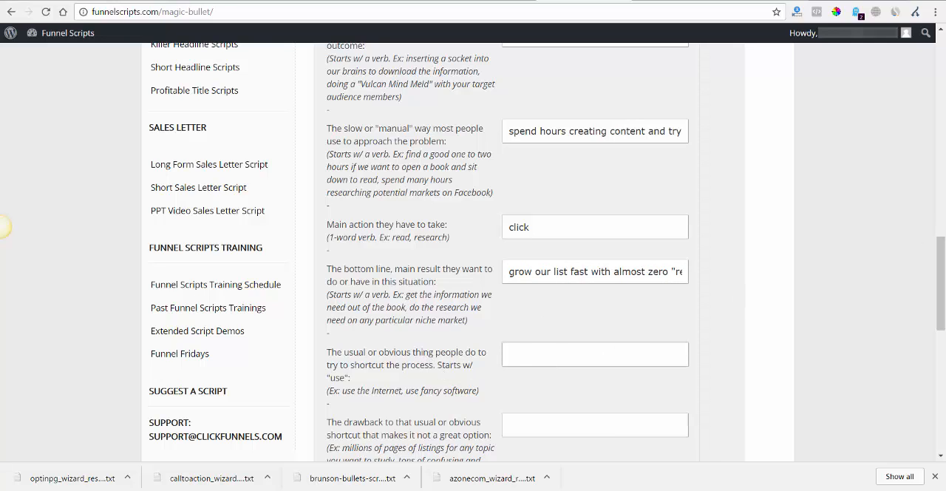
Name the usual shortcut as 'out-dated PLR products or terrible traffic sources that never work'
{"action": "scroll", "scroll_direction": "down", "scroll_amount": 3}
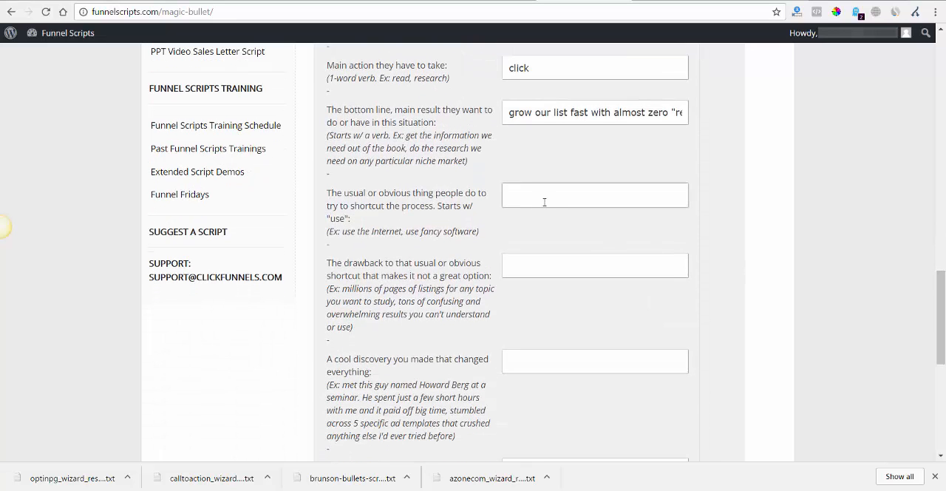
{"action": "type", "text": "out-da"}
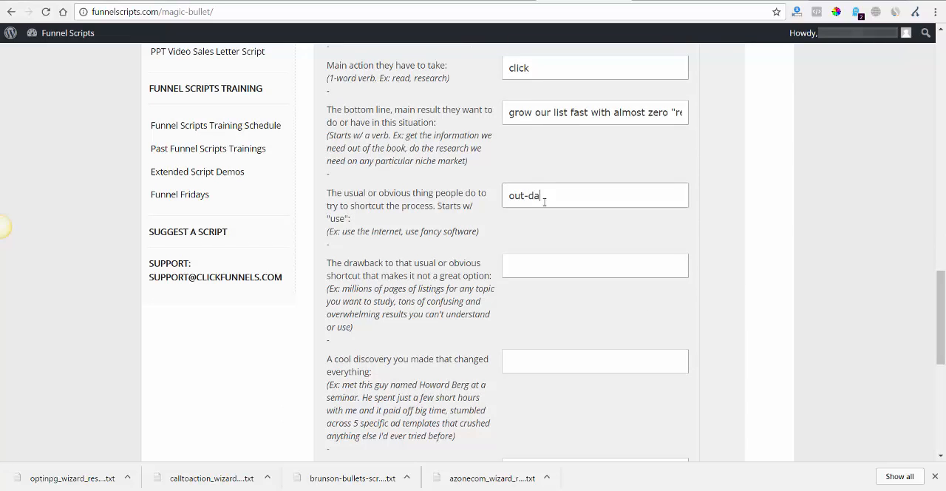
{"action": "type", "text": "ted PLR"}
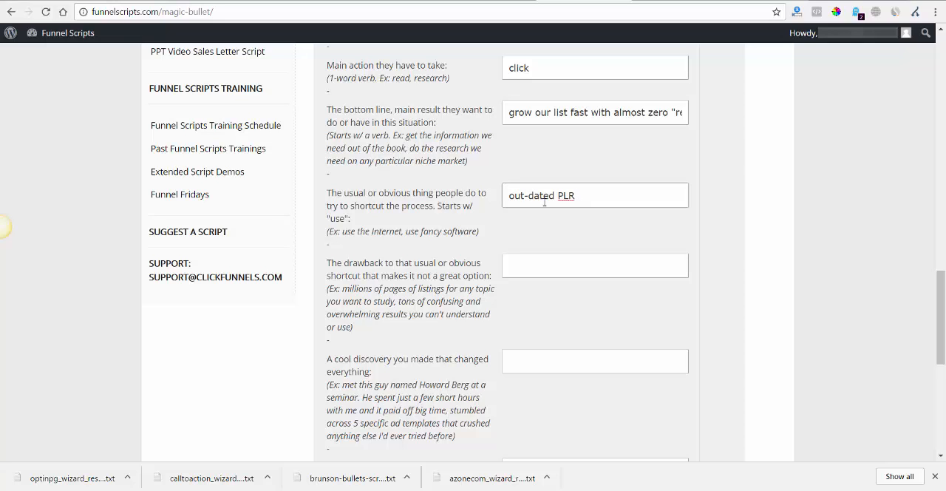
{"action": "type", "text": "products"}
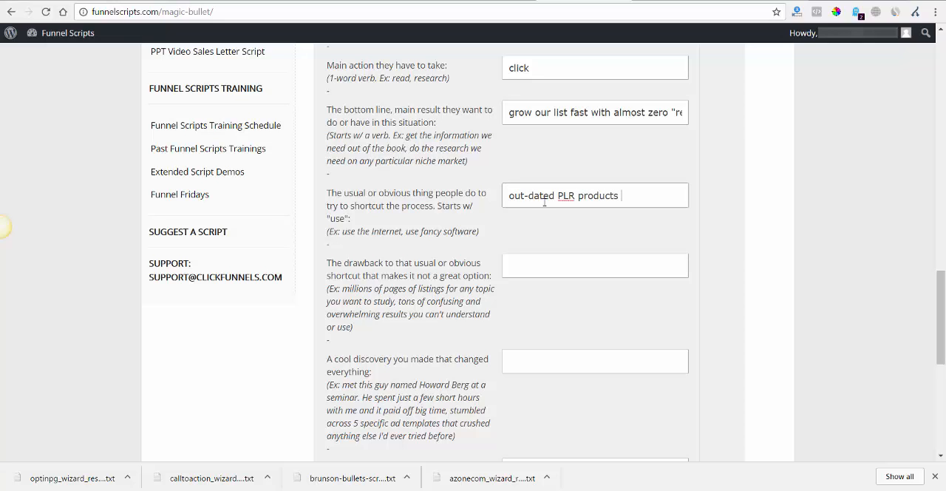
{"action": "type", "text": "or"}
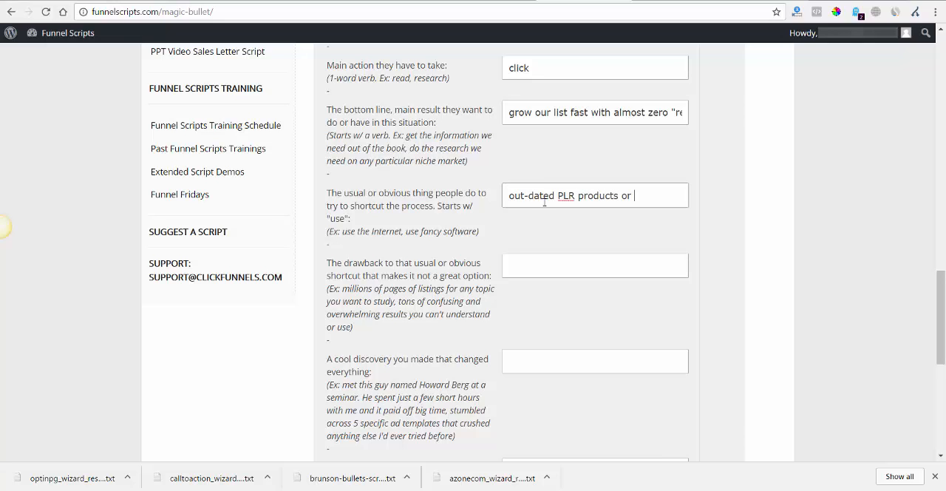
{"action": "type", "text": "te"}
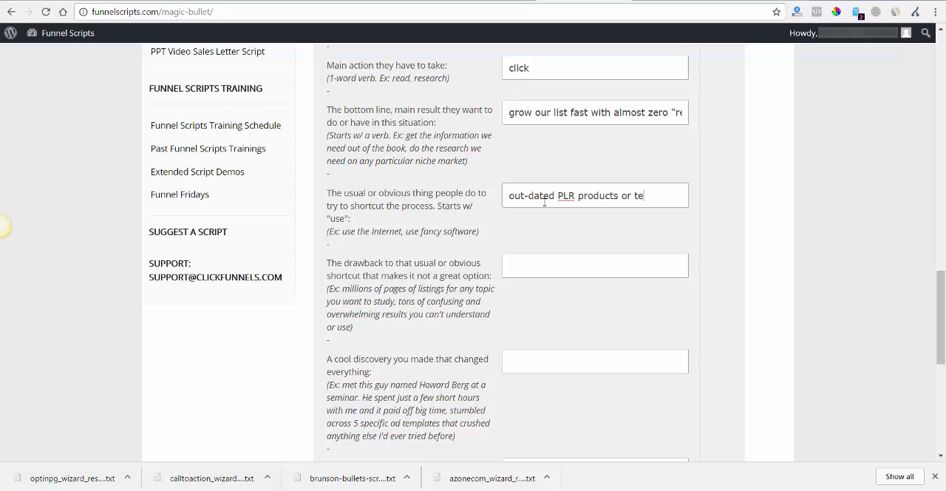
{"action": "type", "text": "rrible traffic sources that never work"}
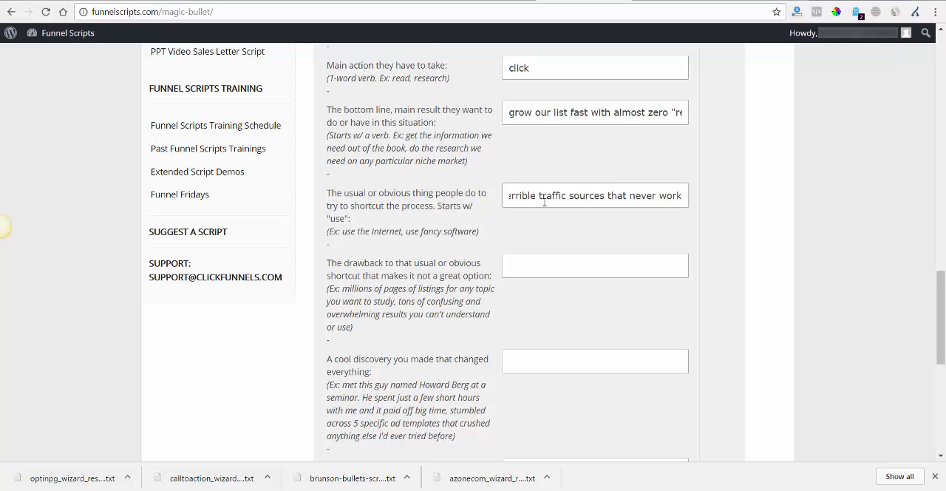
{"action": "mouse_move", "coordinate": [689, 220]}
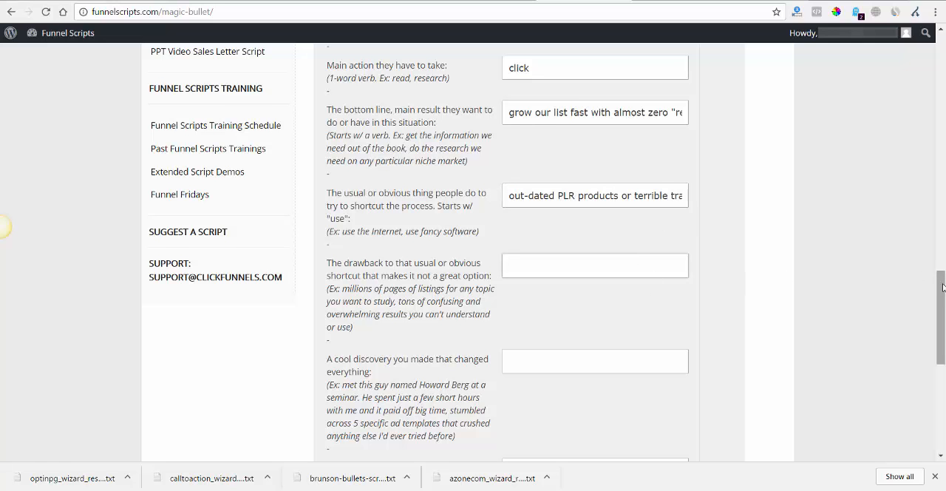
Answer the shortcut's drawback as 'way over-used and not helpful to anyone'
{"action": "scroll", "scroll_direction": "down", "scroll_amount": 3}
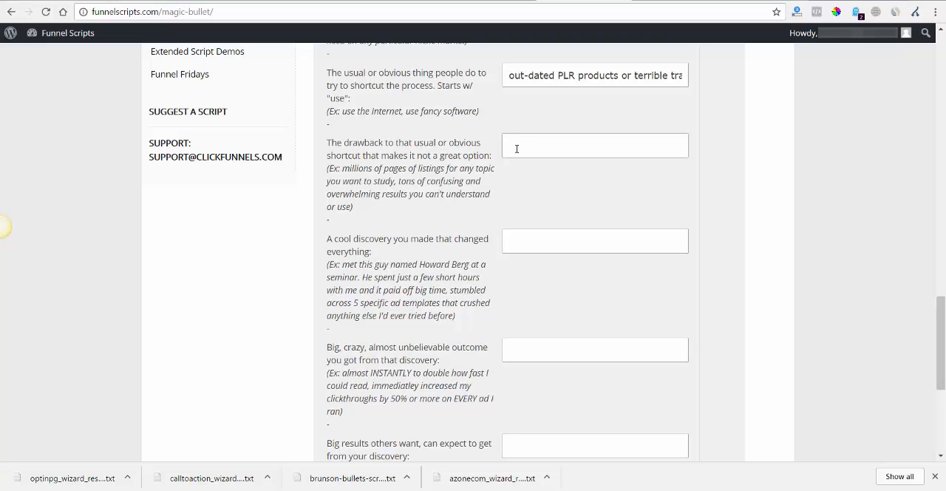
{"action": "type", "text": "way over"}
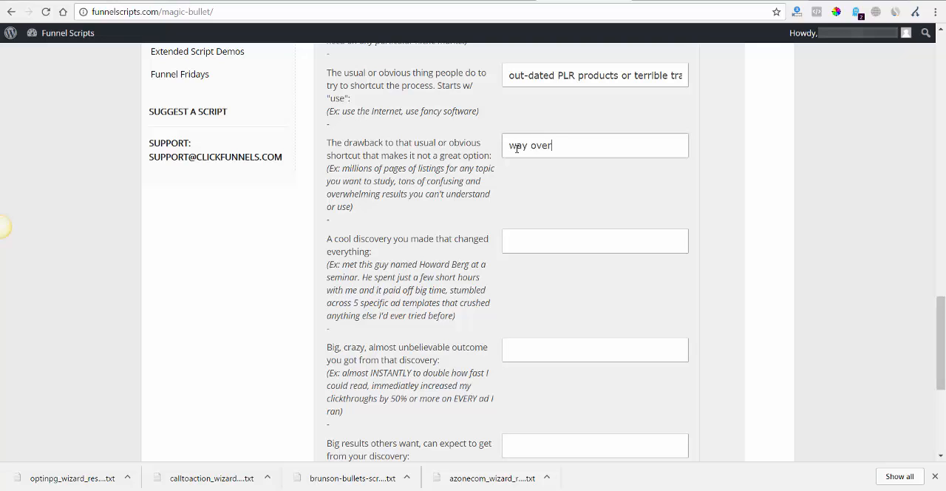
{"action": "type", "text": "-used an"}
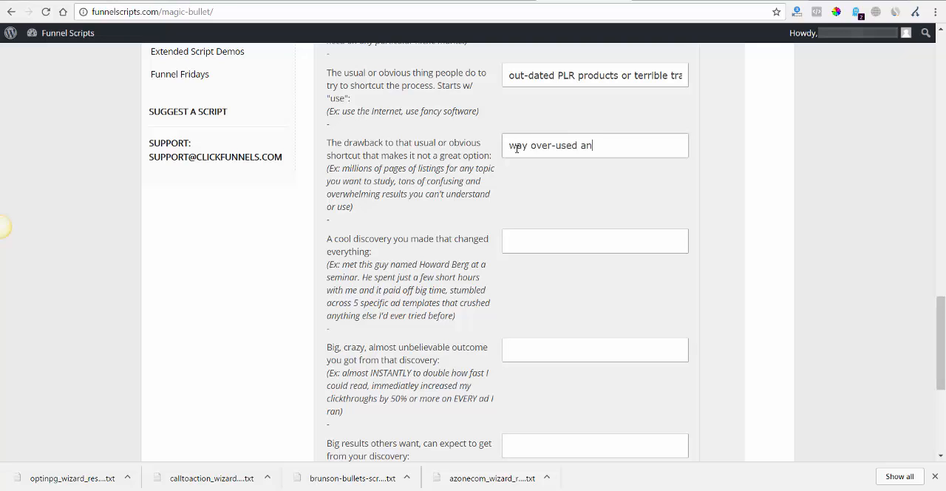
{"action": "type", "text": "d"}
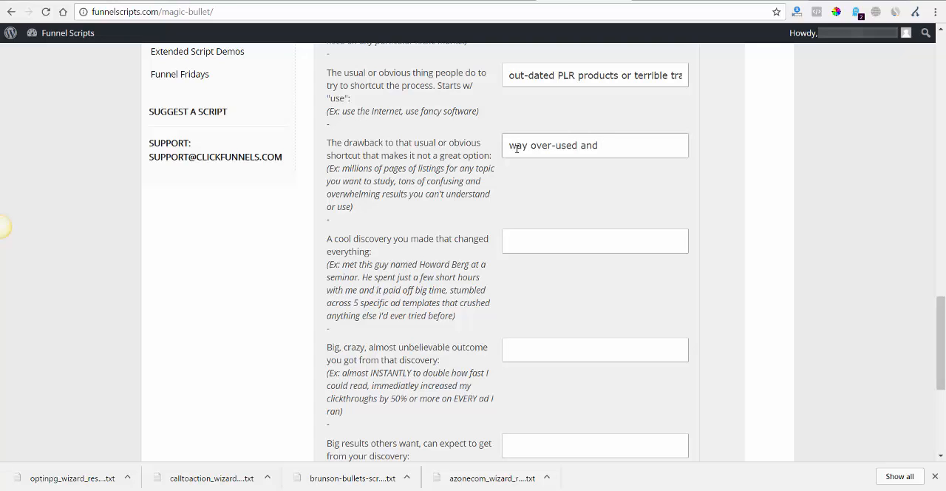
{"action": "type", "text": "n"}
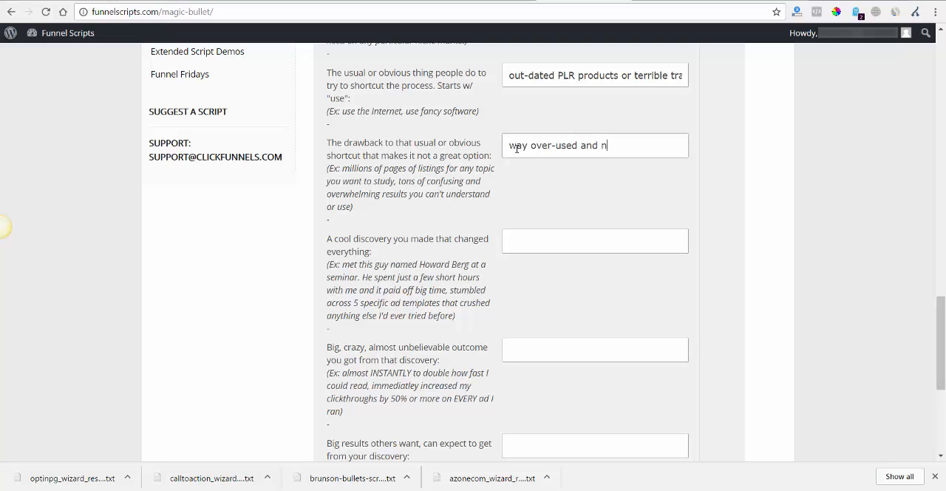
{"action": "type", "text": "ot helpf"}
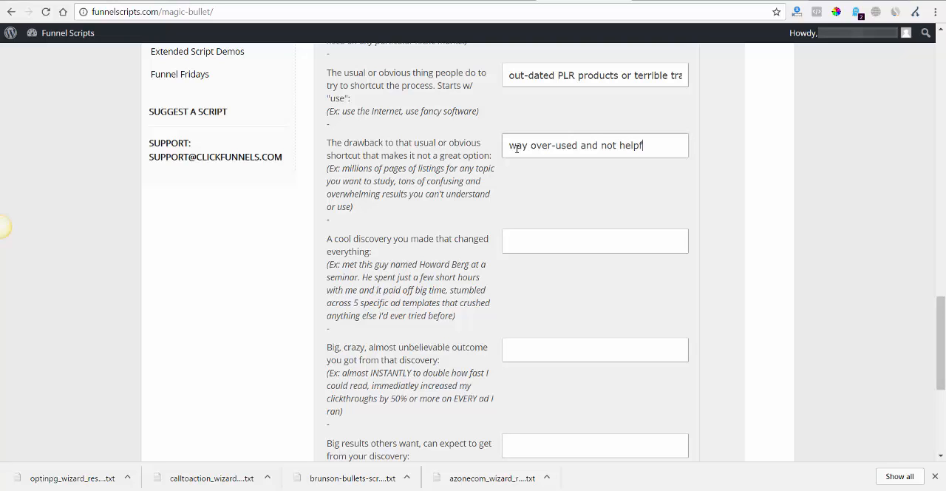
{"action": "type", "text": "to anyone"}
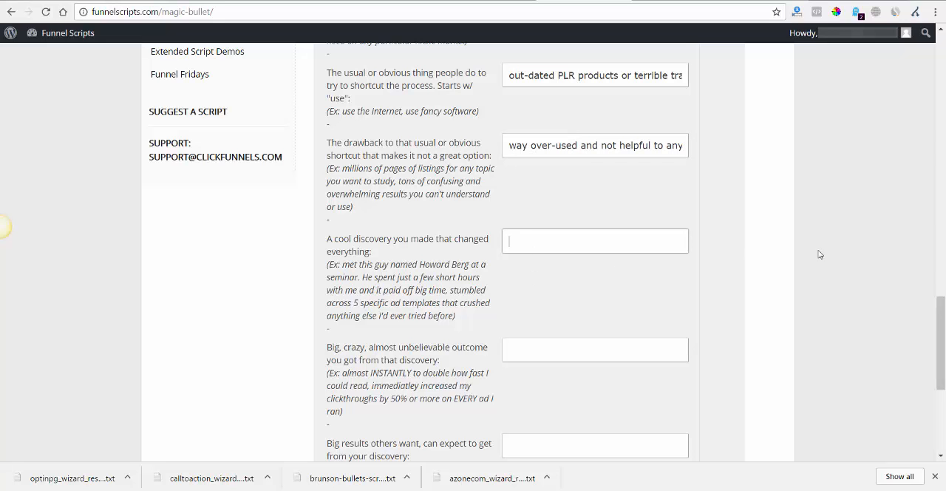
{"action": "scroll", "scroll_direction": "down", "scroll_amount": 3}
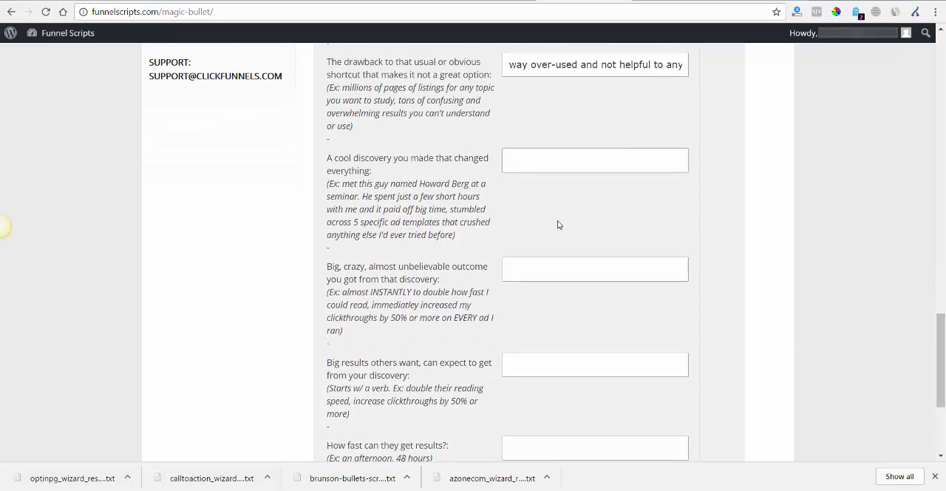
Answer the cool discovery as 'discovered a powerful blueprint and amazing templates'
{"action": "left_click", "coordinate": [595, 160]}
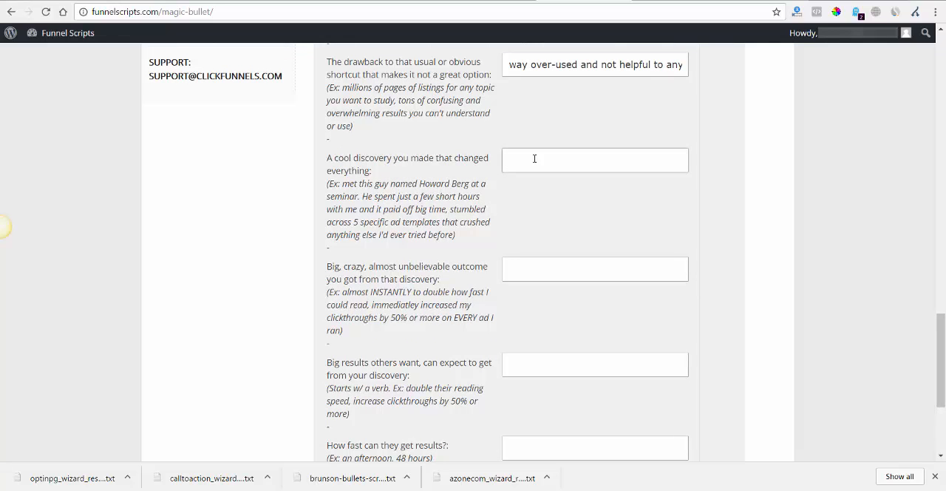
{"action": "type", "text": "diso"}
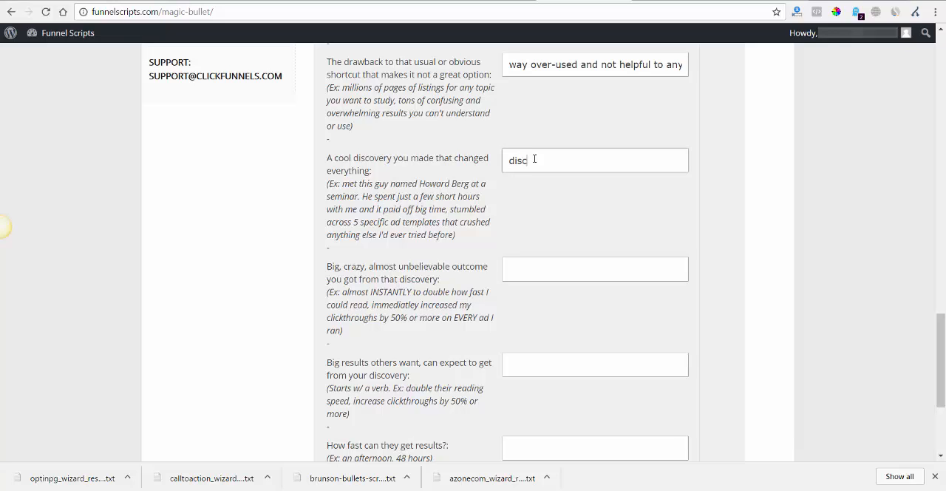
{"action": "type", "text": "overed a p"}
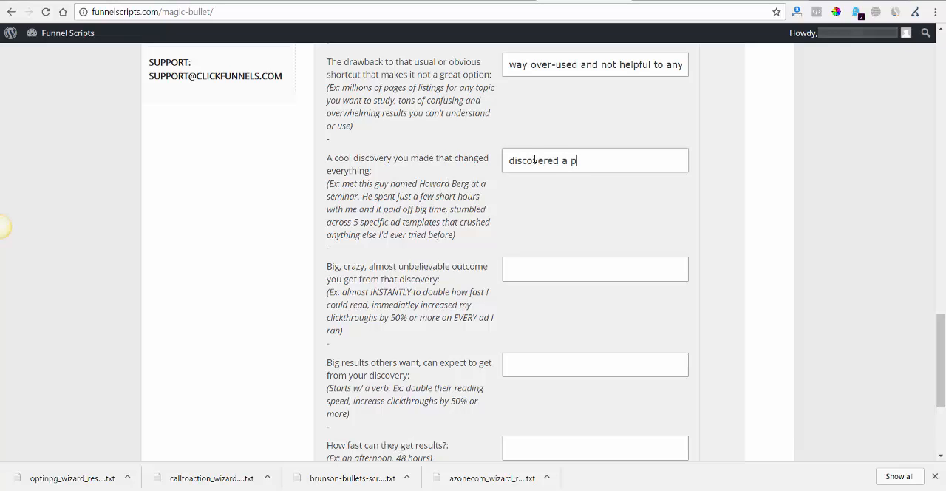
{"action": "type", "text": "owerful"}
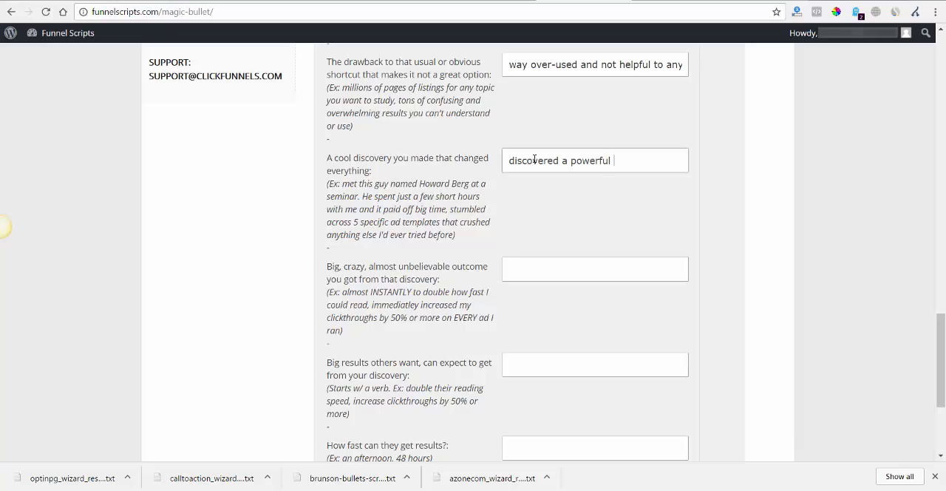
{"action": "type", "text": "blu"}
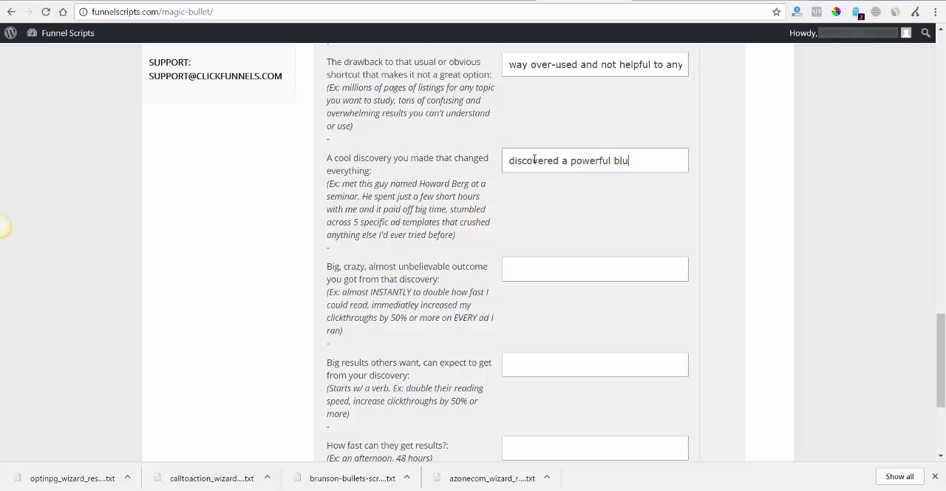
{"action": "type", "text": "eprint and amazing templ"}
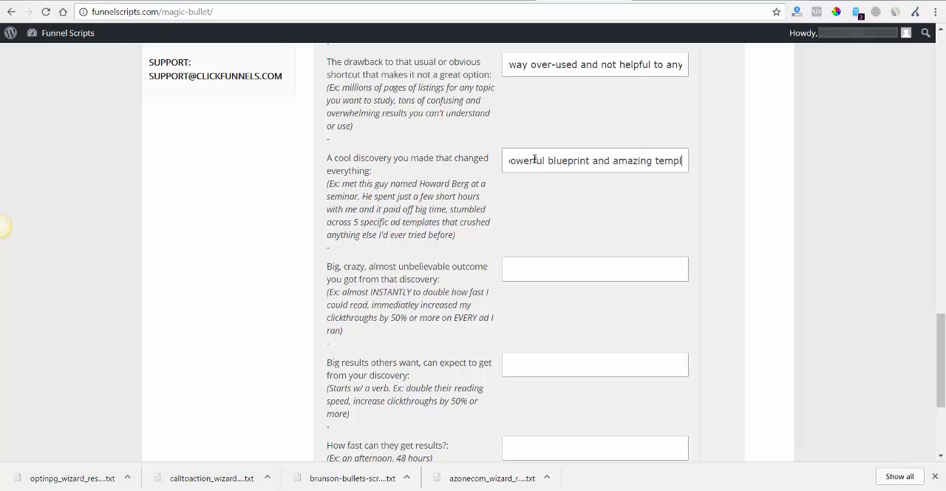
{"action": "type", "text": "es"}
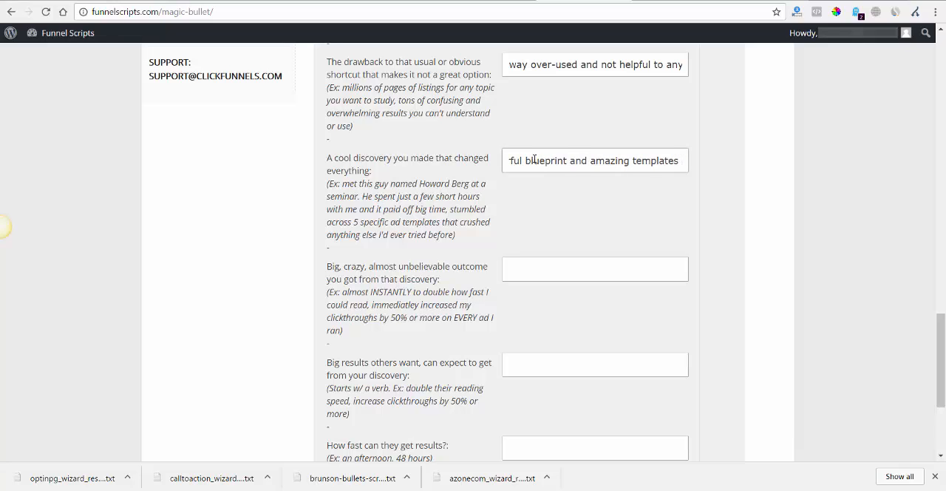
{"action": "type", "text": "th"}
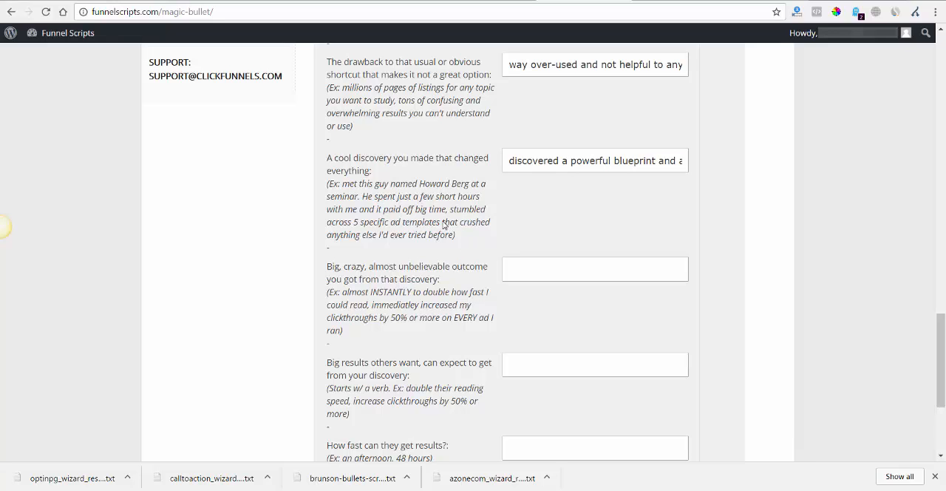
{"action": "left_click_drag", "start_coordinate": [444, 221], "coordinate": [455, 234]}
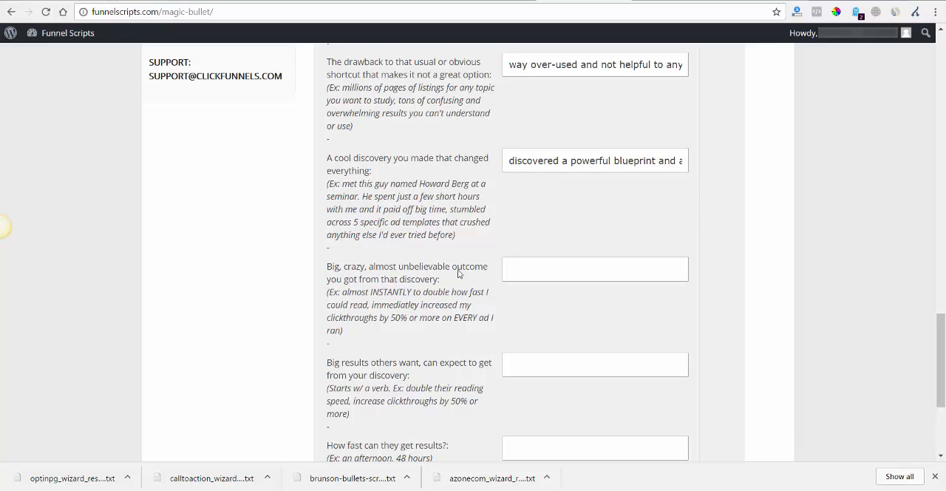
Answer the crazy outcome: 'almost OVERNIGHT nearly quadrupled the size of my list and made effortless affi…'
{"action": "left_click", "coordinate": [595, 268]}
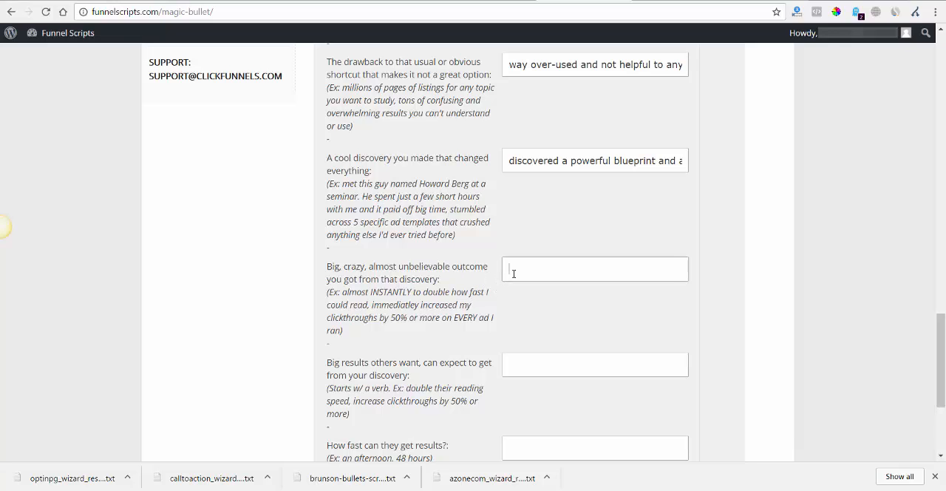
{"action": "type", "text": "found"}
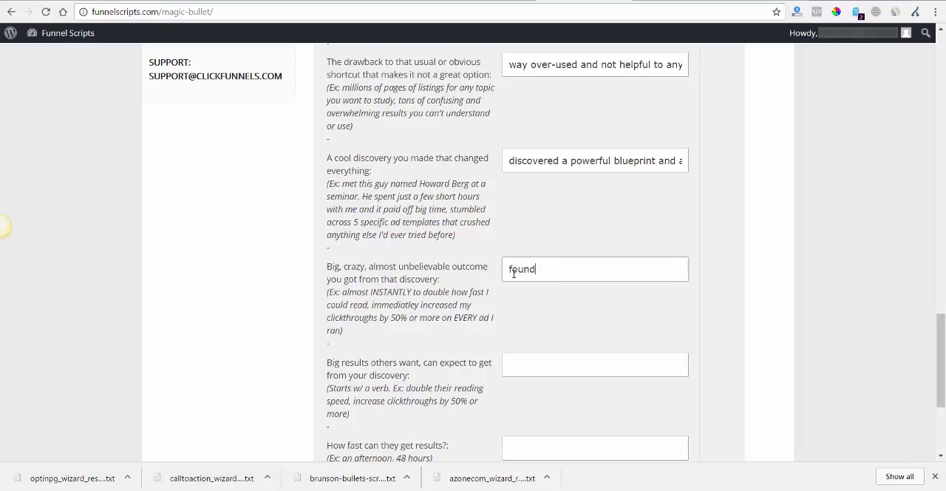
{"action": "type", "text": "my"}
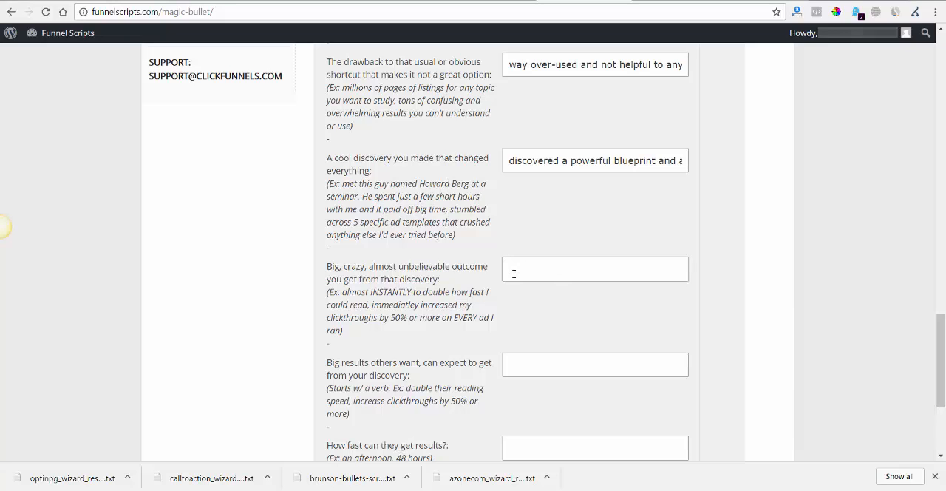
{"action": "type", "text": "almost"}
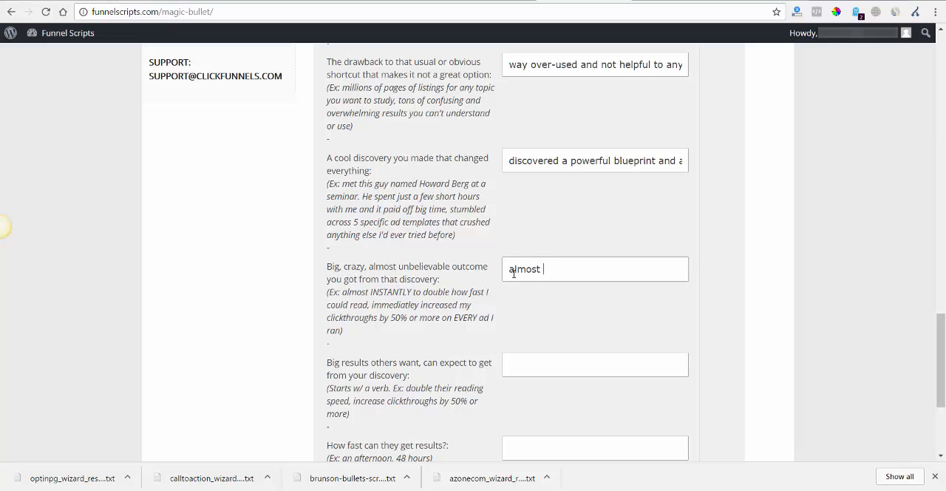
{"action": "type", "text": "OVERNIG"}
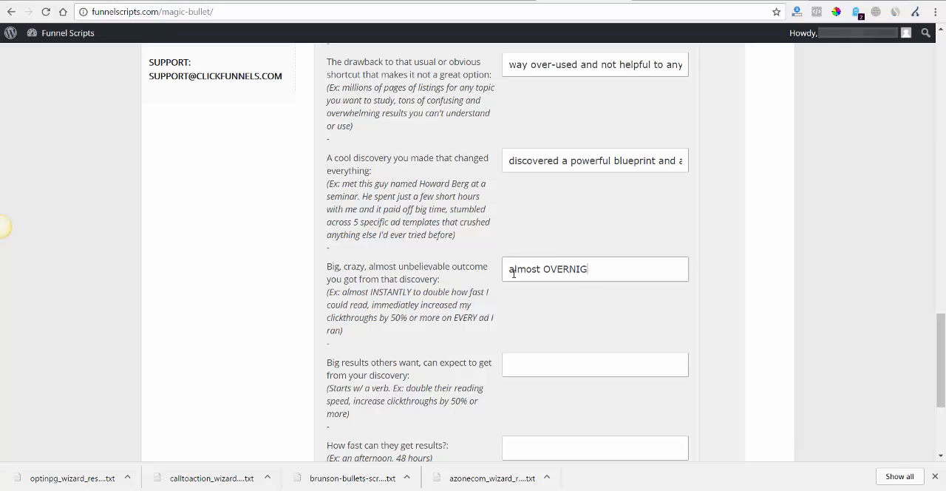
{"action": "type", "text": "HT"}
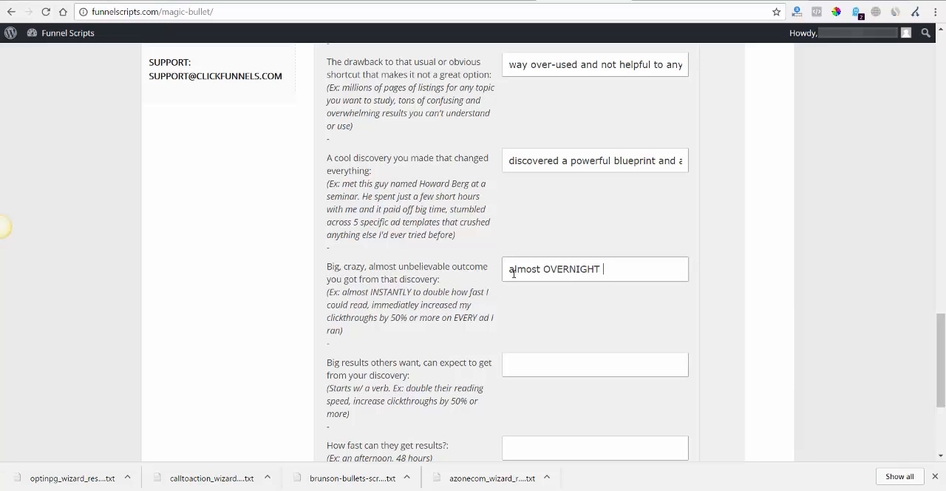
{"action": "type", "text": "nearly qud"}
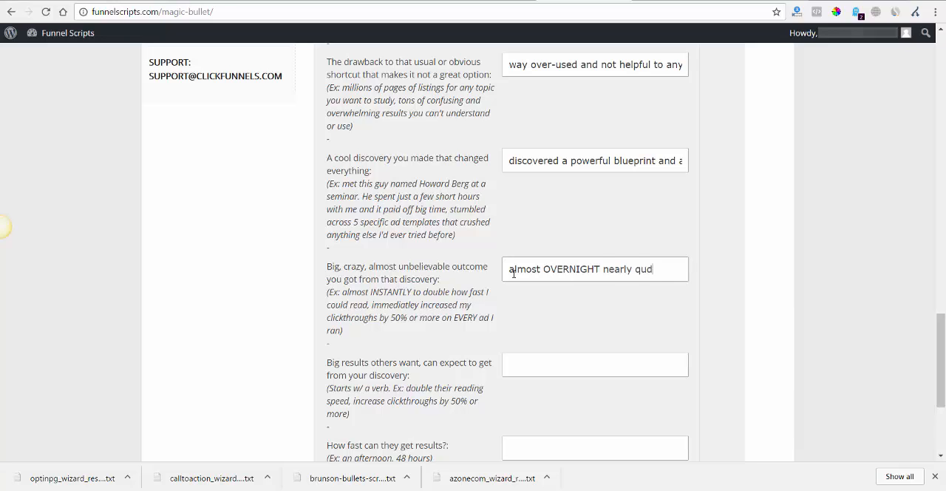
{"action": "type", "text": "a"}
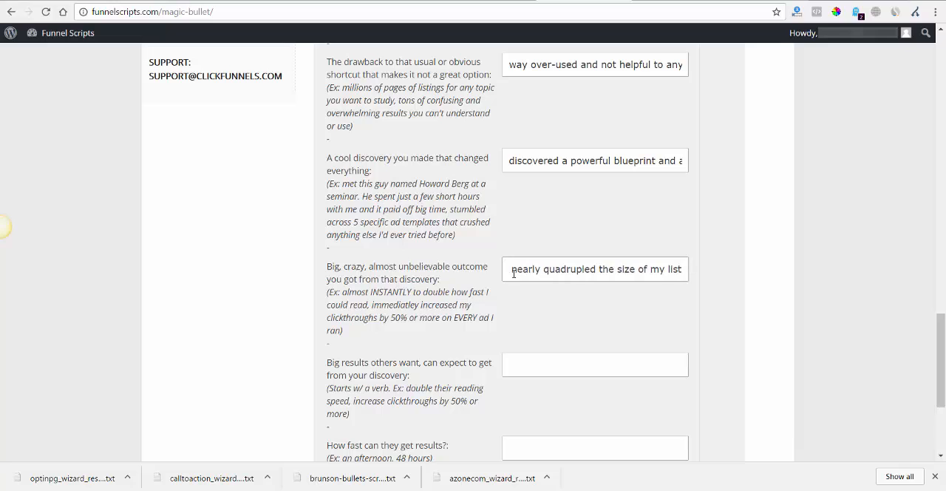
{"action": "type", "text": "and mad"}
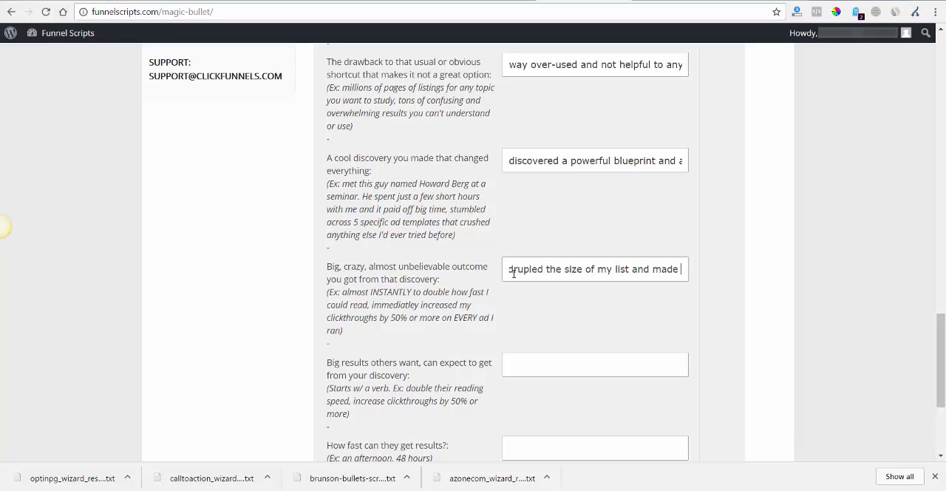
{"action": "type", "text": "effortless affi"}
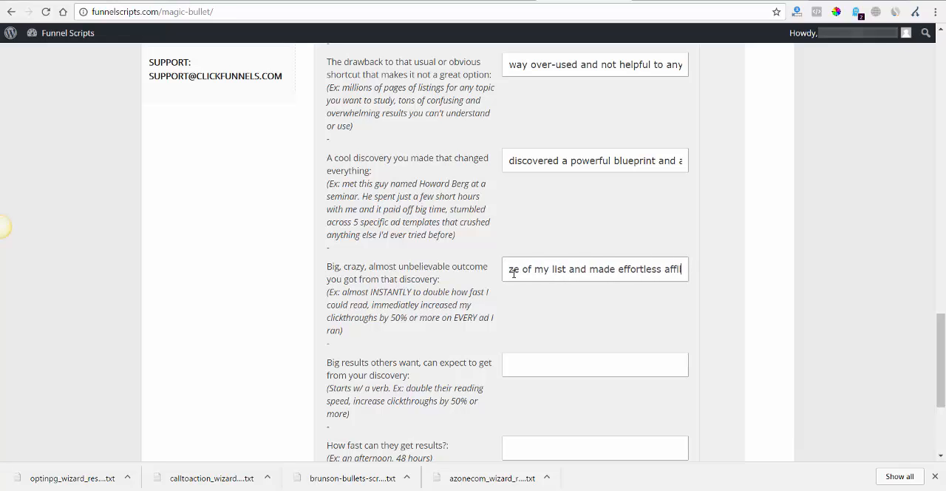
{"action": "type", "text": "l"}
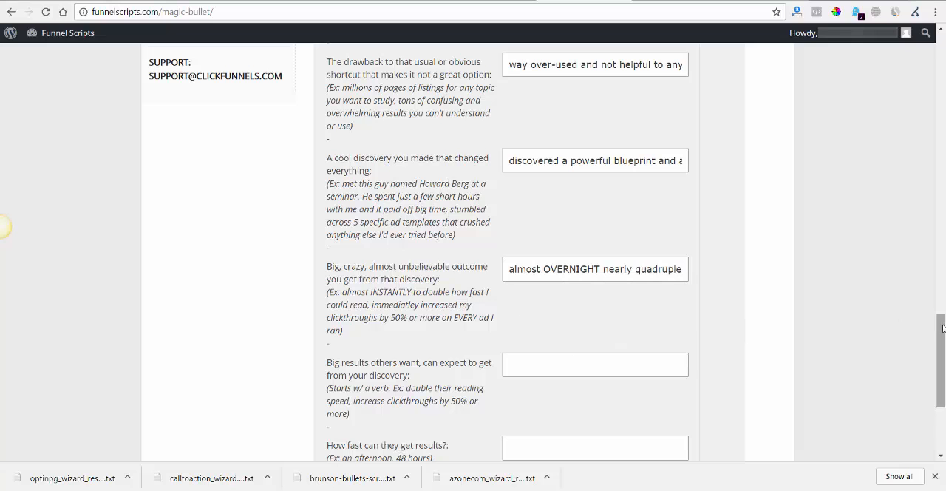
{"action": "scroll", "scroll_direction": "down", "scroll_amount": 3}
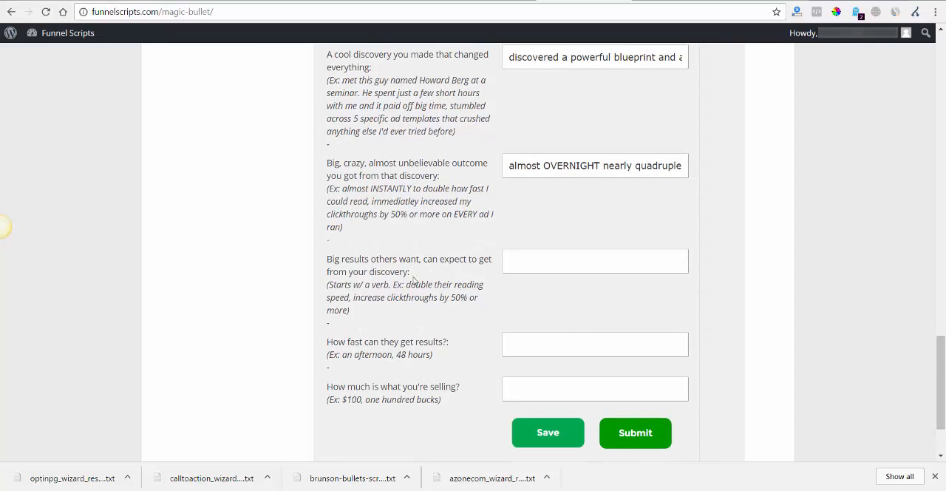
Answer the results others can expect with 'explode your list and make easy affili…' delivered 'right away'
{"action": "left_click", "coordinate": [595, 261]}
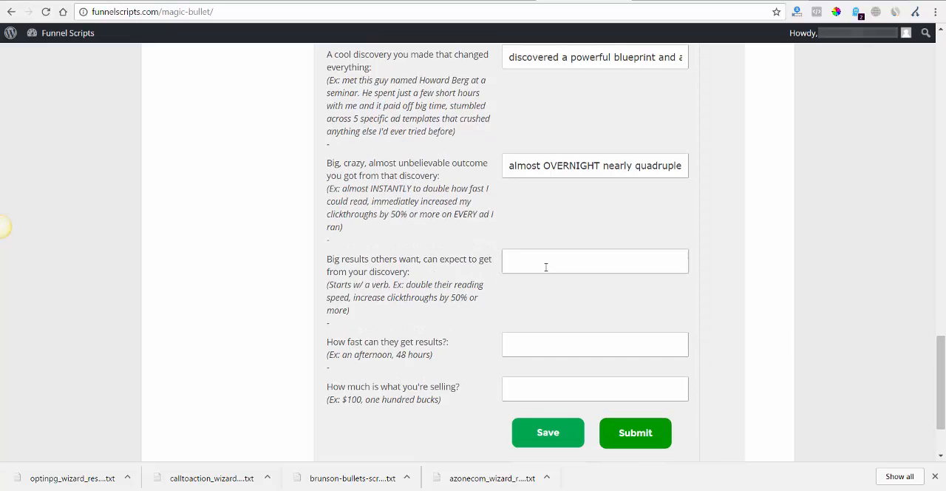
{"action": "type", "text": "explode your list"}
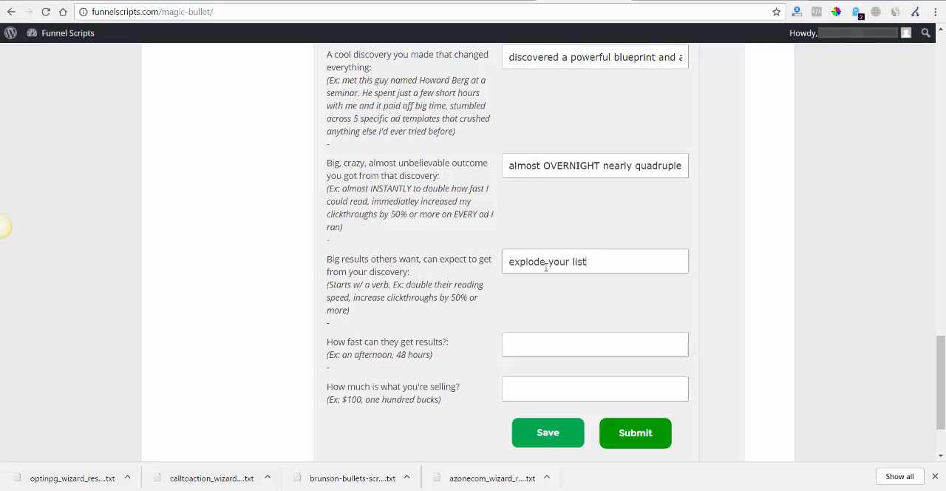
{"action": "type", "text": "a"}
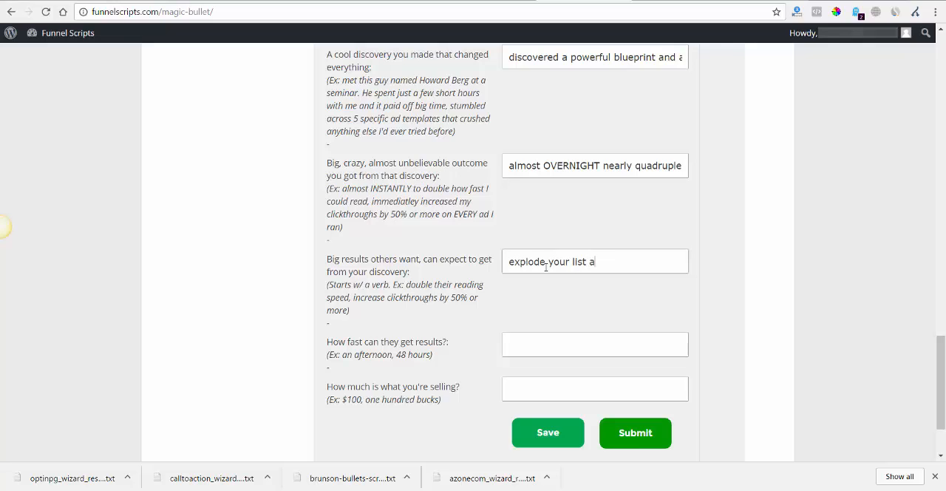
{"action": "type", "text": "nd"}
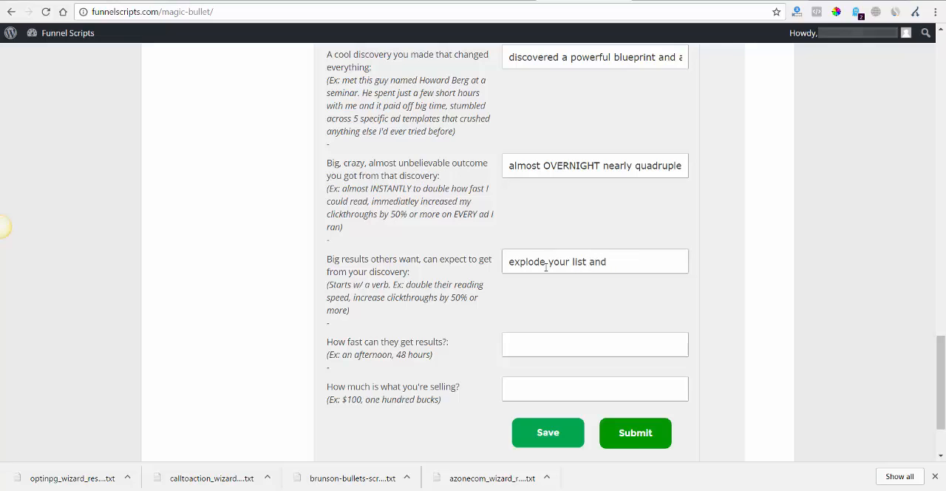
{"action": "type", "text": "make eas"}
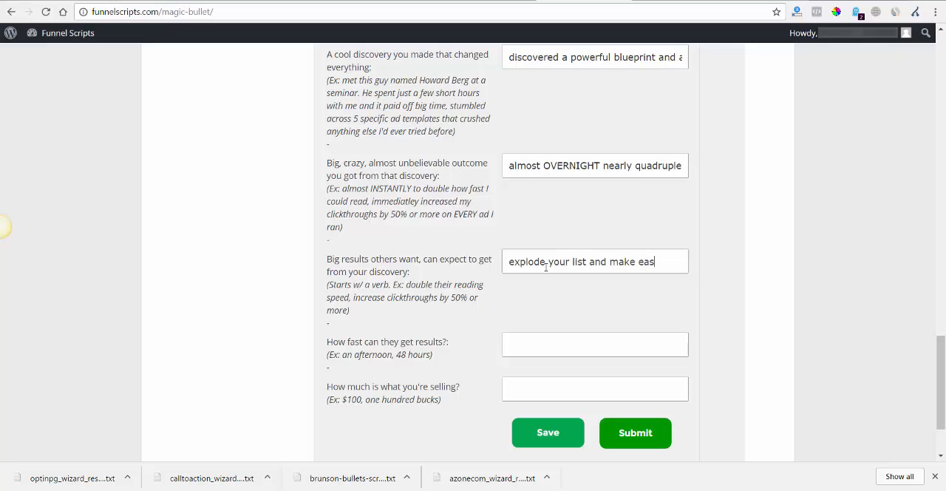
{"action": "type", "text": "y affili"}
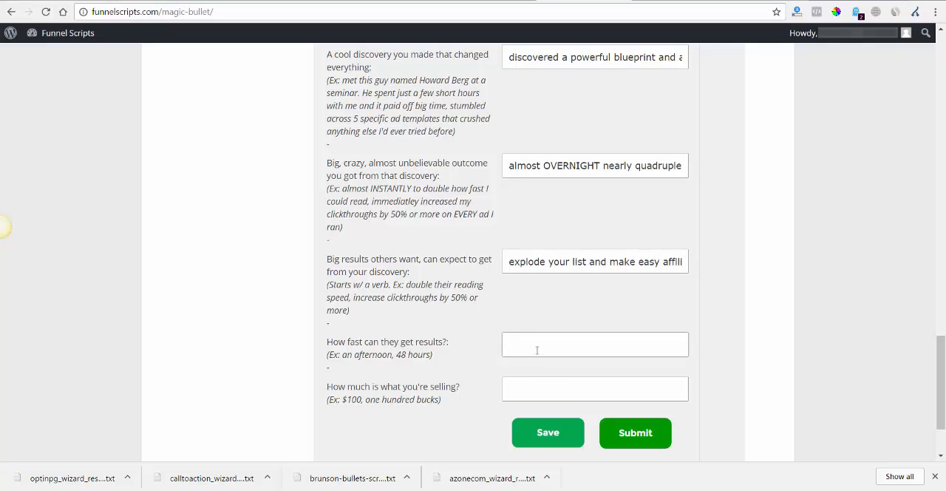
{"action": "type", "text": "right w"}
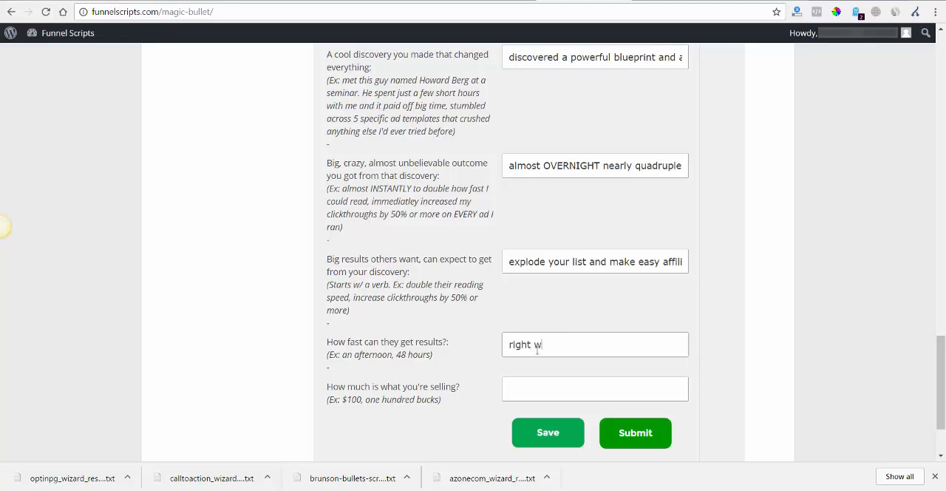
Set the price to FREE and submit the form to generate the sales script
{"action": "scroll", "scroll_direction": "down", "scroll_amount": 3}
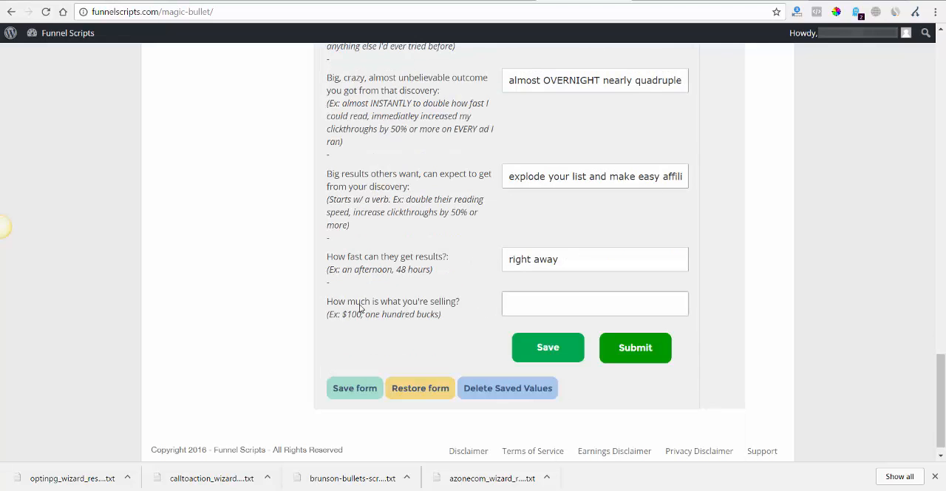
{"action": "left_click", "coordinate": [354, 388]}
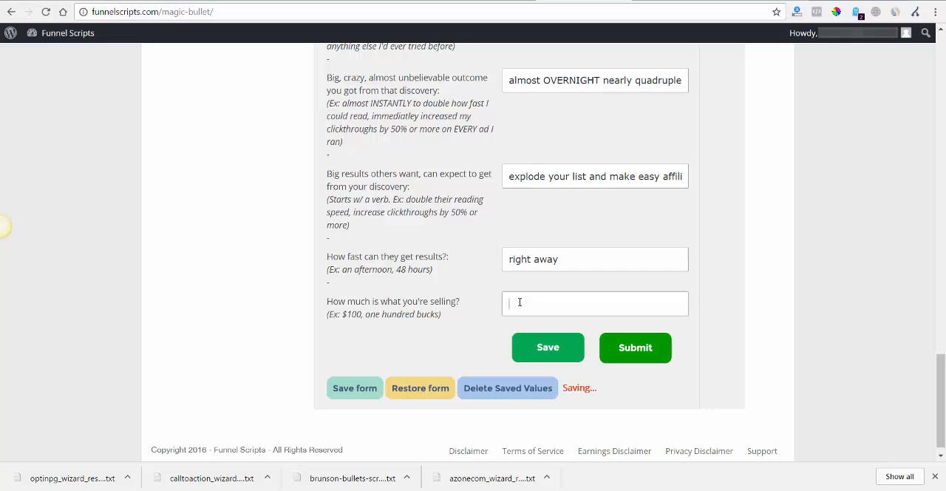
{"action": "type", "text": "FREE"}
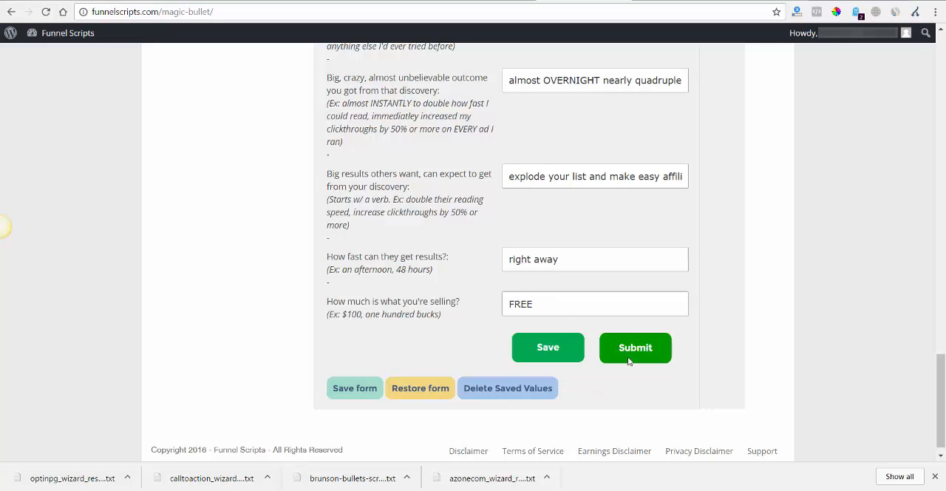
{"action": "left_click", "coordinate": [354, 388]}
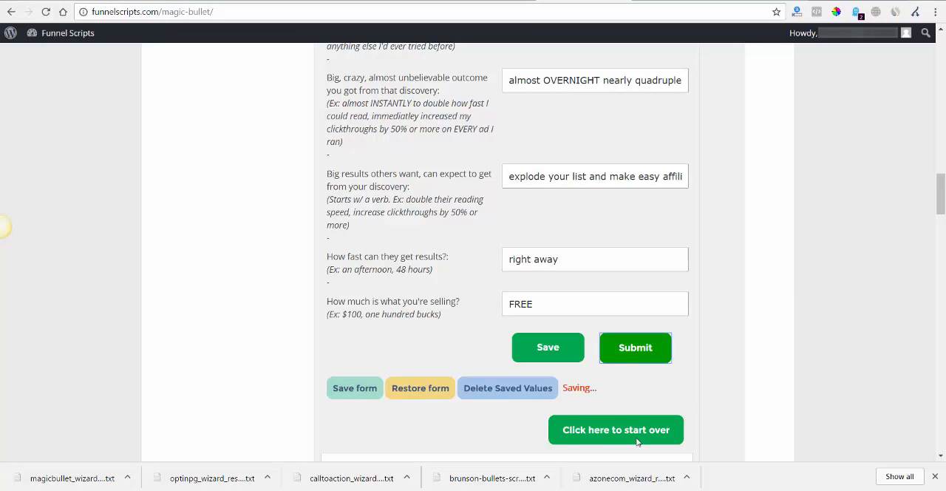
Scroll past the Variables Entered list to the Raise Question section of the script
{"action": "scroll", "scroll_direction": "down", "scroll_amount": 3}
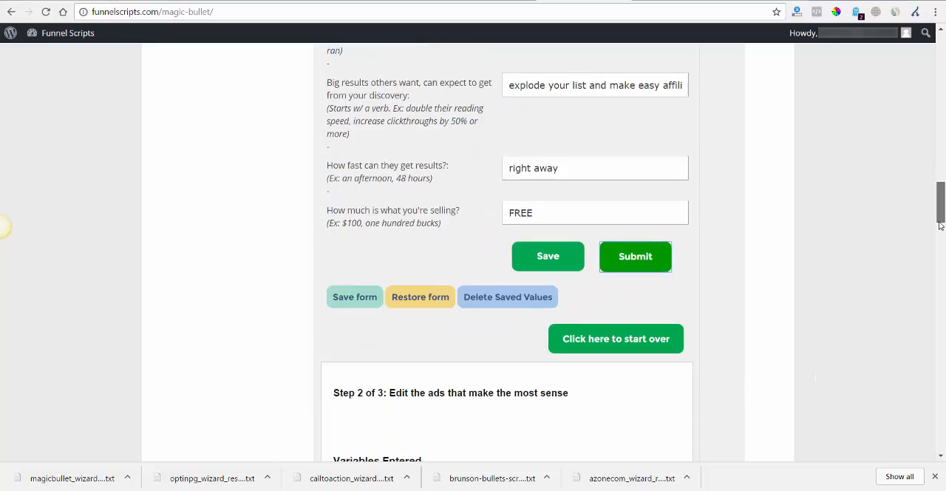
{"action": "scroll", "scroll_direction": "down", "scroll_amount": 3}
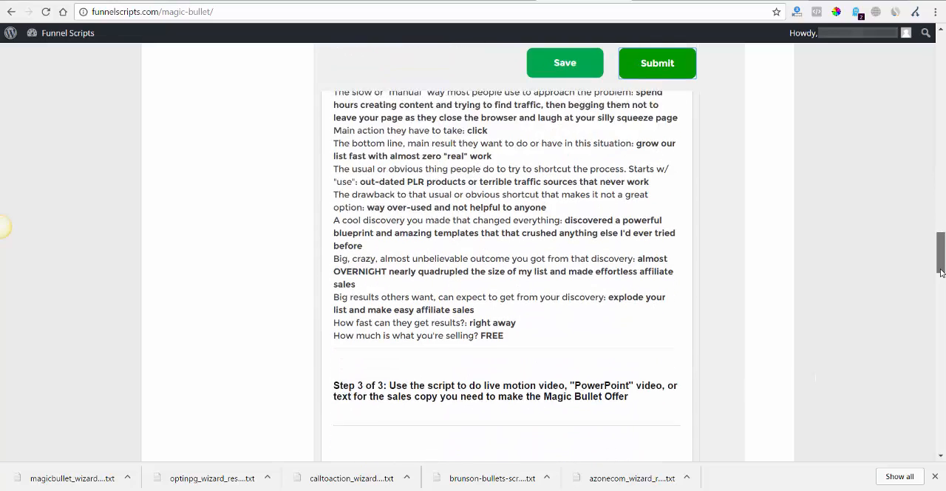
{"action": "scroll", "scroll_direction": "down", "scroll_amount": 3}
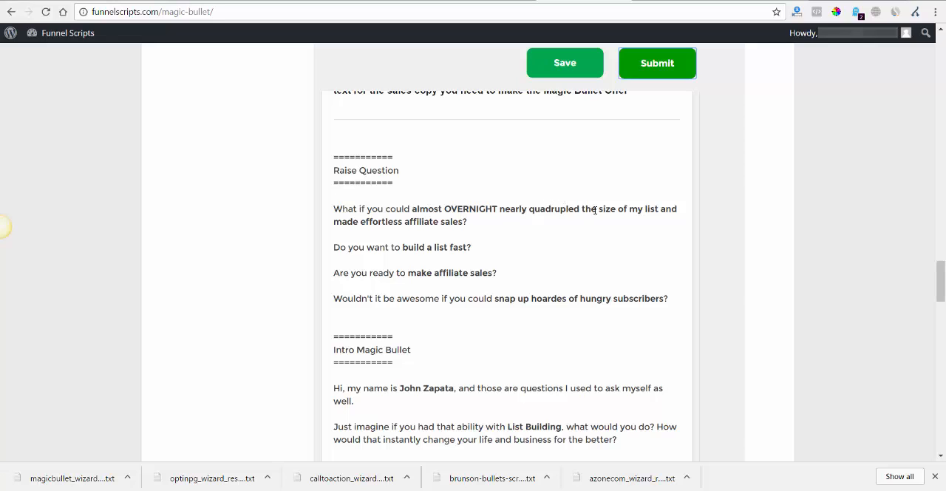
{"action": "mouse_move", "coordinate": [413, 234]}
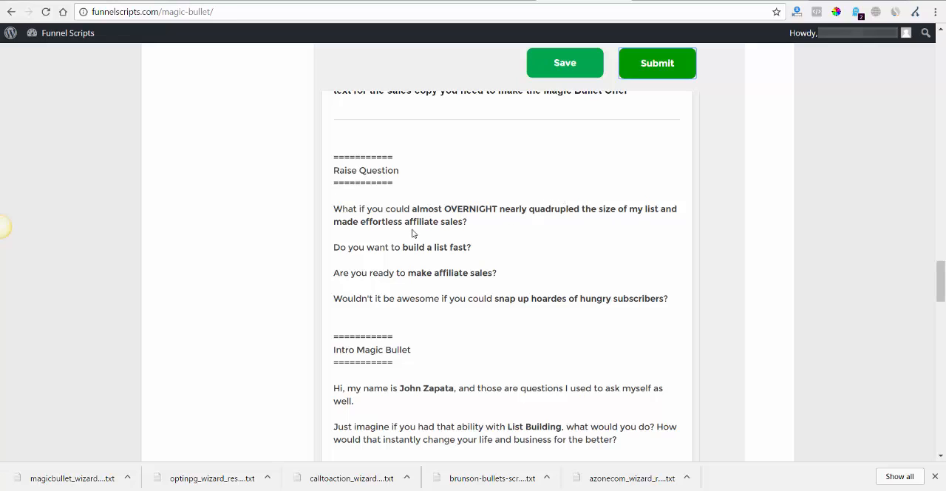
{"action": "mouse_move", "coordinate": [473, 226]}
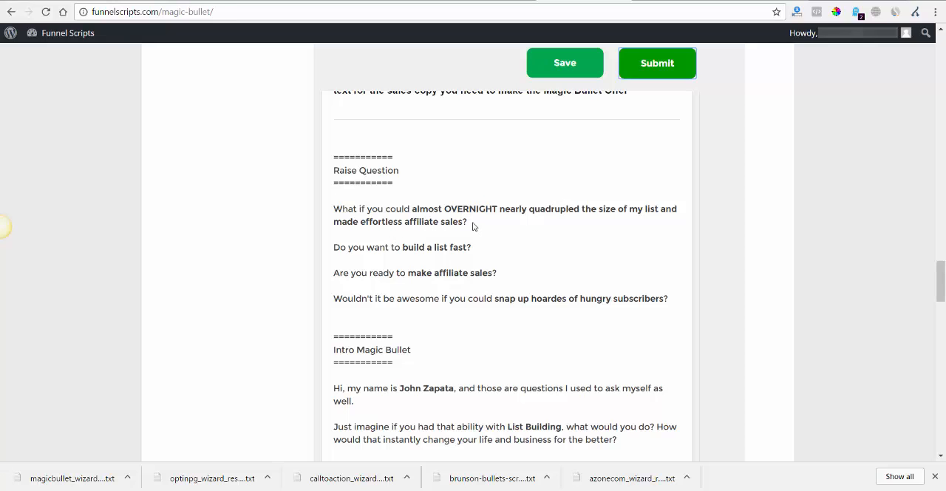
{"action": "mouse_move", "coordinate": [358, 293]}
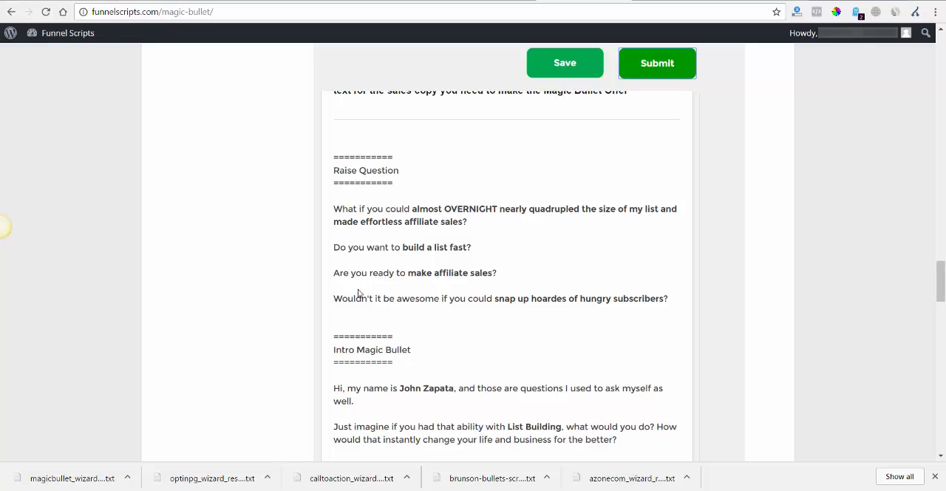
{"action": "mouse_move", "coordinate": [375, 310]}
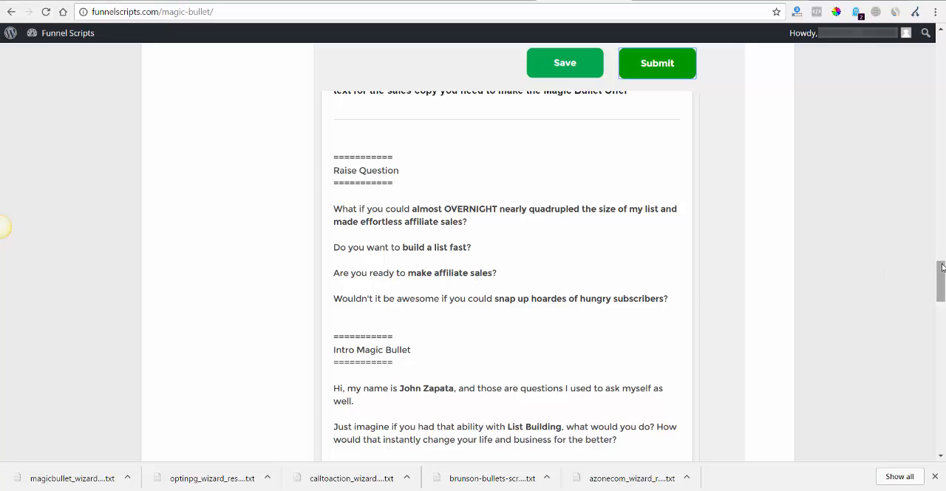
Read through Intro Magic Bullet, Point Out Frustrations and My Magic Bullet down to the Don't Worry - Proof heading
{"action": "scroll", "scroll_direction": "down", "scroll_amount": 3}
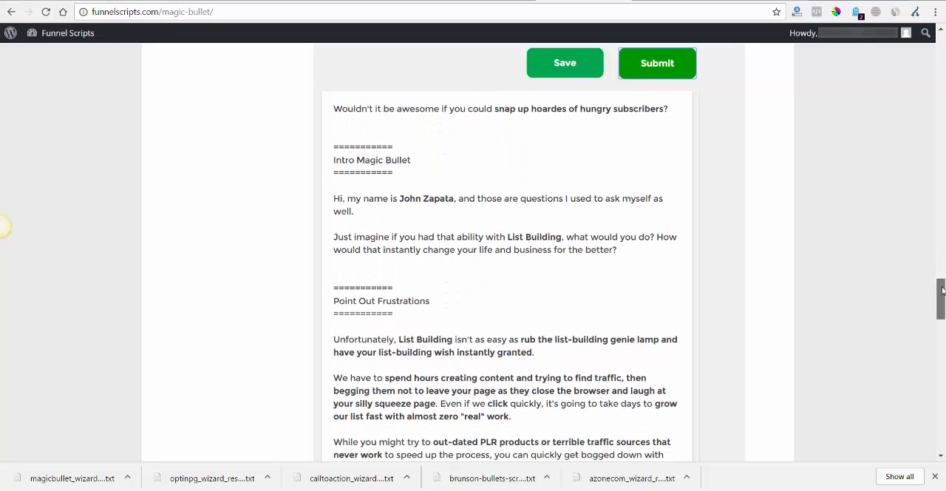
{"action": "scroll", "scroll_direction": "down", "scroll_amount": 3}
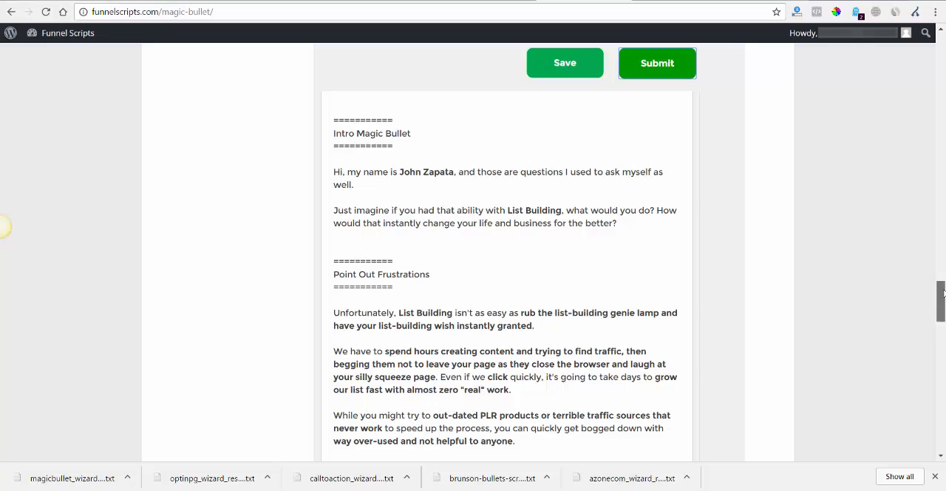
{"action": "scroll", "scroll_direction": "down", "scroll_amount": 3}
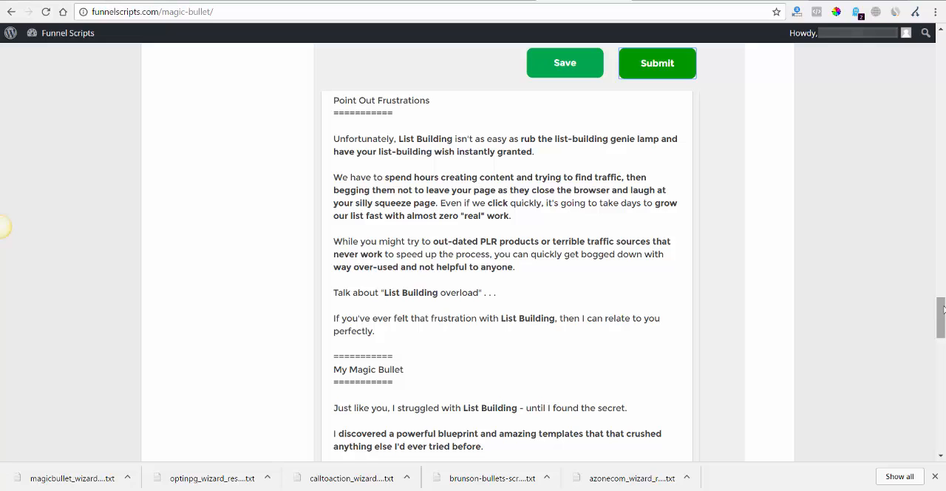
{"action": "scroll", "scroll_direction": "down", "scroll_amount": 3}
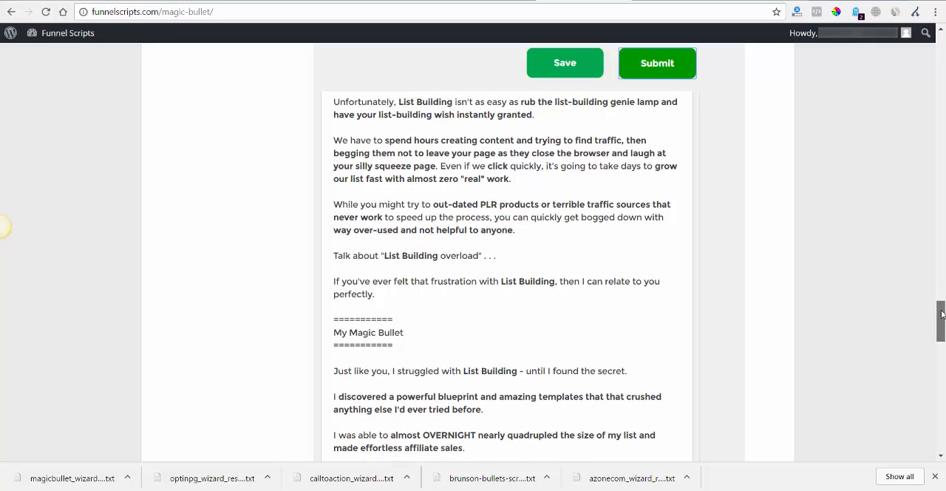
{"action": "scroll", "scroll_direction": "down", "scroll_amount": 3}
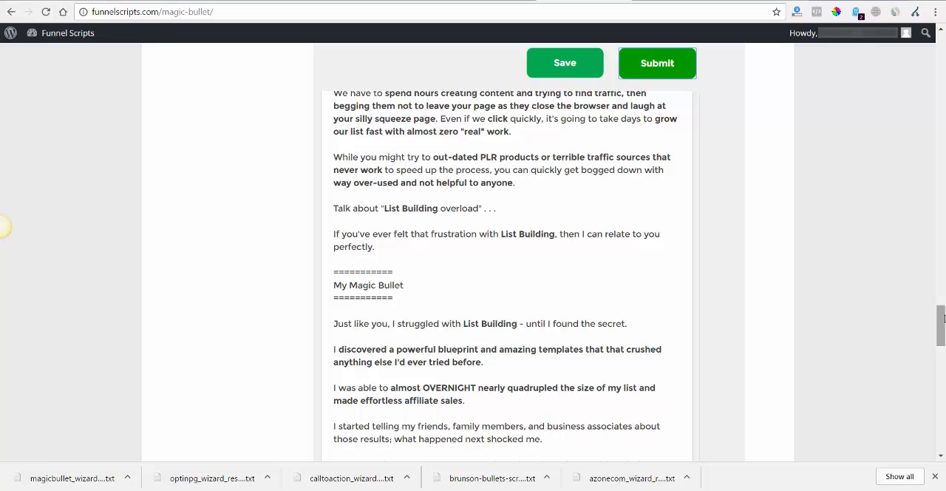
{"action": "scroll", "scroll_direction": "down", "scroll_amount": 3}
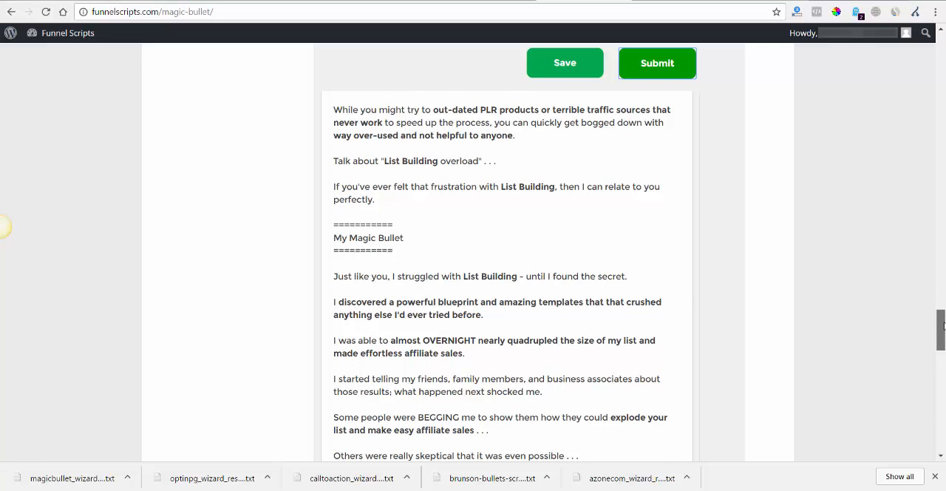
{"action": "scroll", "scroll_direction": "down", "scroll_amount": 3}
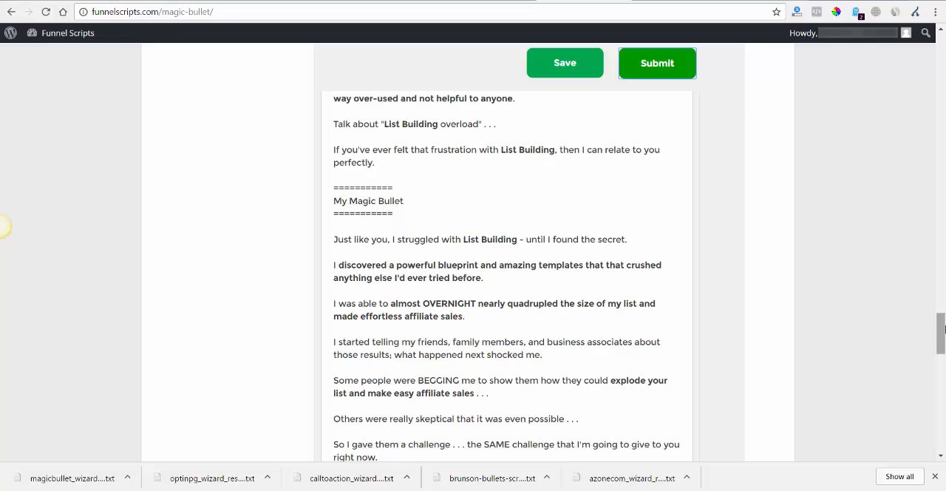
{"action": "scroll", "scroll_direction": "down", "scroll_amount": 3}
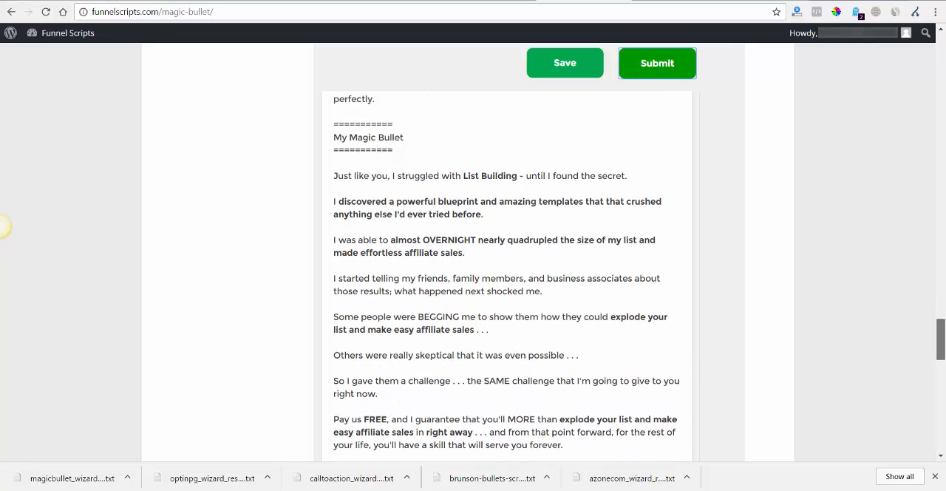
{"action": "scroll", "scroll_direction": "down", "scroll_amount": 3}
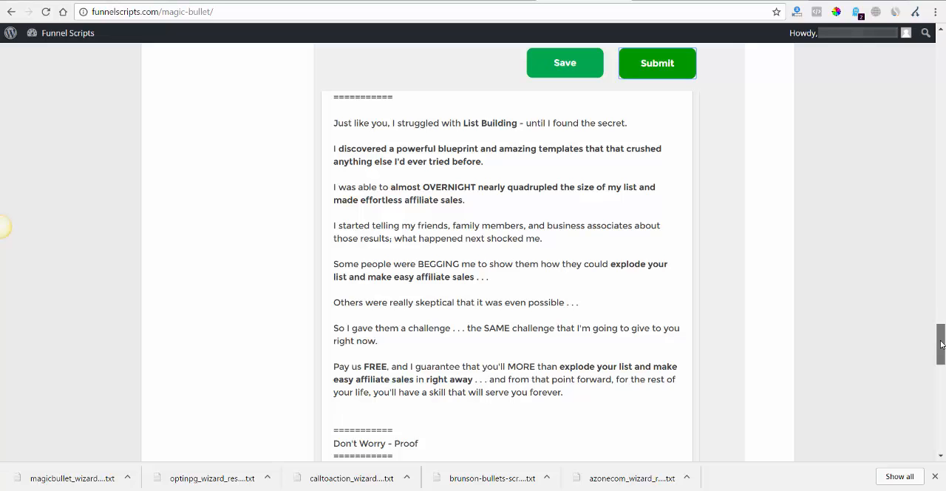
Read Don't Worry - Proof, Risk Reversal and Close through to the script's final lines
{"action": "scroll", "scroll_direction": "down", "scroll_amount": 3}
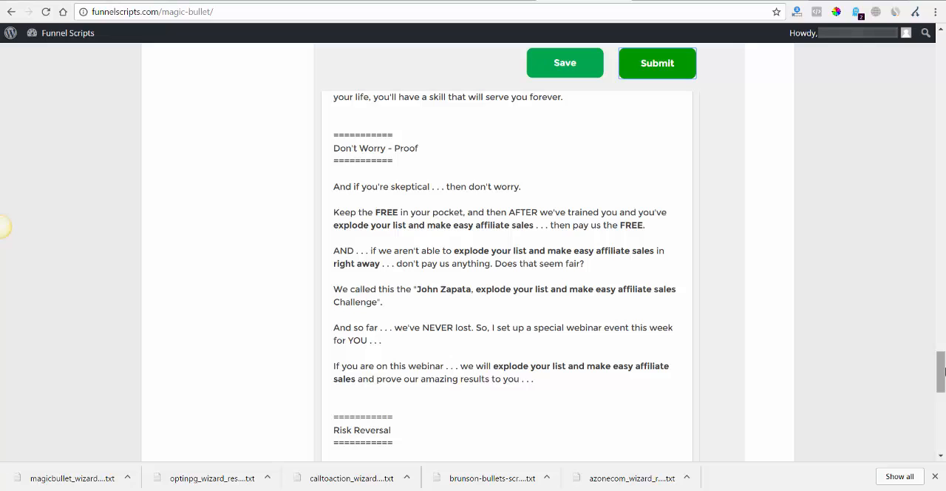
{"action": "scroll", "scroll_direction": "down", "scroll_amount": 3}
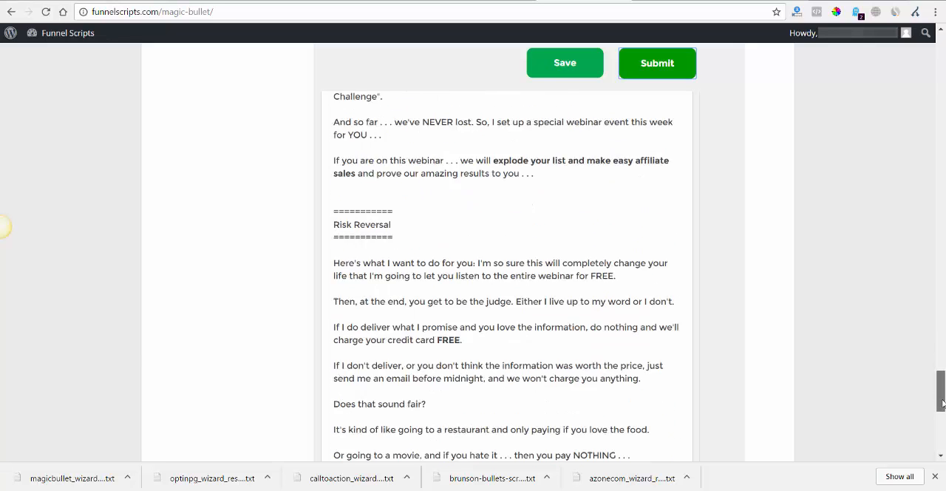
{"action": "scroll", "scroll_direction": "down", "scroll_amount": 3}
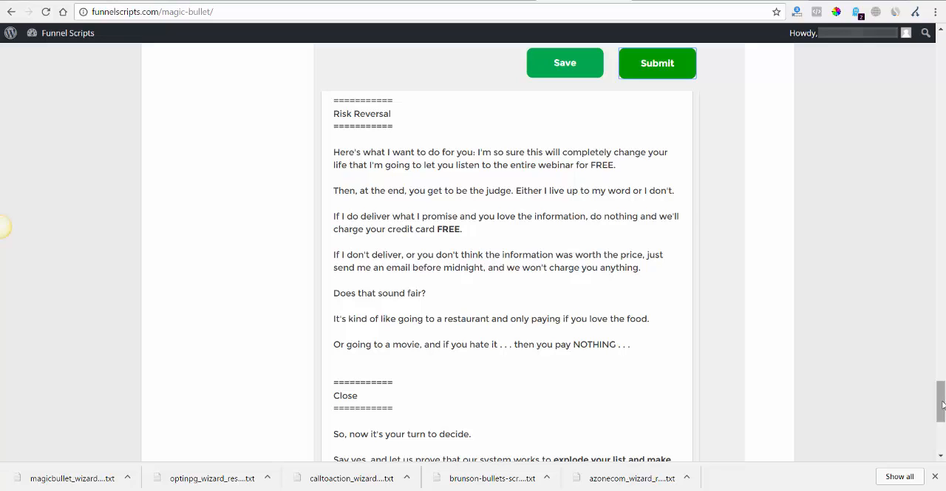
{"action": "scroll", "scroll_direction": "down", "scroll_amount": 3}
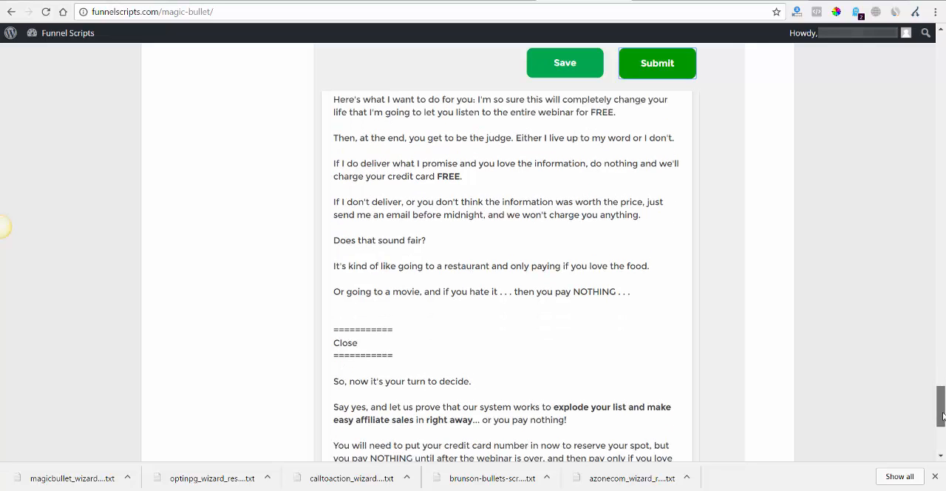
{"action": "scroll", "scroll_direction": "down", "scroll_amount": 3}
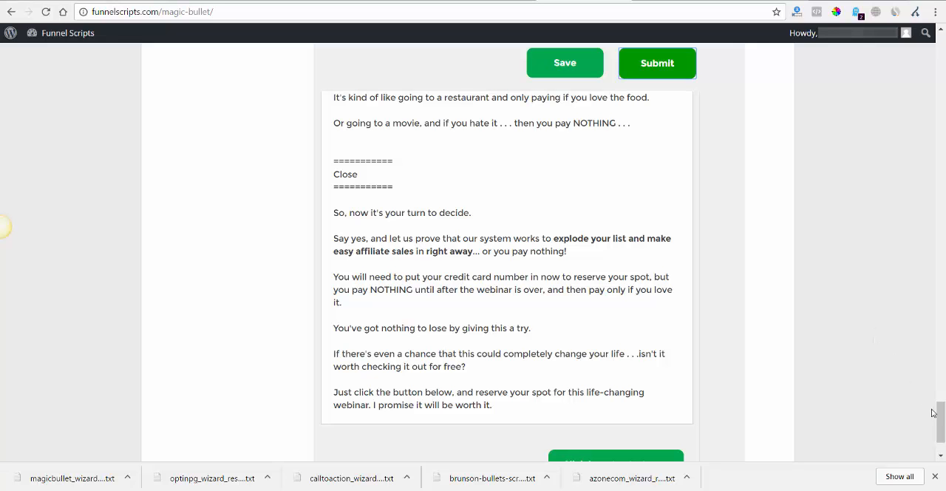
{"action": "scroll", "scroll_direction": "up", "scroll_amount": 3}
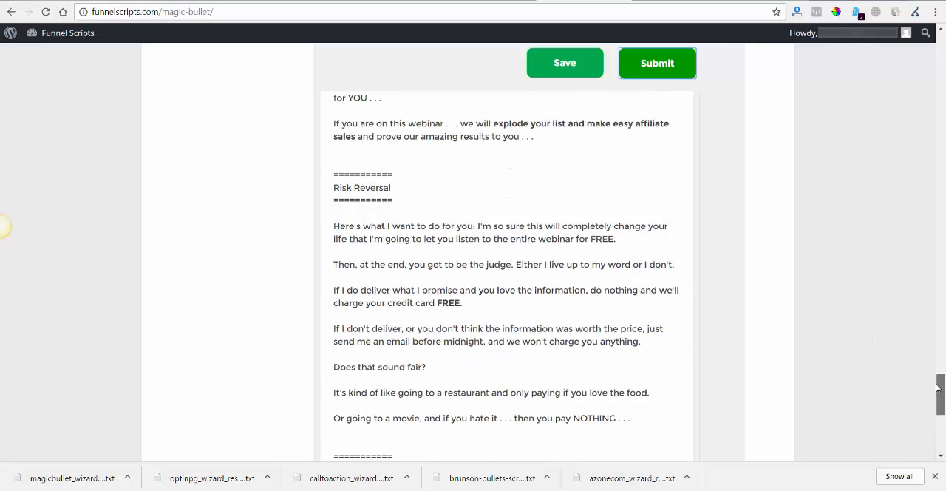
{"action": "scroll", "scroll_direction": "up", "scroll_amount": 3}
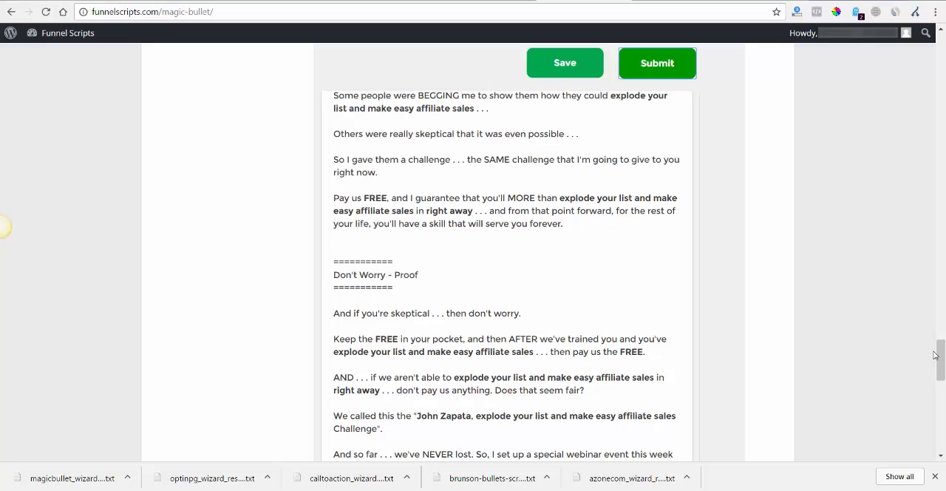
{"action": "scroll", "scroll_direction": "up", "scroll_amount": 3}
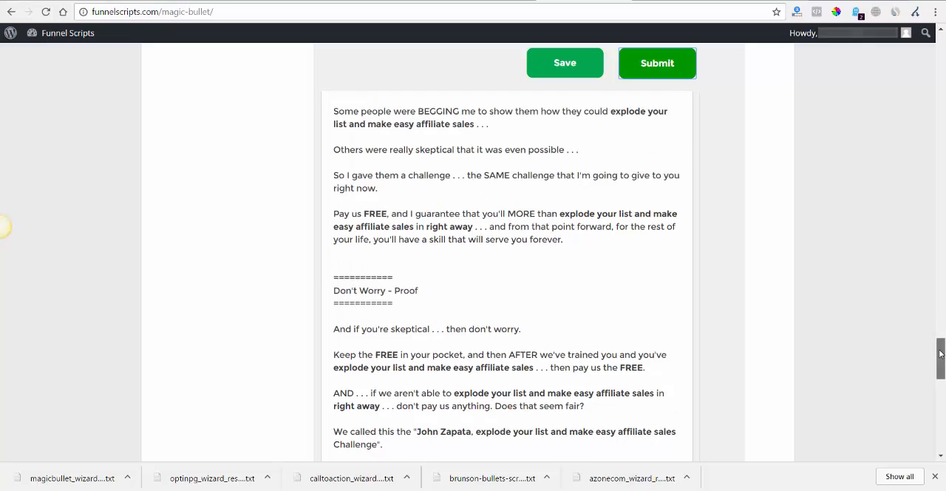
{"action": "scroll", "scroll_direction": "up", "scroll_amount": 3}
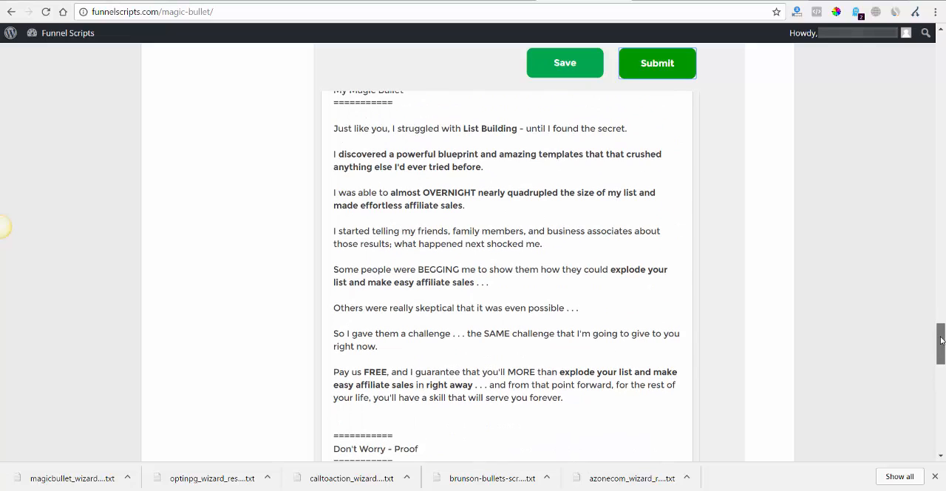
{"action": "scroll", "scroll_direction": "up", "scroll_amount": 3}
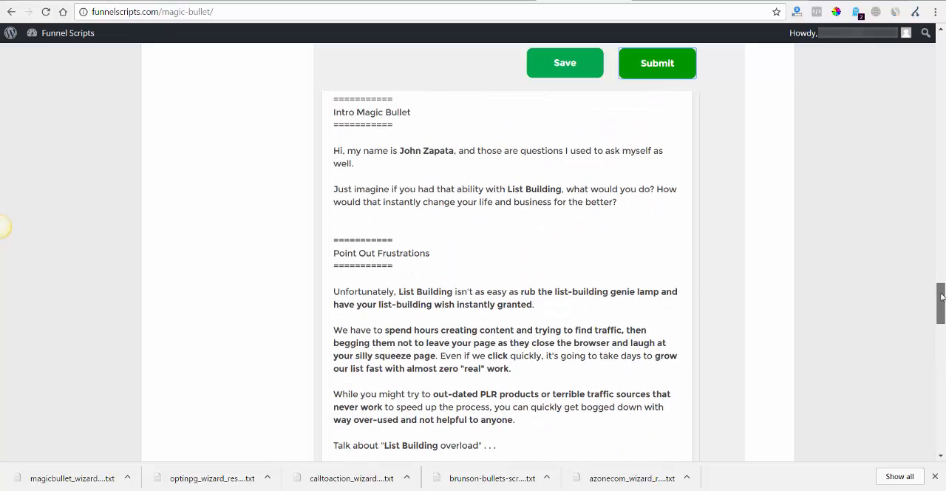
{"action": "scroll", "scroll_direction": "down", "scroll_amount": 3}
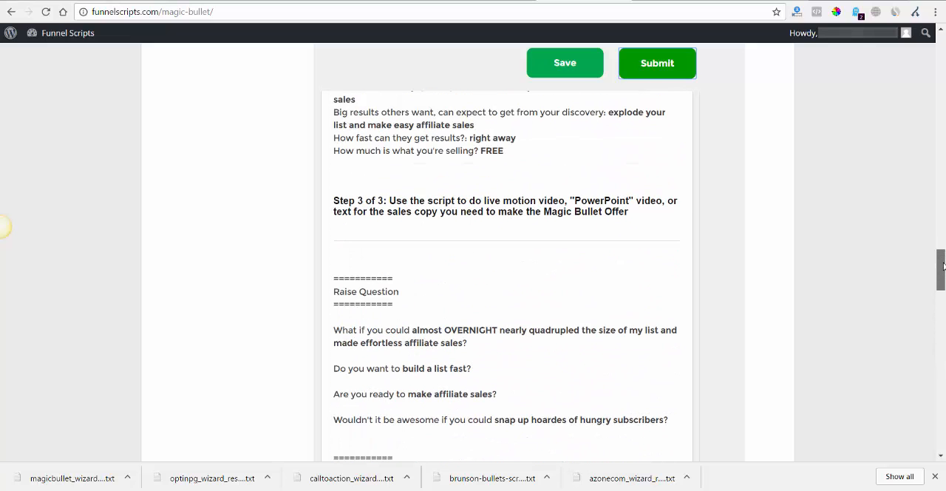
{"action": "scroll", "scroll_direction": "up", "scroll_amount": 3}
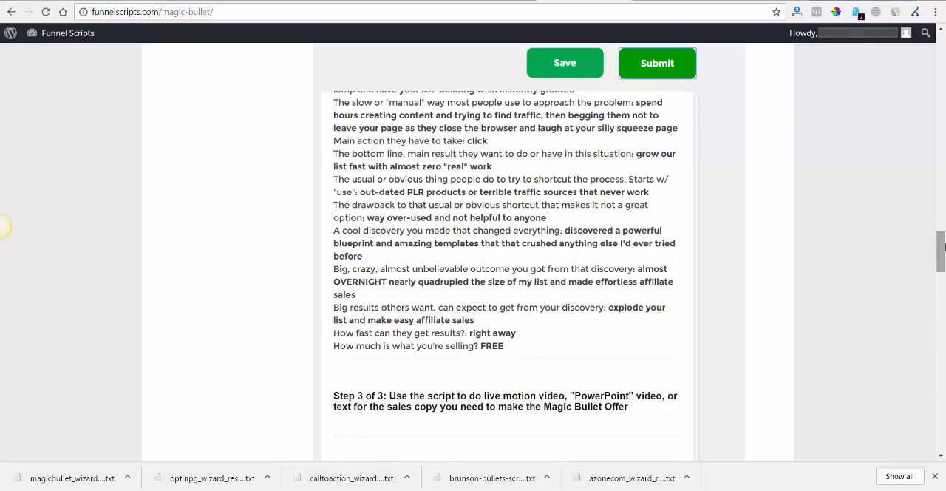
{"action": "scroll", "scroll_direction": "up", "scroll_amount": 3}
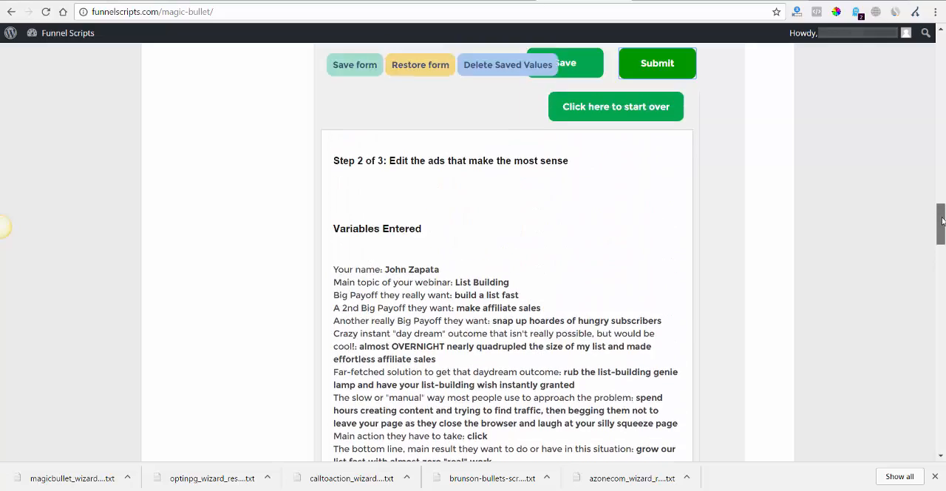
{"action": "scroll", "scroll_direction": "up", "scroll_amount": 3}
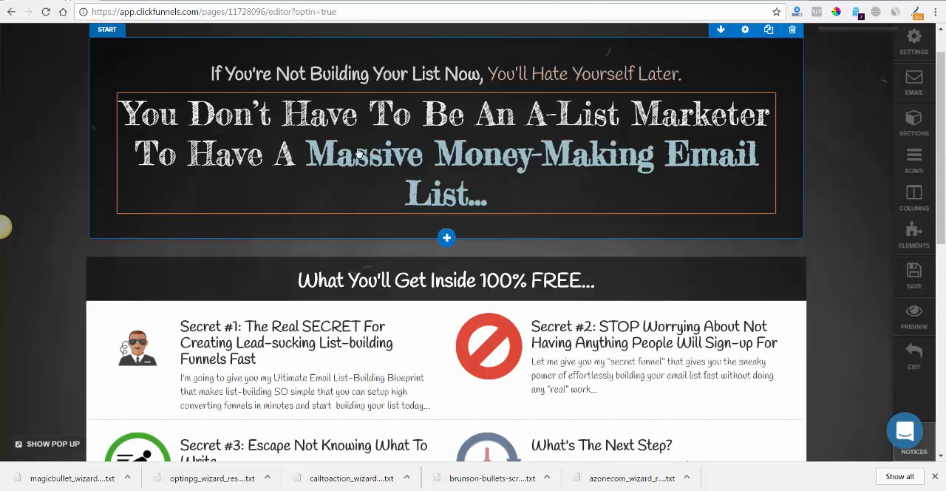
Scroll through the list-building opt-in page in the ClickFunnels editor and back up
{"action": "scroll", "scroll_direction": "down", "scroll_amount": 3}
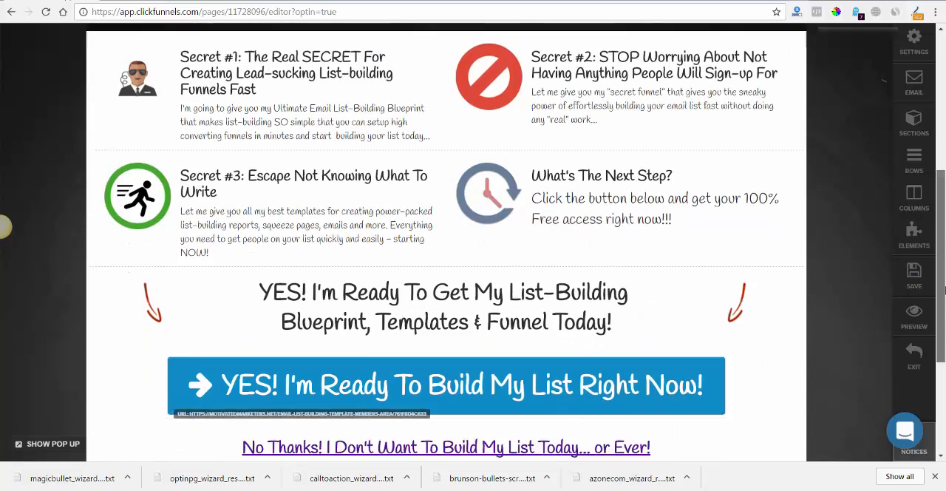
{"action": "scroll", "scroll_direction": "down", "scroll_amount": 3}
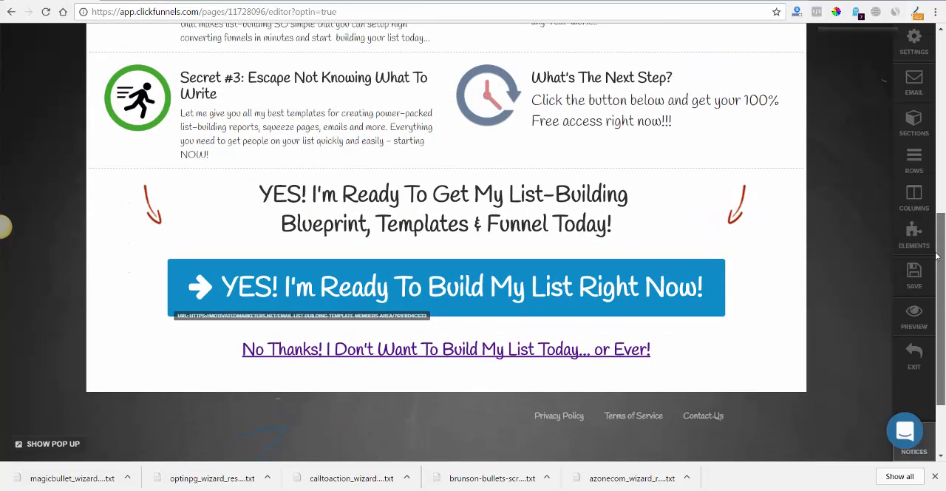
{"action": "scroll", "scroll_direction": "up", "scroll_amount": 3}
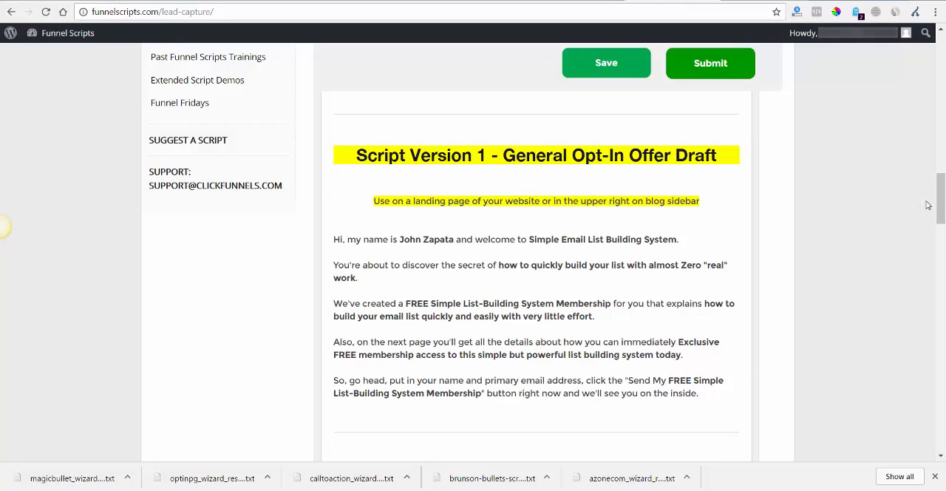
Review the General Opt-In and Squeeze Page offer drafts, then return to the Magic Bullet script's variables
{"action": "scroll", "scroll_direction": "down", "scroll_amount": 3}
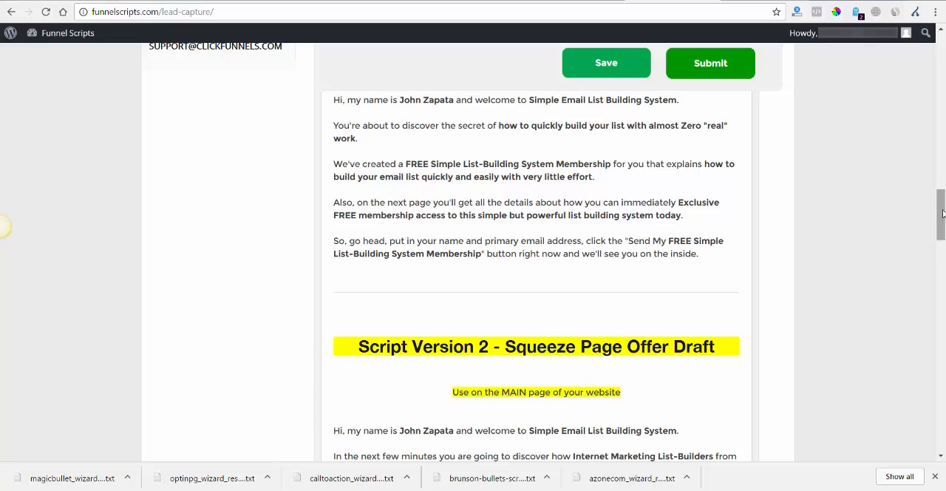
{"action": "scroll", "scroll_direction": "up", "scroll_amount": 3}
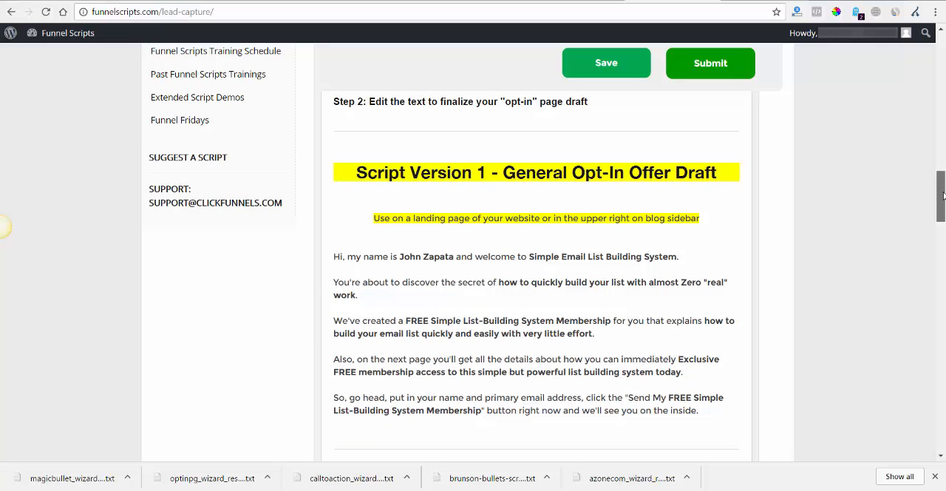
{"action": "scroll", "scroll_direction": "up", "scroll_amount": 3}
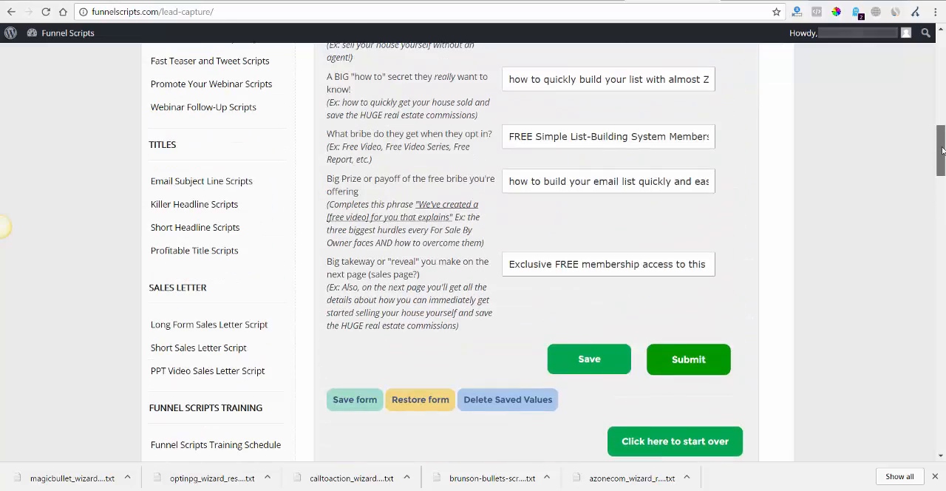
{"action": "left_click", "coordinate": [689, 359]}
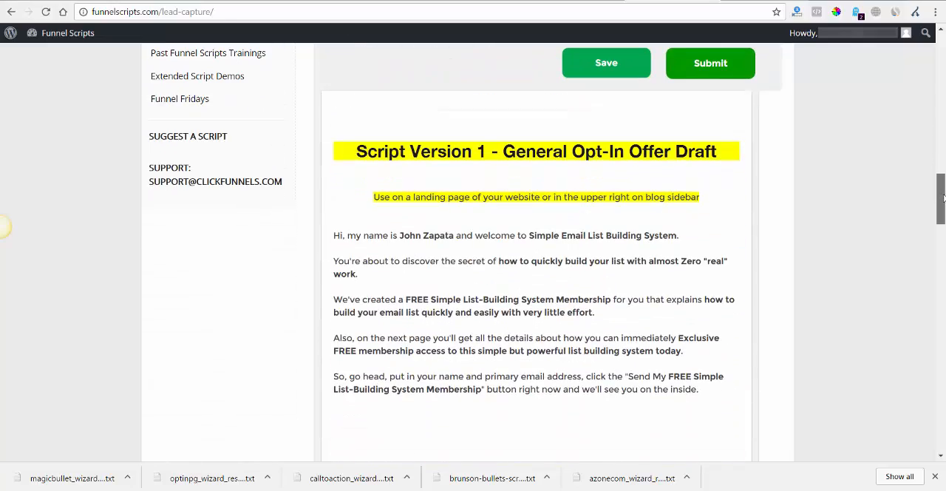
{"action": "scroll", "scroll_direction": "down", "scroll_amount": 3}
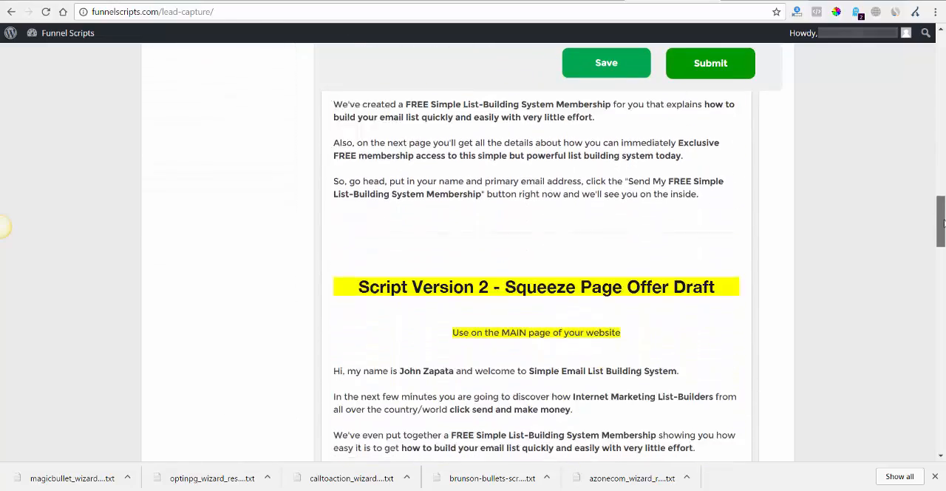
{"action": "scroll", "scroll_direction": "down", "scroll_amount": 3}
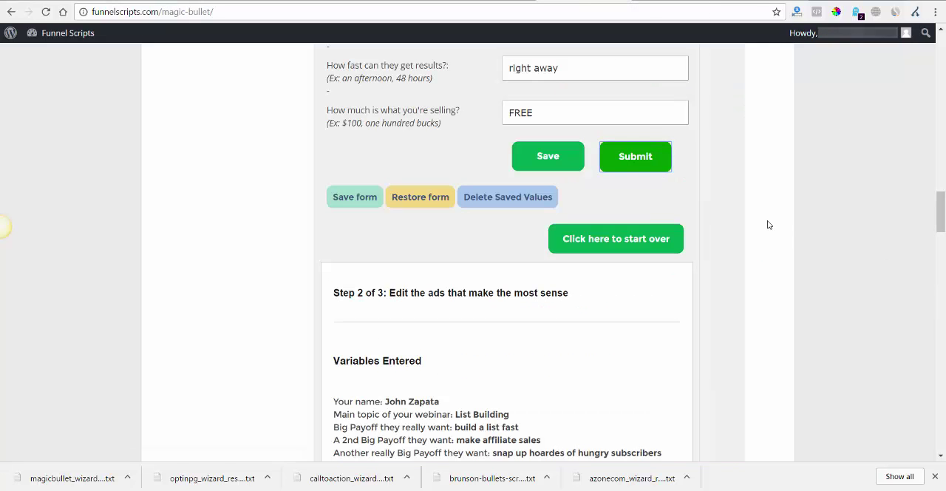
{"action": "scroll", "scroll_direction": "down", "scroll_amount": 3}
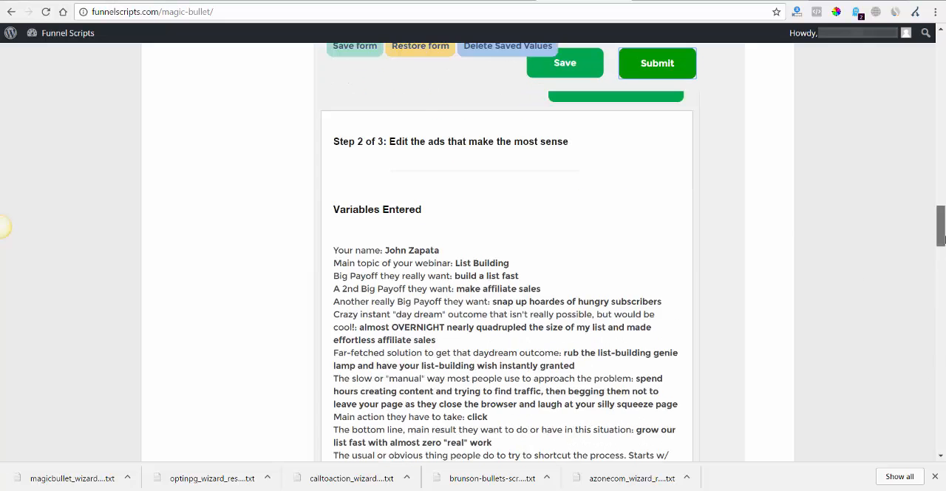
{"action": "scroll", "scroll_direction": "down", "scroll_amount": 3}
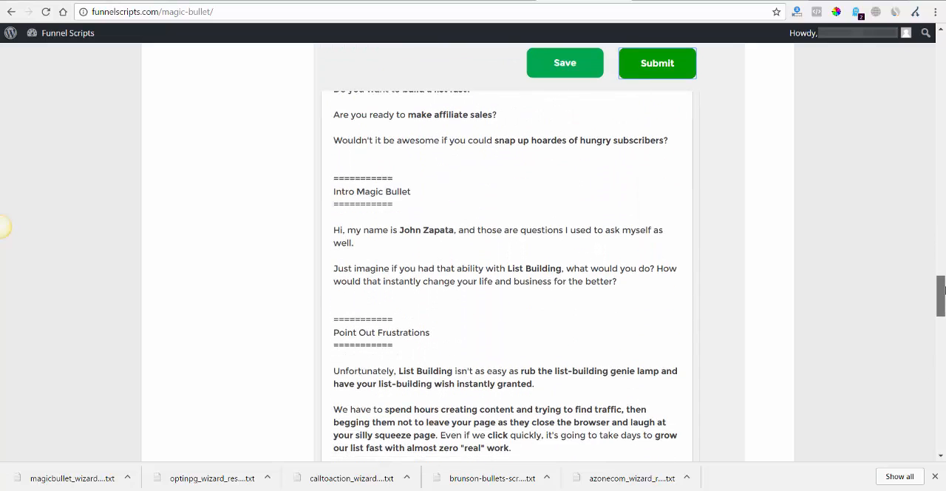
{"action": "scroll", "scroll_direction": "down", "scroll_amount": 3}
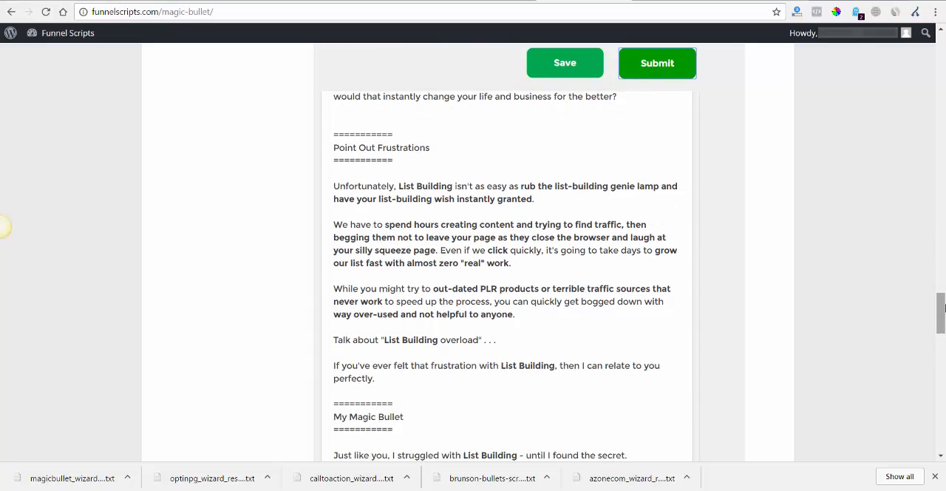
{"action": "scroll", "scroll_direction": "down", "scroll_amount": 3}
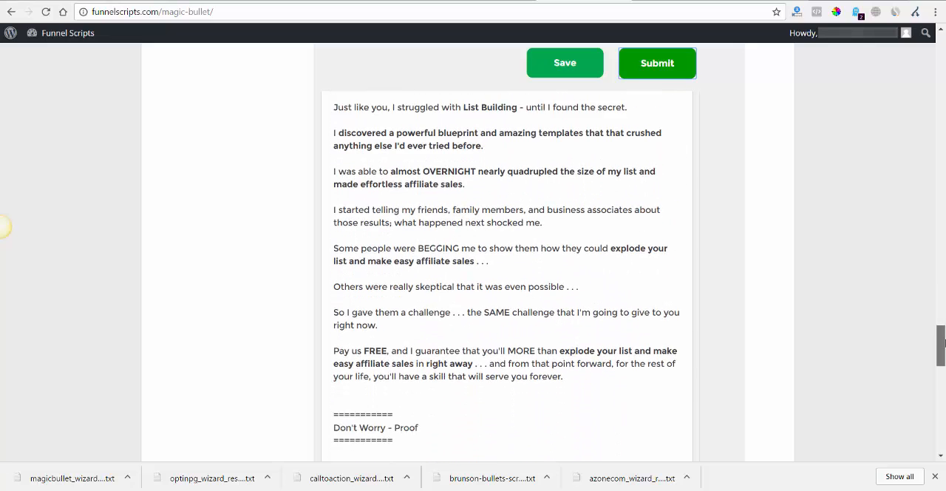
{"action": "scroll", "scroll_direction": "down", "scroll_amount": 3}
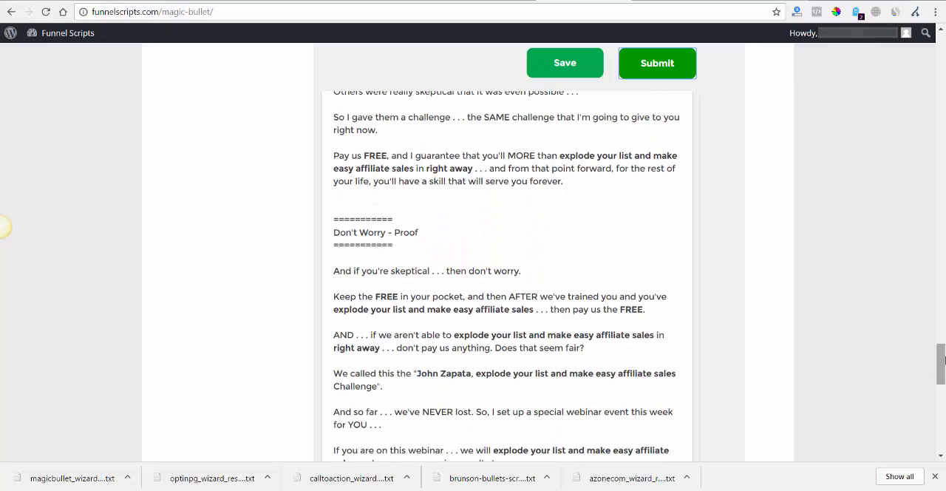
{"action": "scroll", "scroll_direction": "down", "scroll_amount": 3}
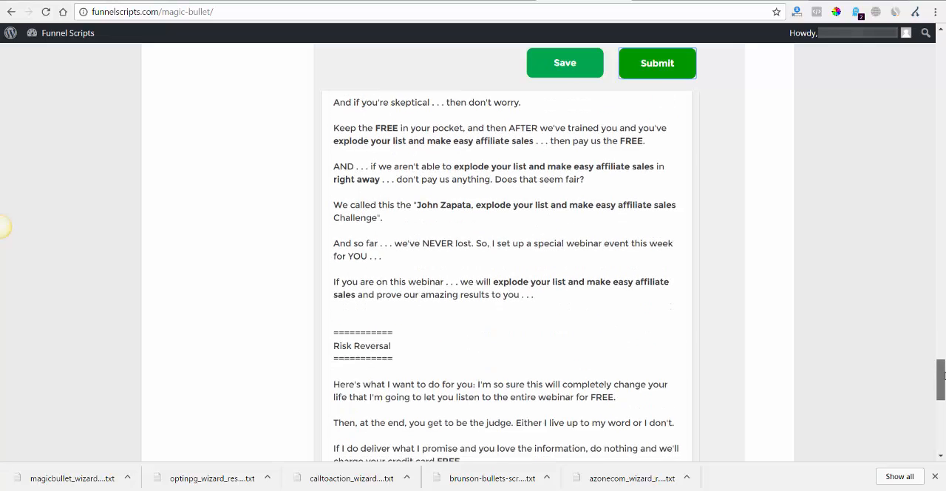
{"action": "scroll", "scroll_direction": "down", "scroll_amount": 3}
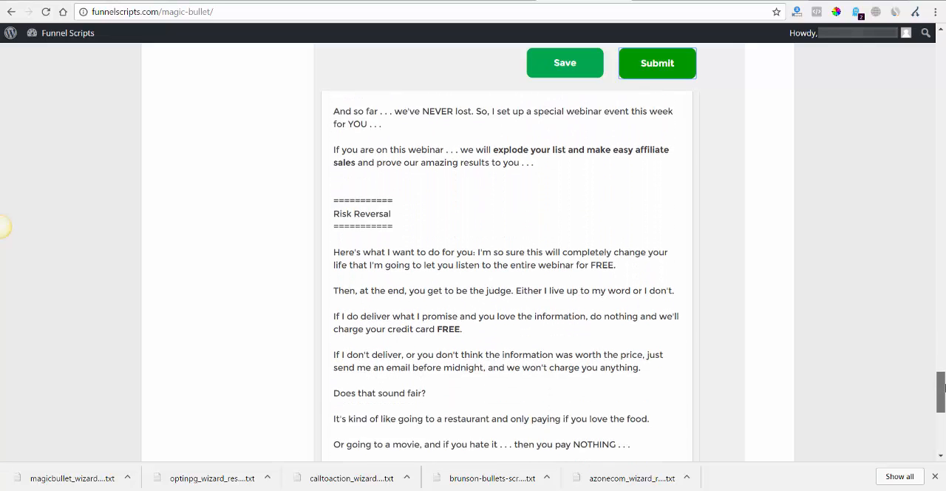
{"action": "scroll", "scroll_direction": "down", "scroll_amount": 3}
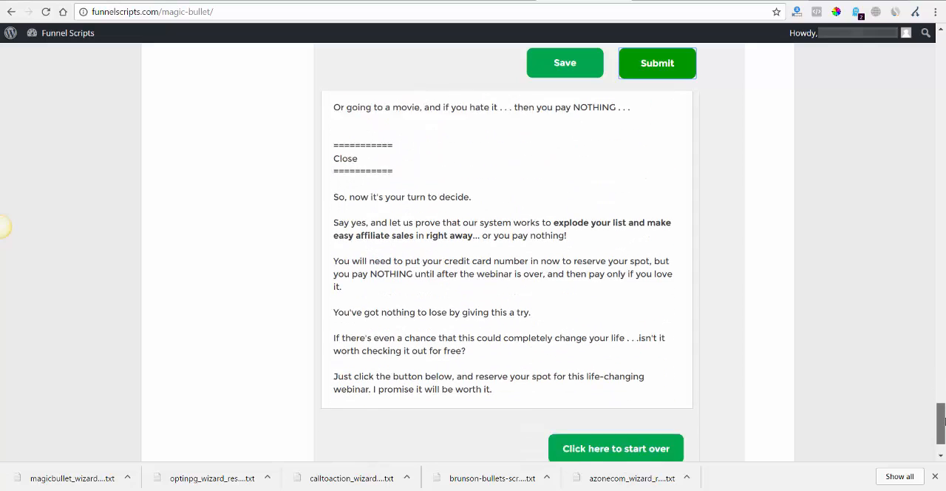
{"action": "scroll", "scroll_direction": "up", "scroll_amount": 3}
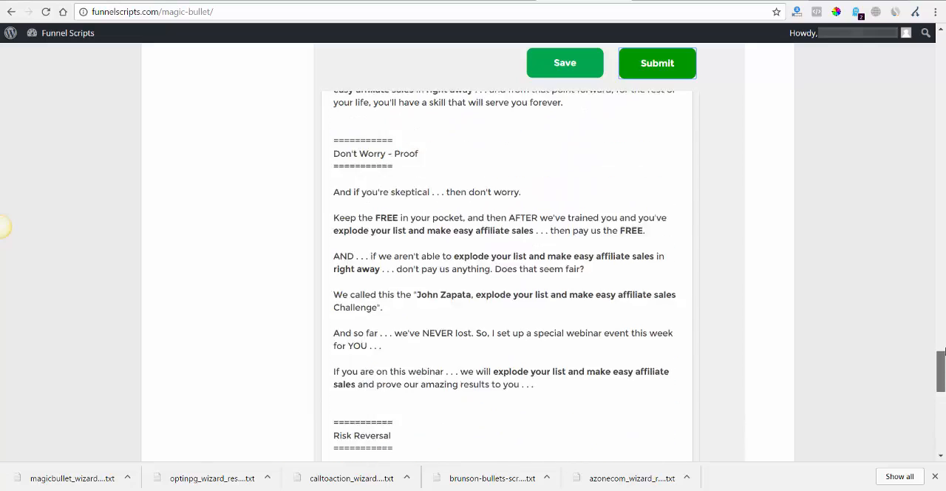
{"action": "scroll", "scroll_direction": "up", "scroll_amount": 3}
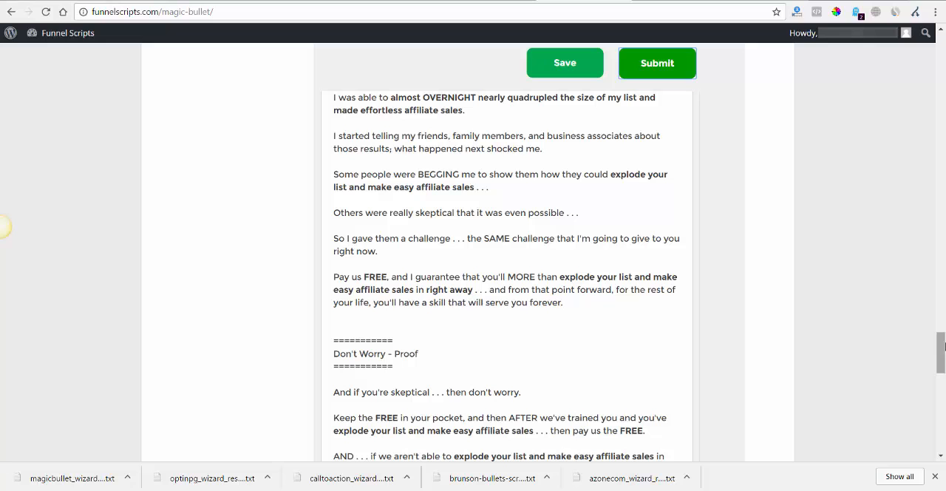
{"action": "scroll", "scroll_direction": "down", "scroll_amount": 3}
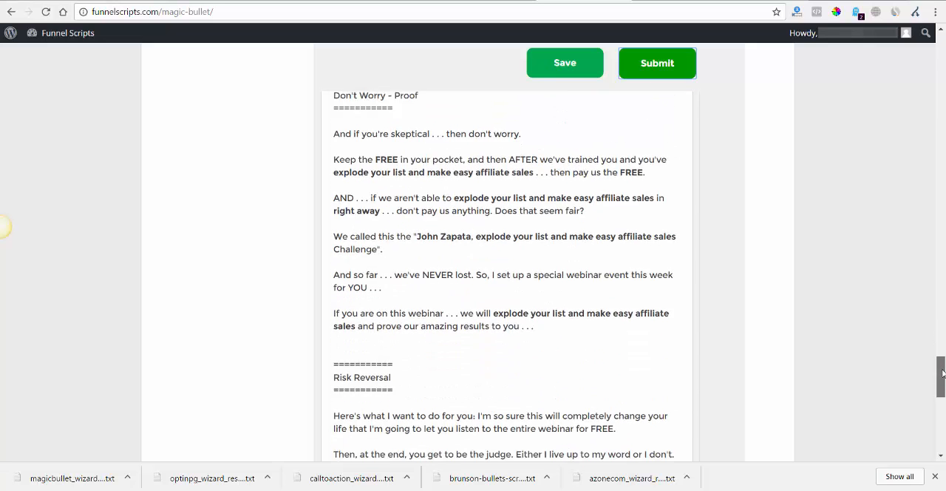
{"action": "scroll", "scroll_direction": "down", "scroll_amount": 3}
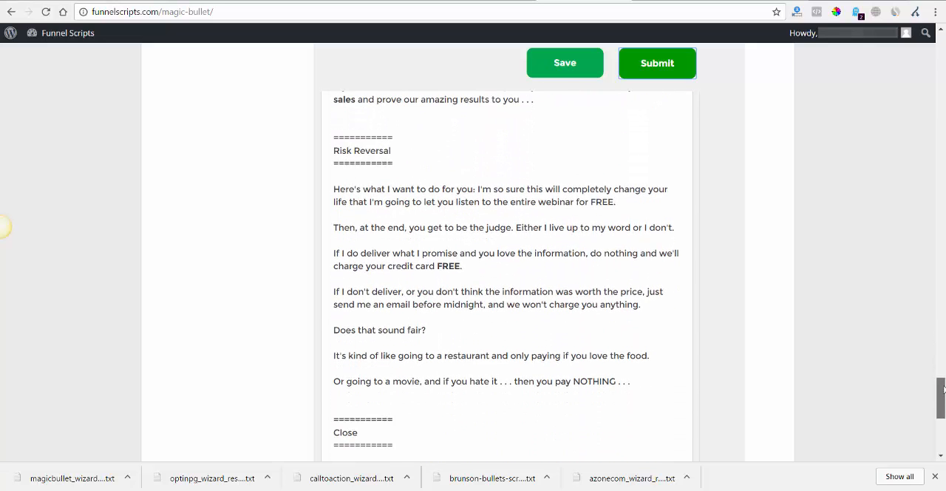
{"action": "scroll", "scroll_direction": "up", "scroll_amount": 3}
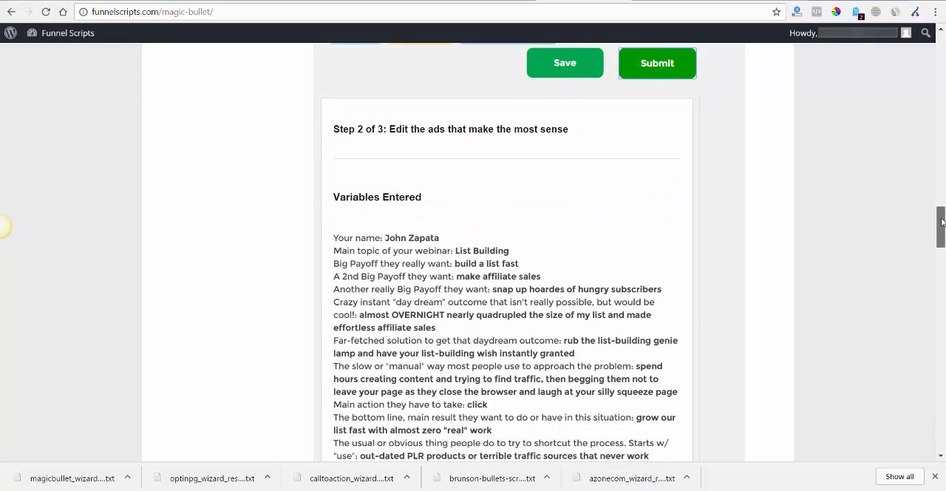
{"action": "scroll", "scroll_direction": "down", "scroll_amount": 3}
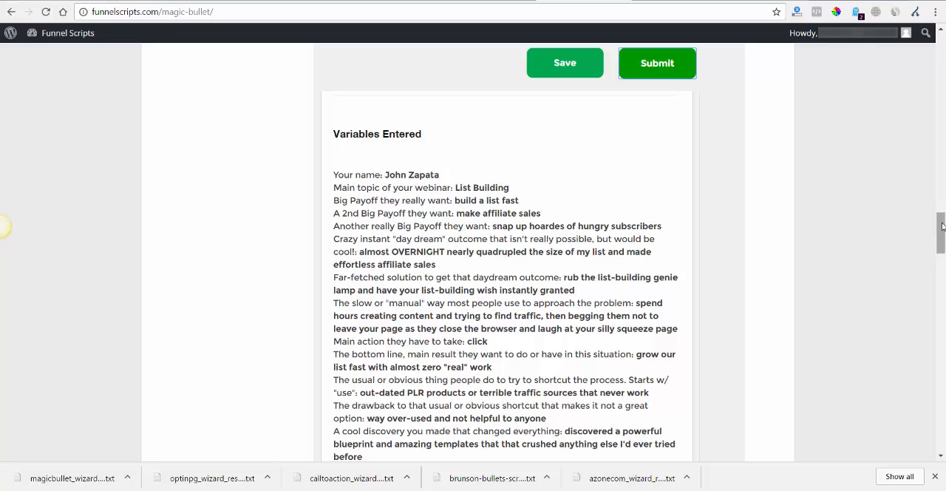
{"action": "scroll", "scroll_direction": "down", "scroll_amount": 3}
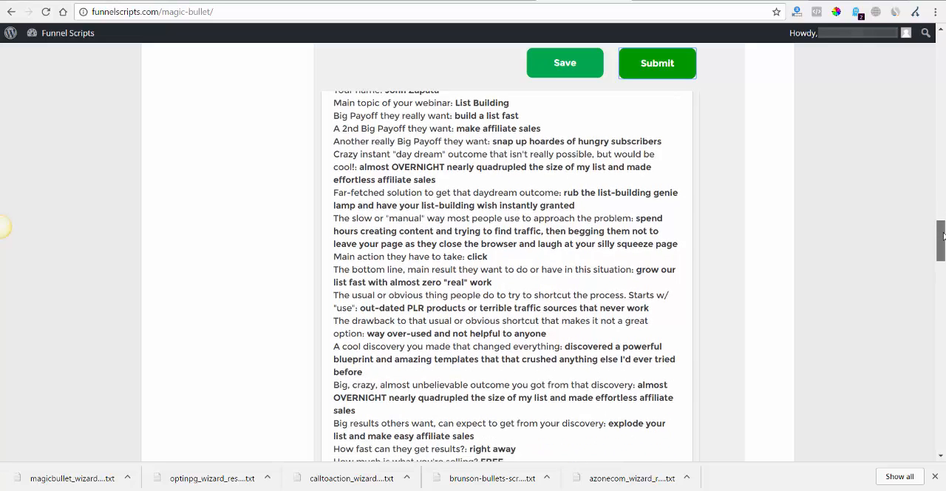
{"action": "scroll", "scroll_direction": "down", "scroll_amount": 3}
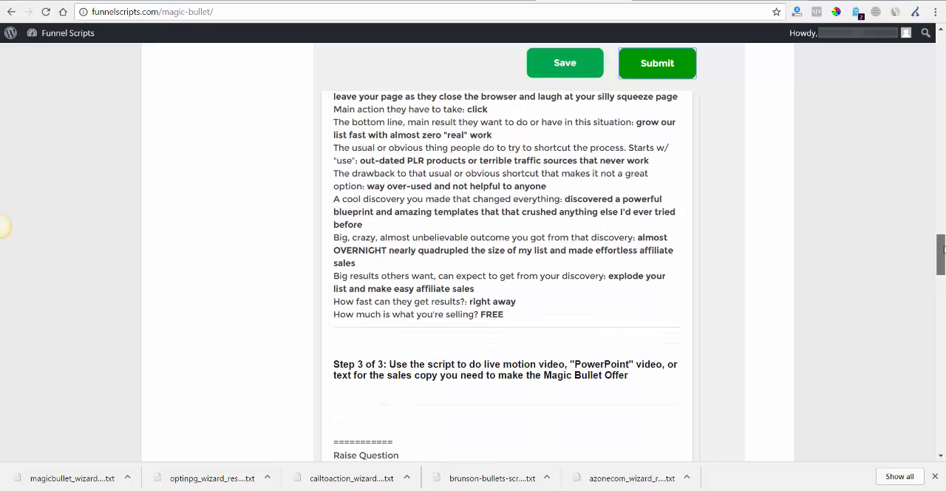